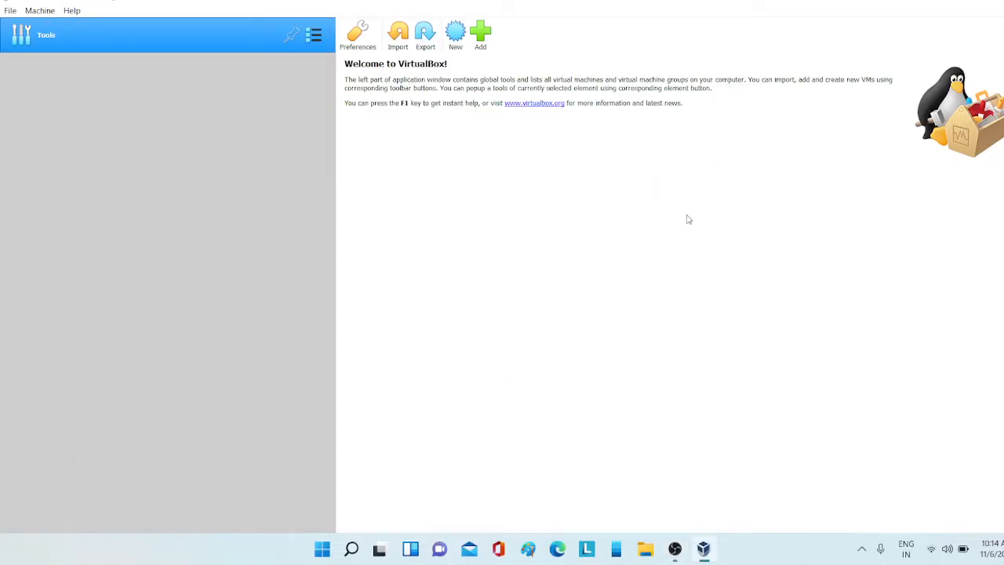
mouse_move(687, 209)
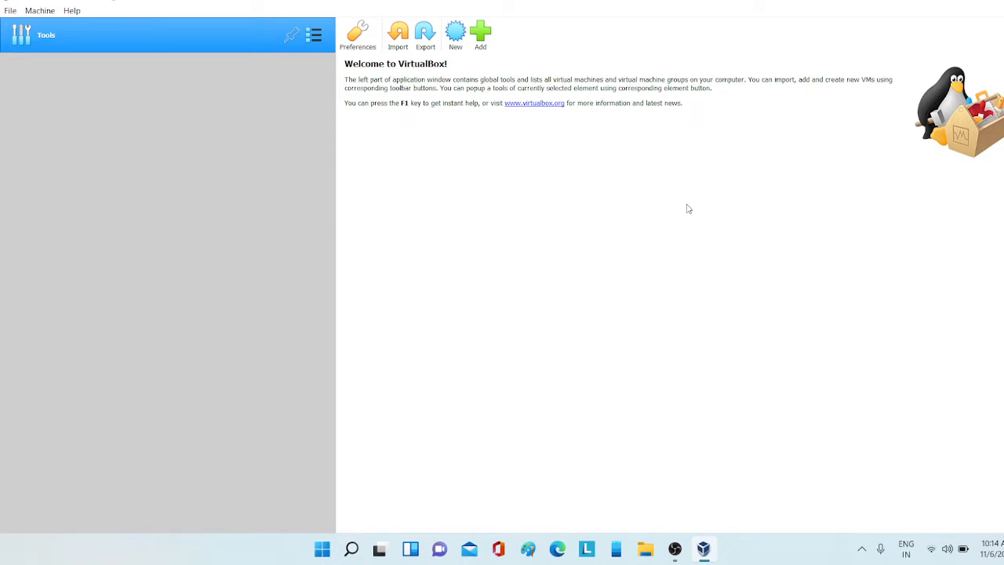
mouse_move(341, 107)
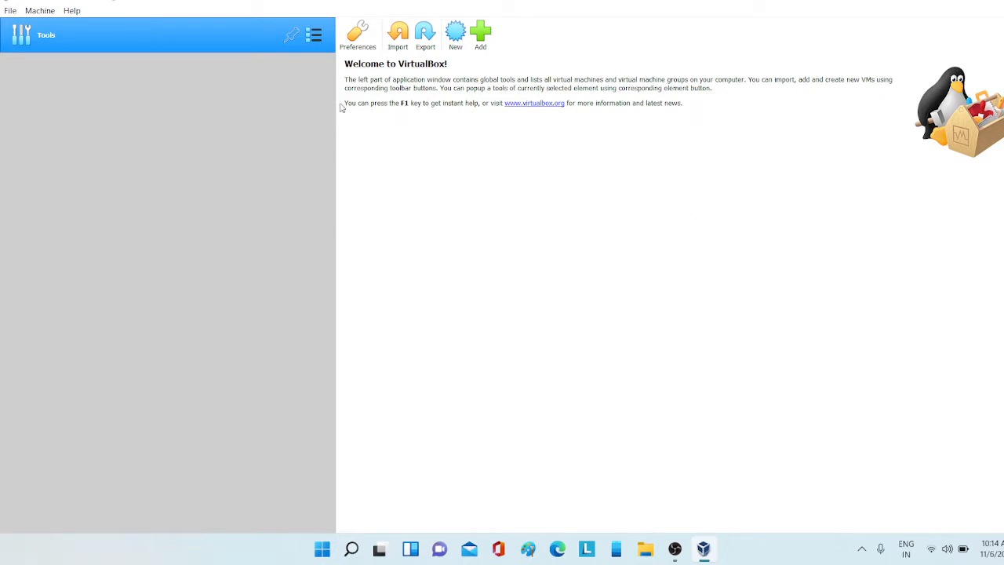
mouse_move(402, 81)
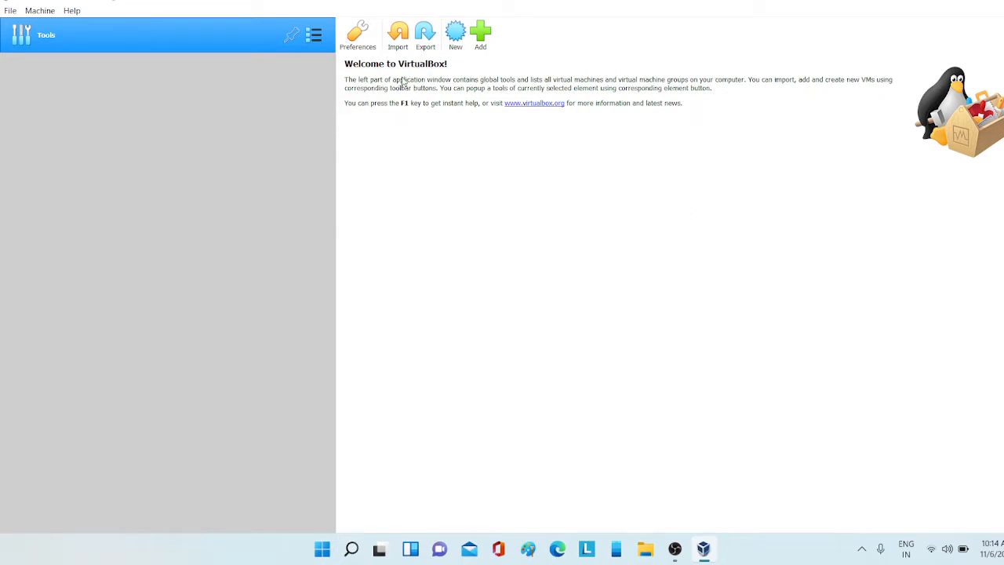
mouse_move(438, 94)
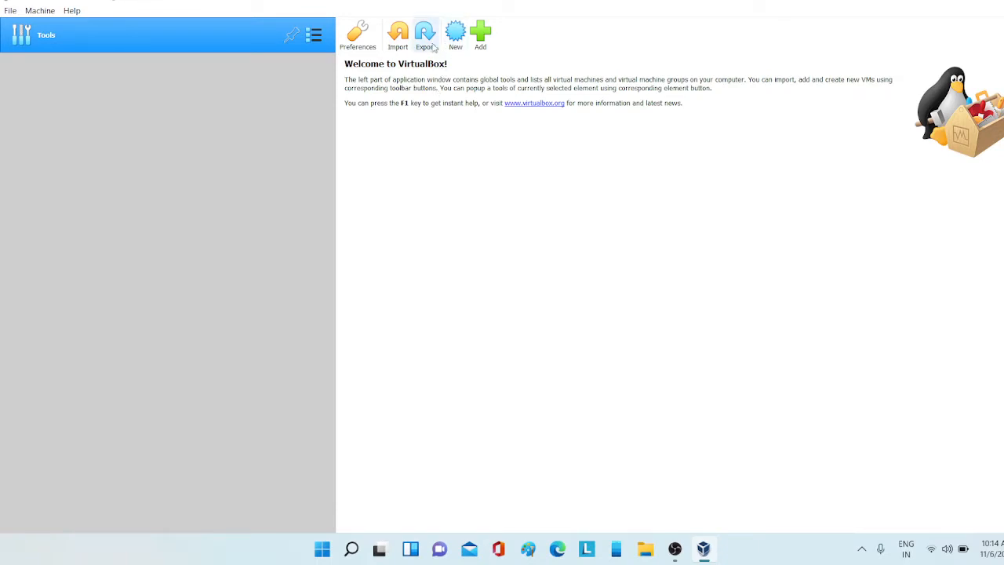
mouse_move(478, 61)
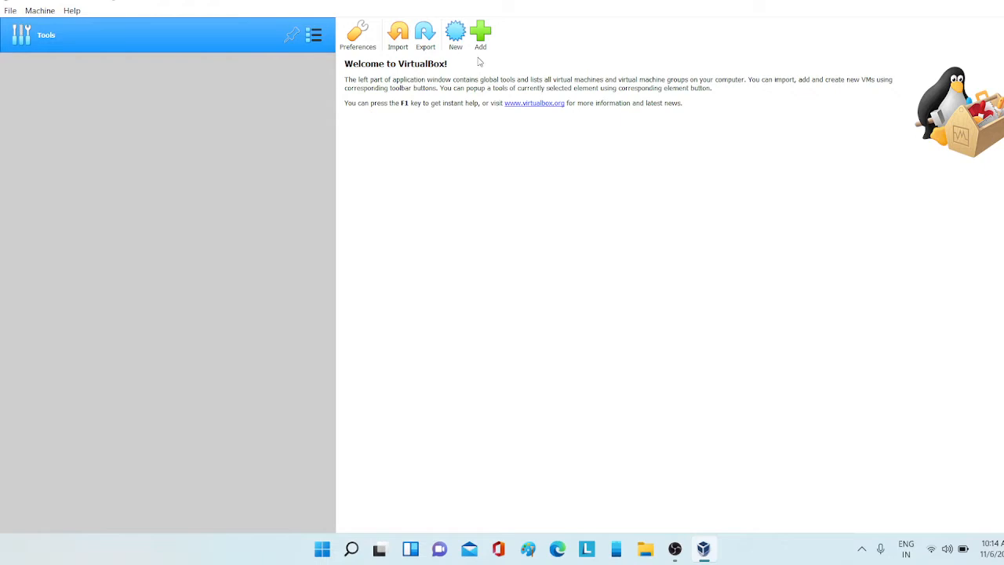
mouse_move(579, 538)
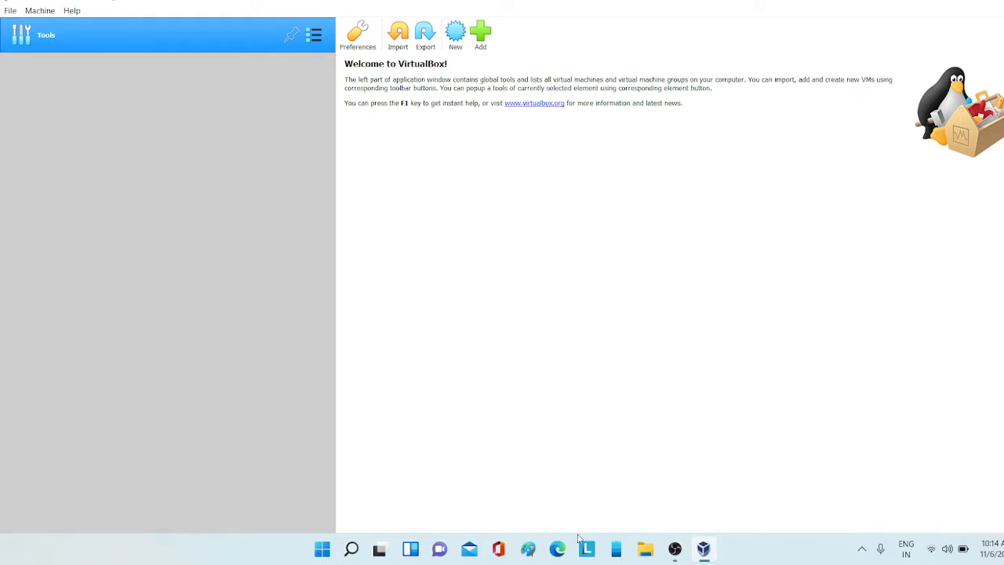
Step: Search Bing in Edge for 'sparky linux' to find the official SparkyLinux site
left_click(557, 548)
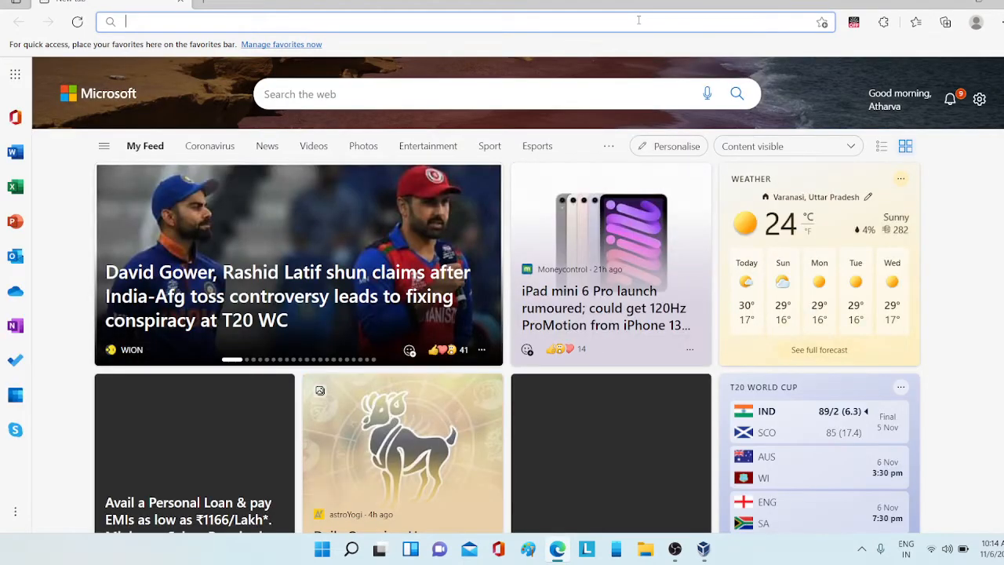
type("sp")
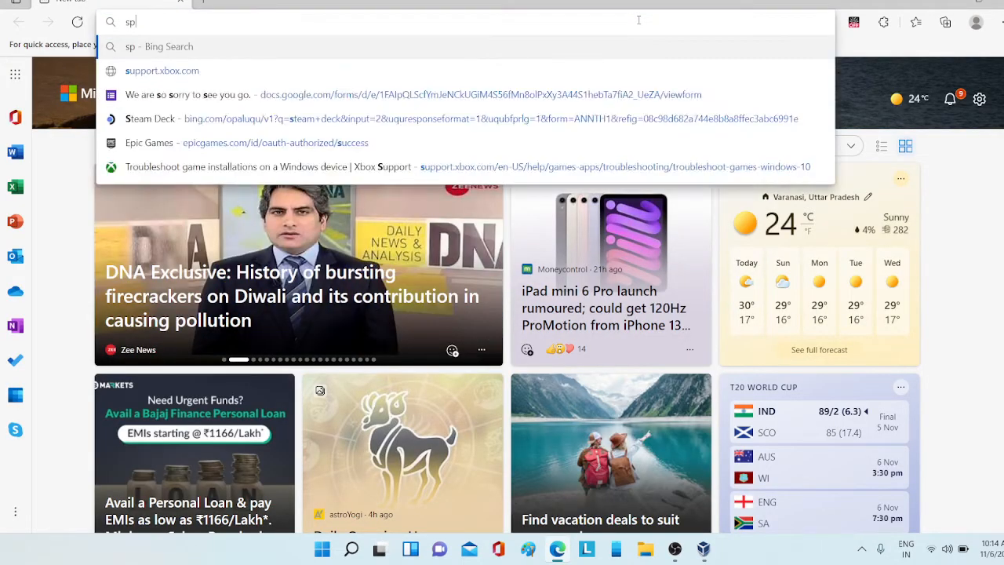
type("ar")
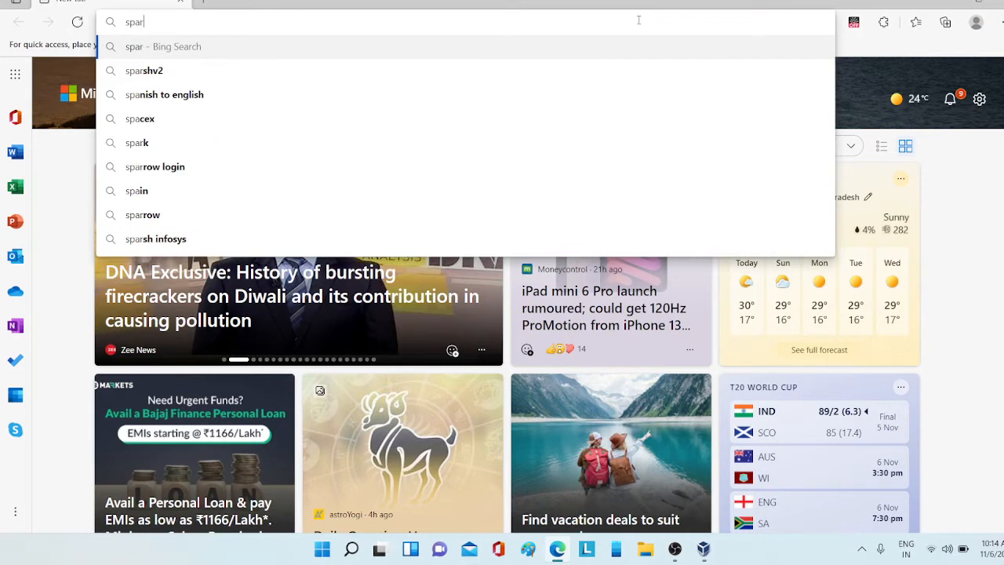
type("kyb")
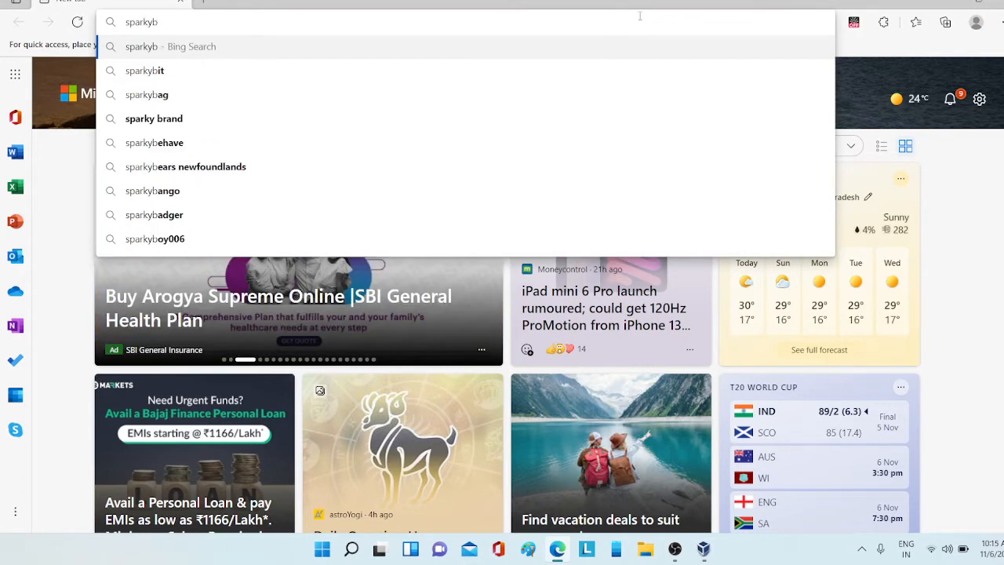
key("Backspace")
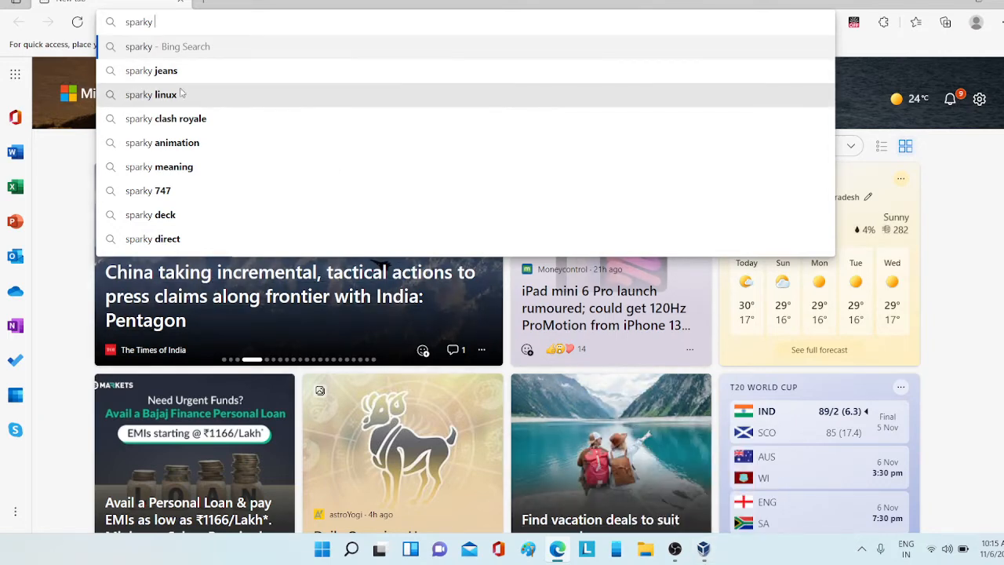
left_click(150, 94)
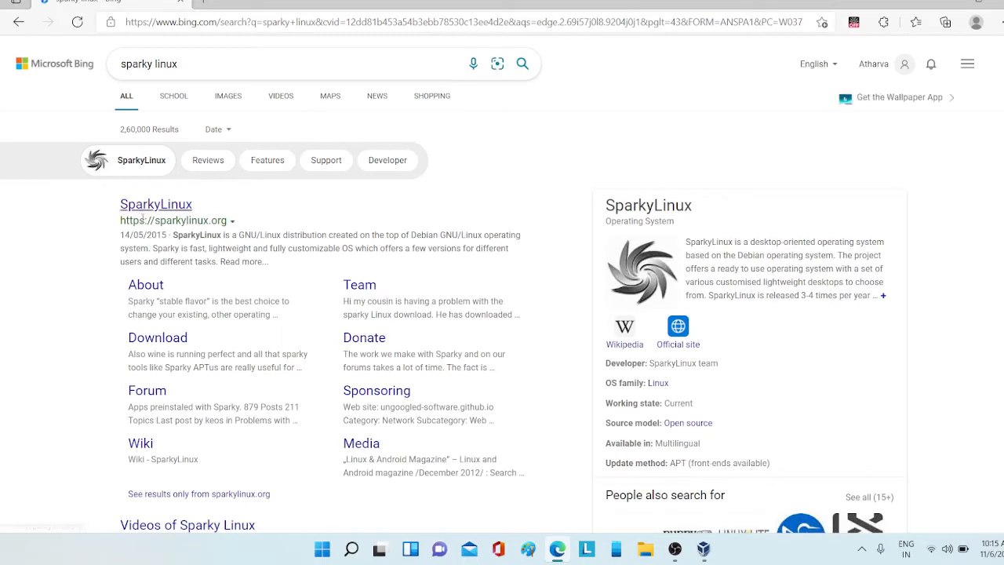
mouse_move(233, 225)
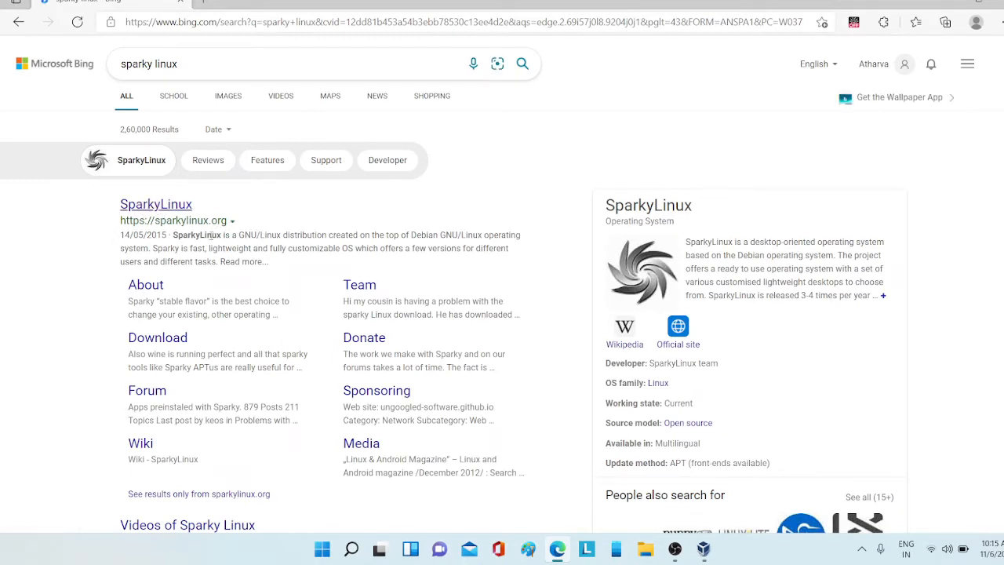
mouse_move(156, 204)
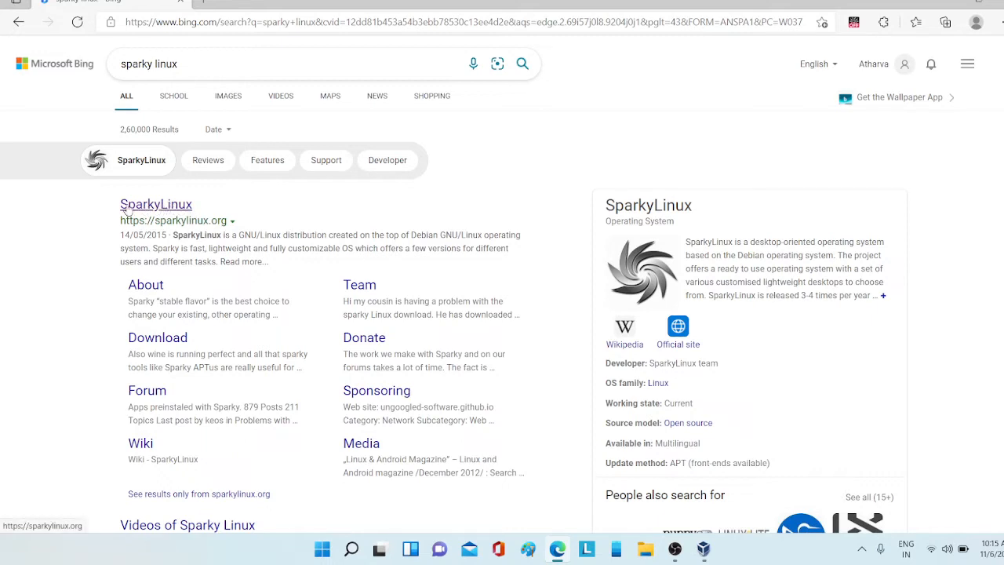
mouse_move(151, 210)
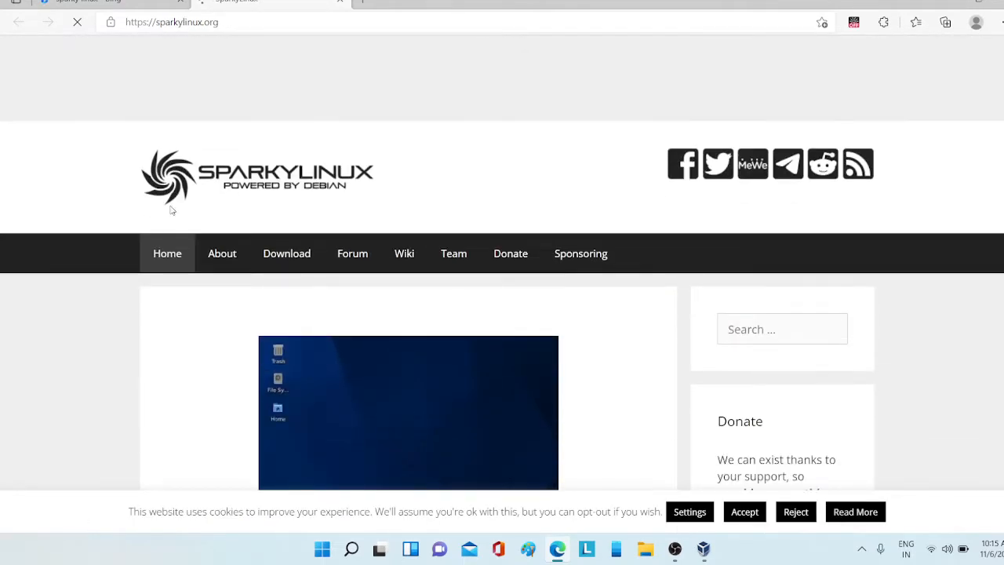
Step: Scroll the SparkyLinux site and its stable edition 64-bit and 32-bit ISO tables
scroll("up", 3)
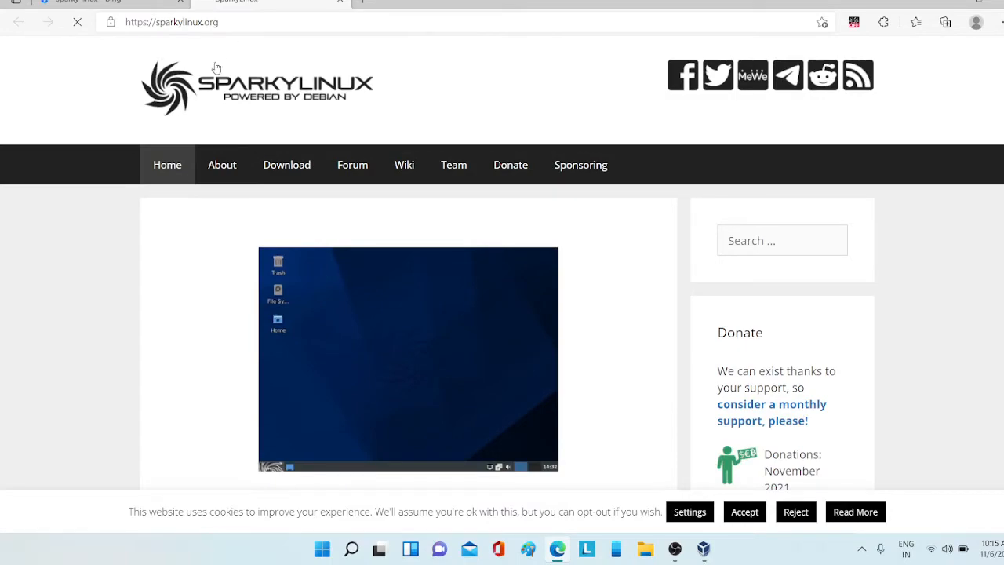
scroll("down", 3)
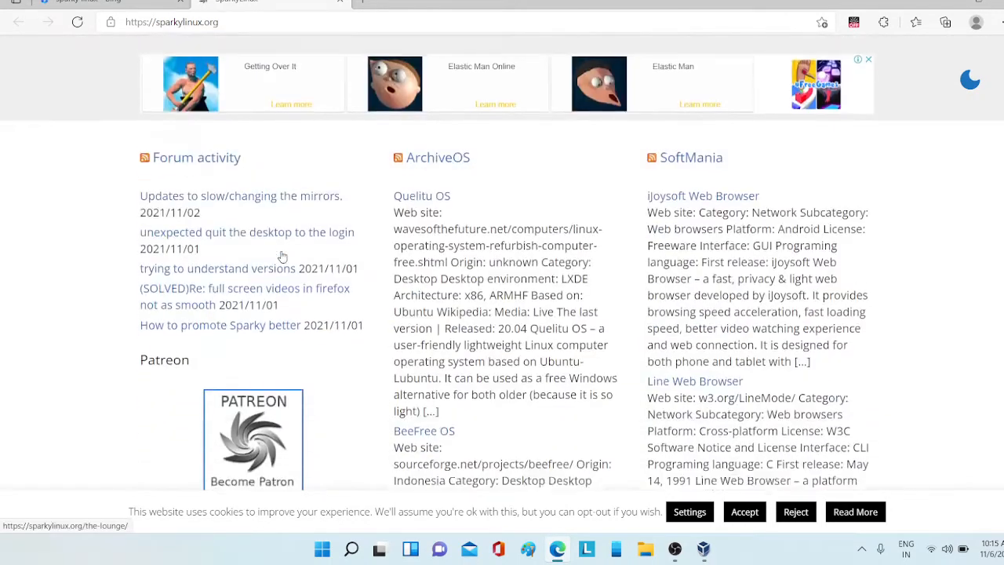
scroll("up", 3)
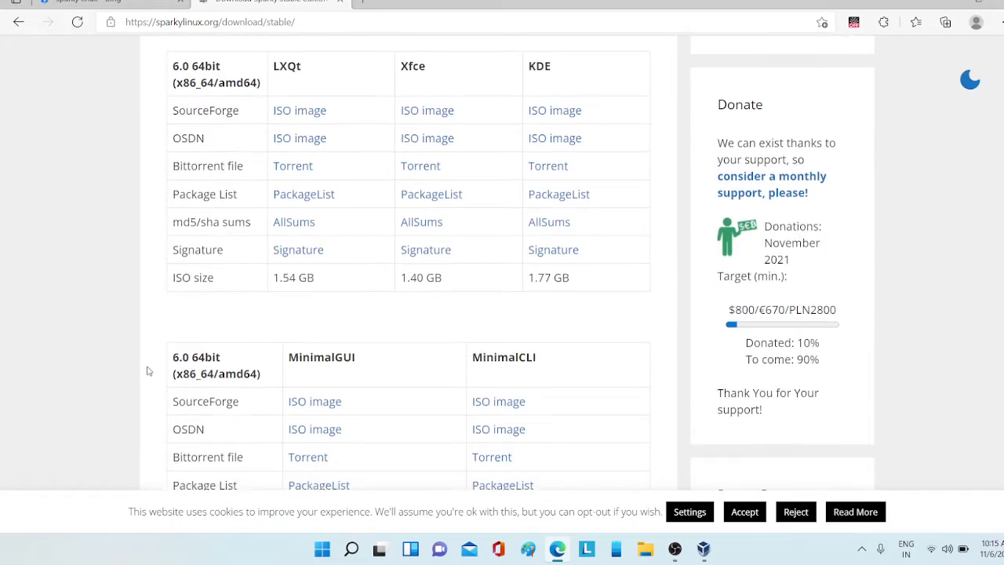
scroll("down", 3)
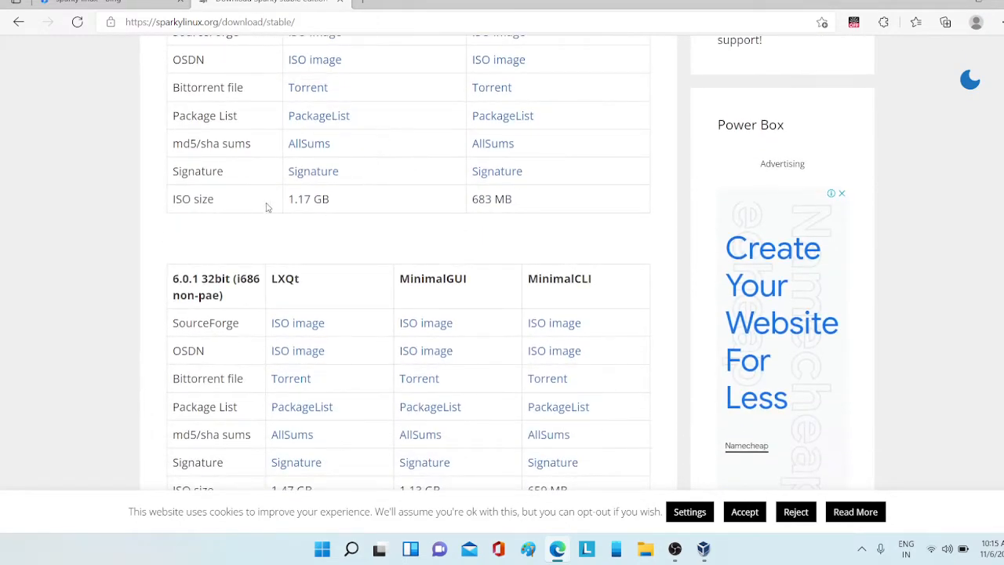
scroll("down", 3)
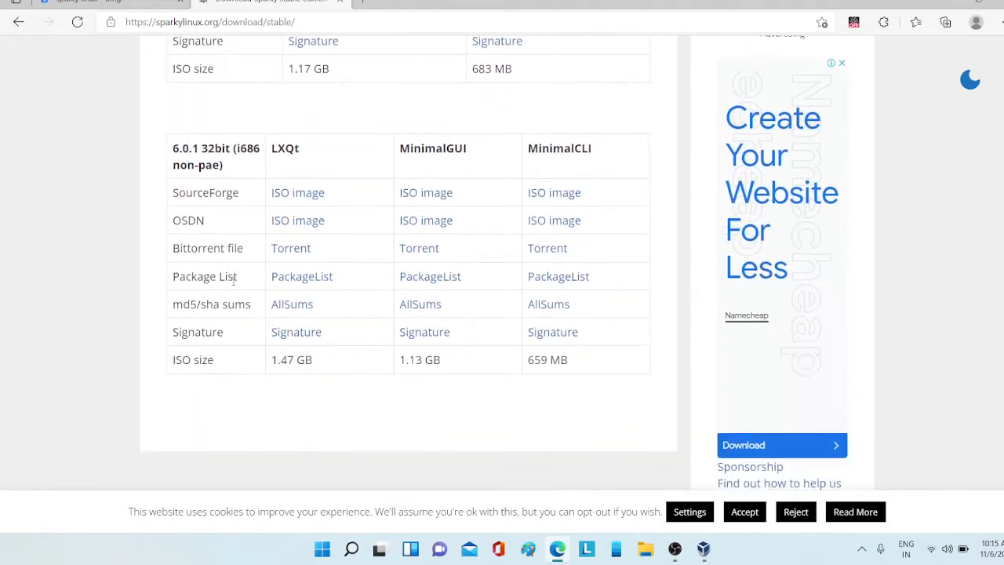
scroll("down", 3)
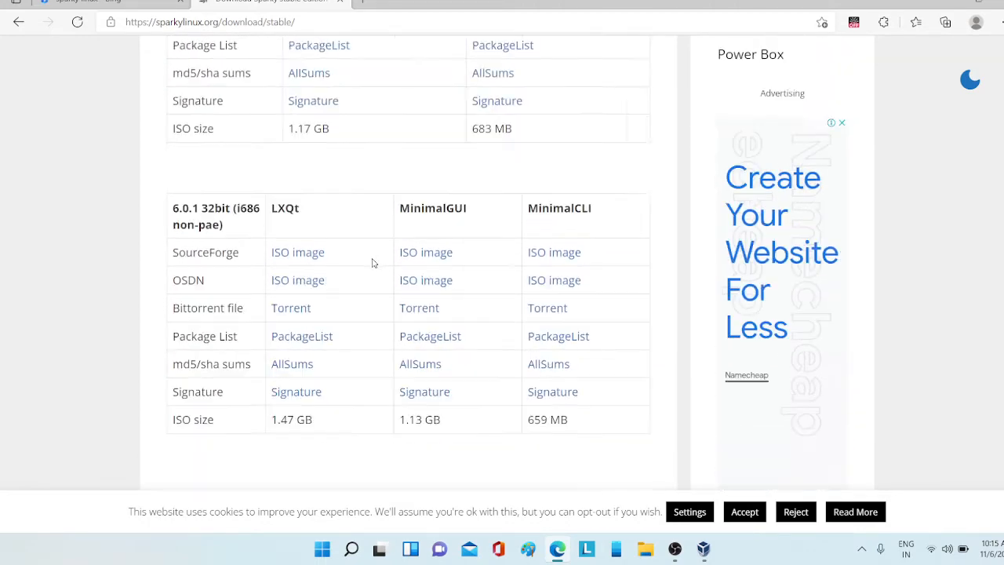
scroll("up", 3)
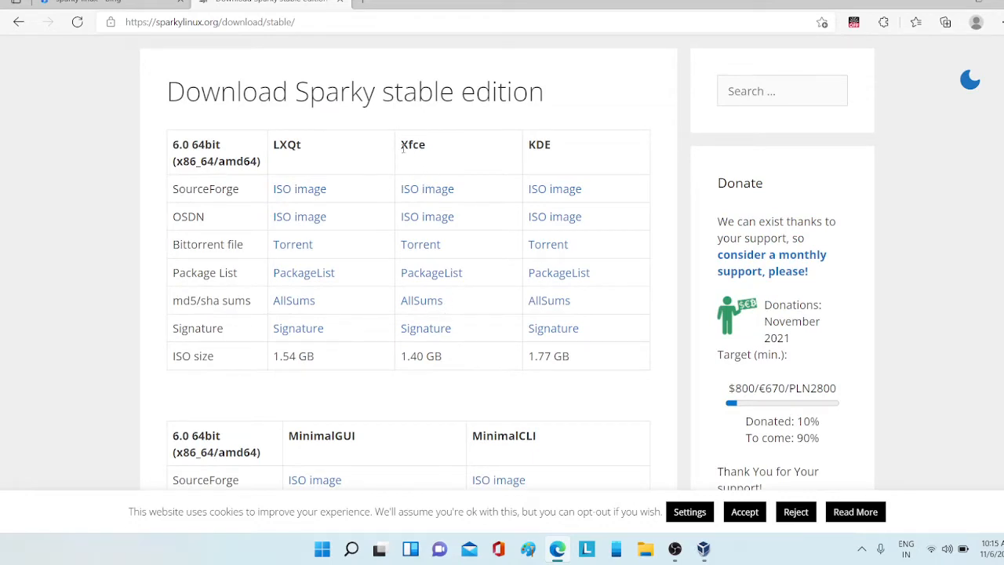
mouse_move(432, 184)
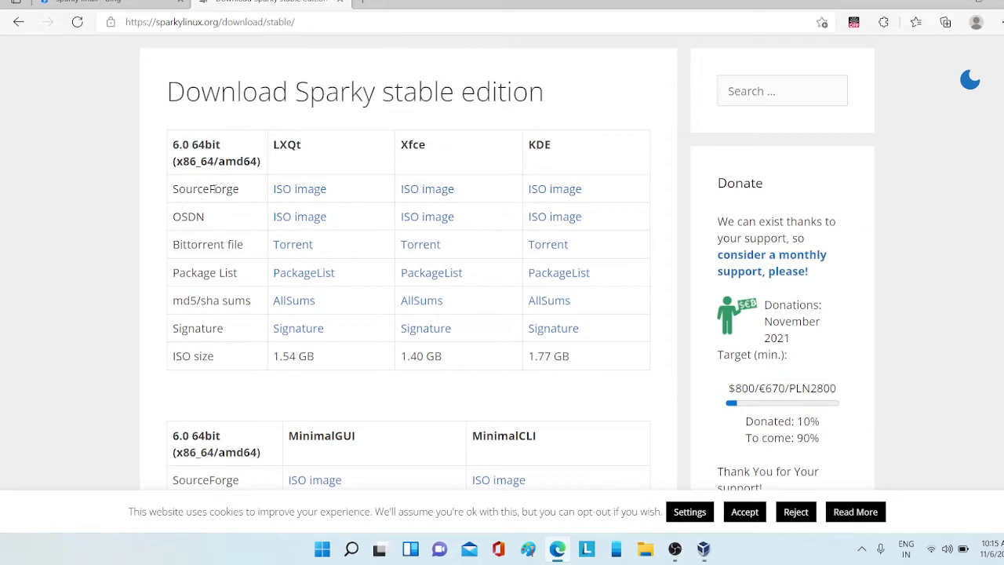
mouse_move(155, 248)
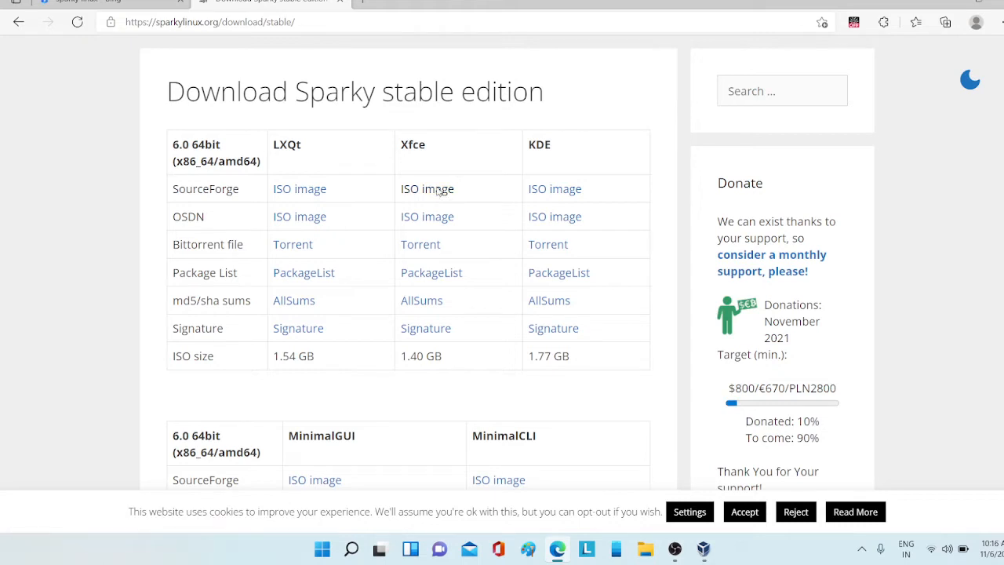
Step: Download sparkylinux-6.0-x86_64-xfce.iso from SourceForge, check its progress, and return to VirtualBox
left_click(427, 189)
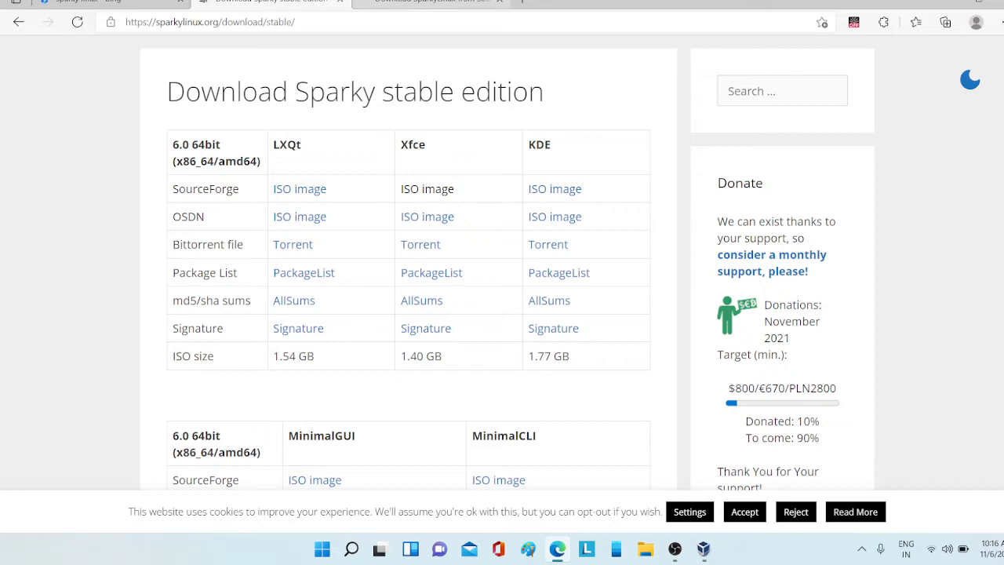
left_click(426, 188)
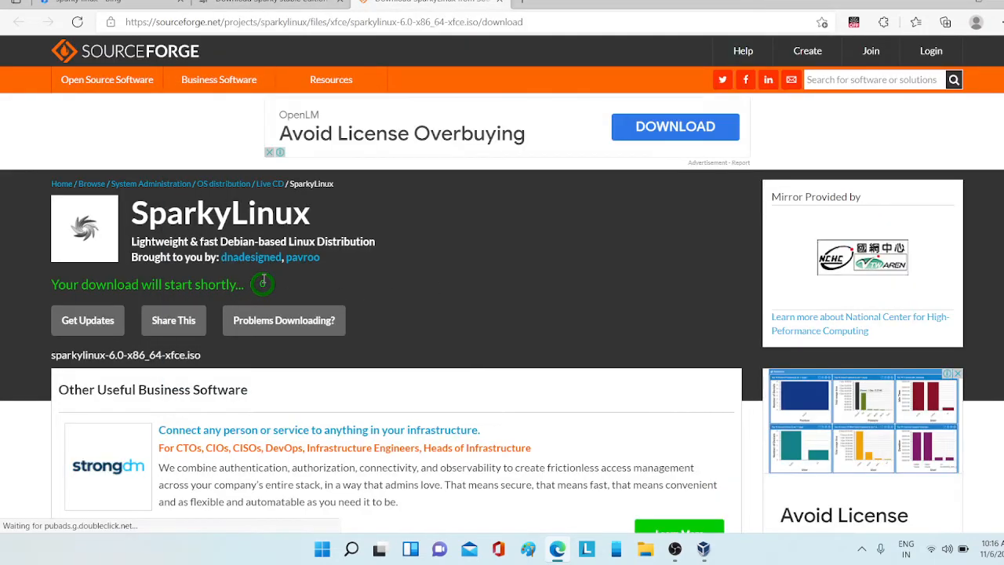
left_click(944, 22)
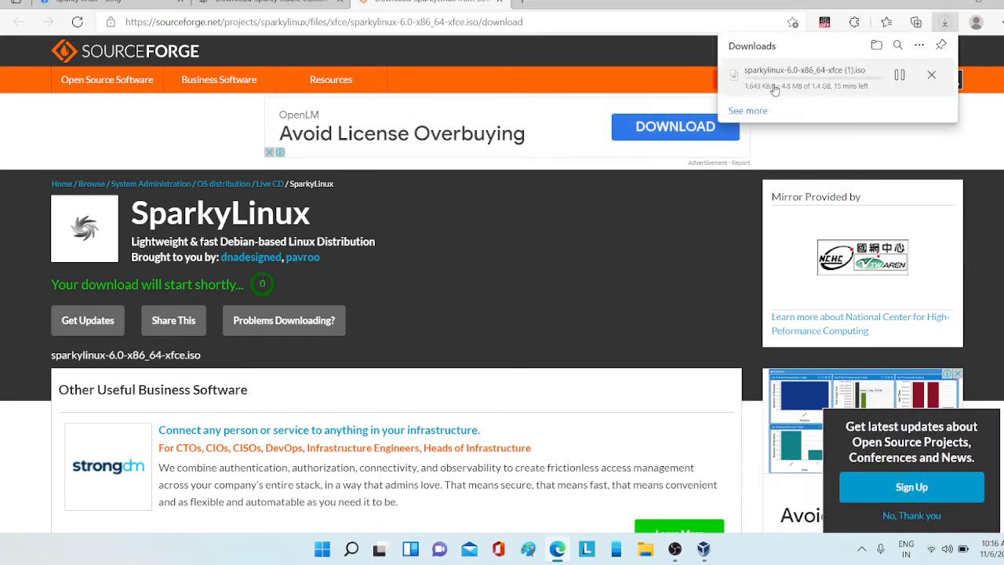
left_click(931, 74)
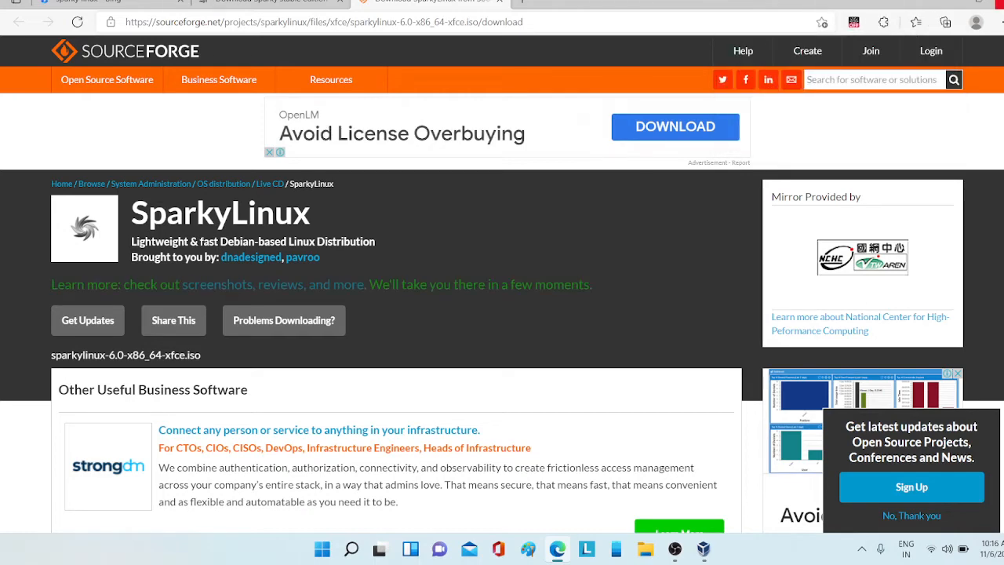
left_click(703, 548)
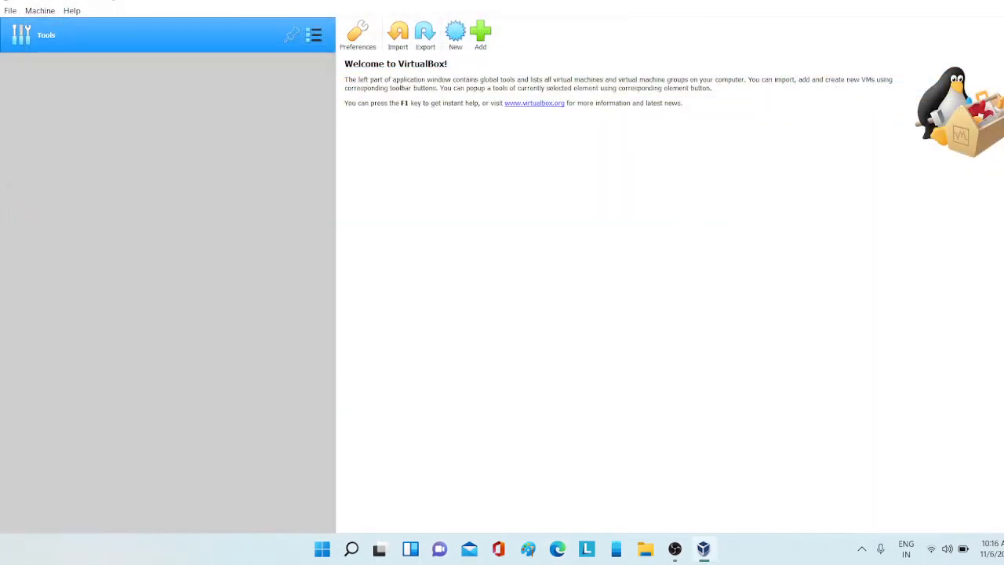
Step: Create a VM named 'Sparky Linux' with type Linux and version Debian (64-bit)
left_click(455, 33)
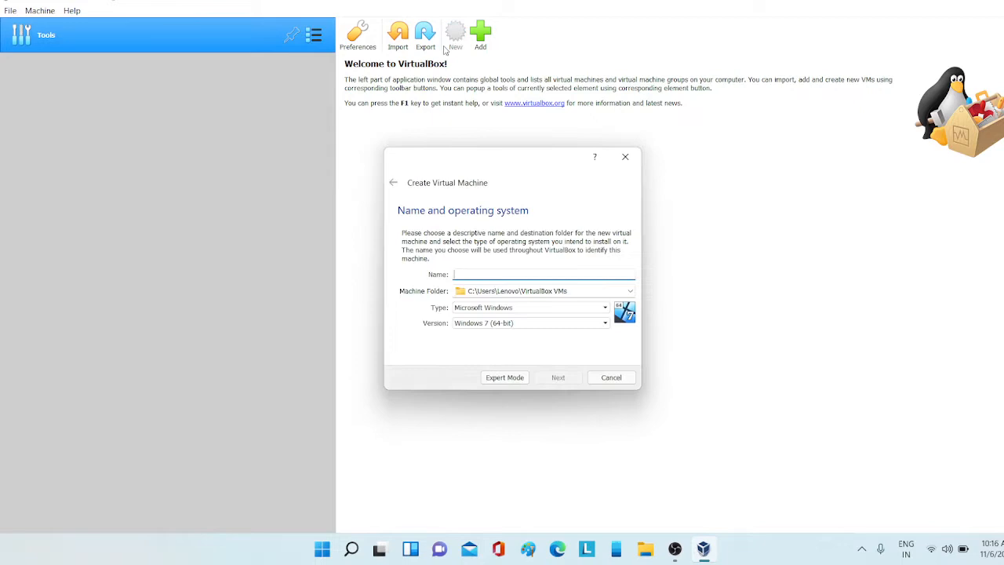
mouse_move(438, 378)
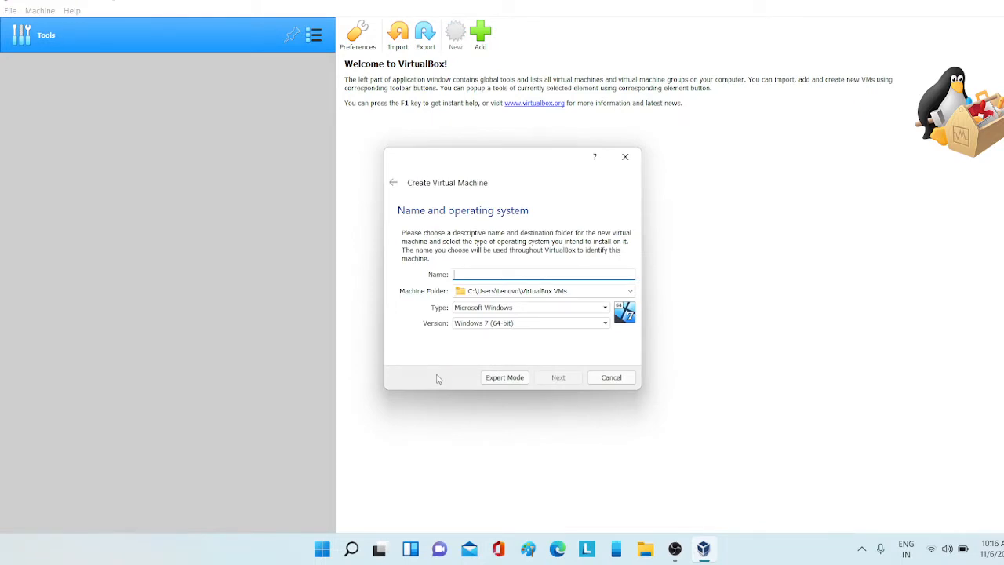
type("SP")
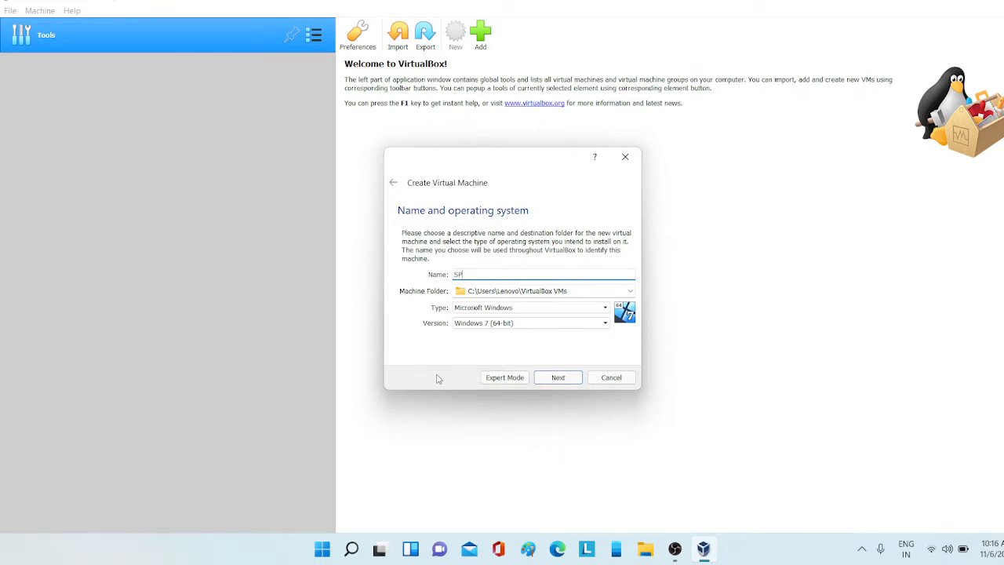
type("pa")
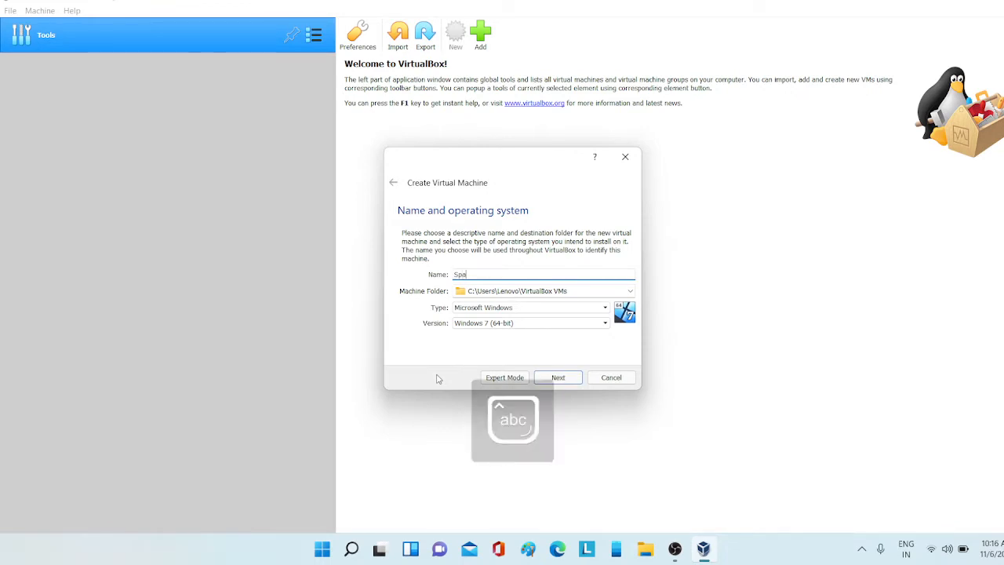
type("rky")
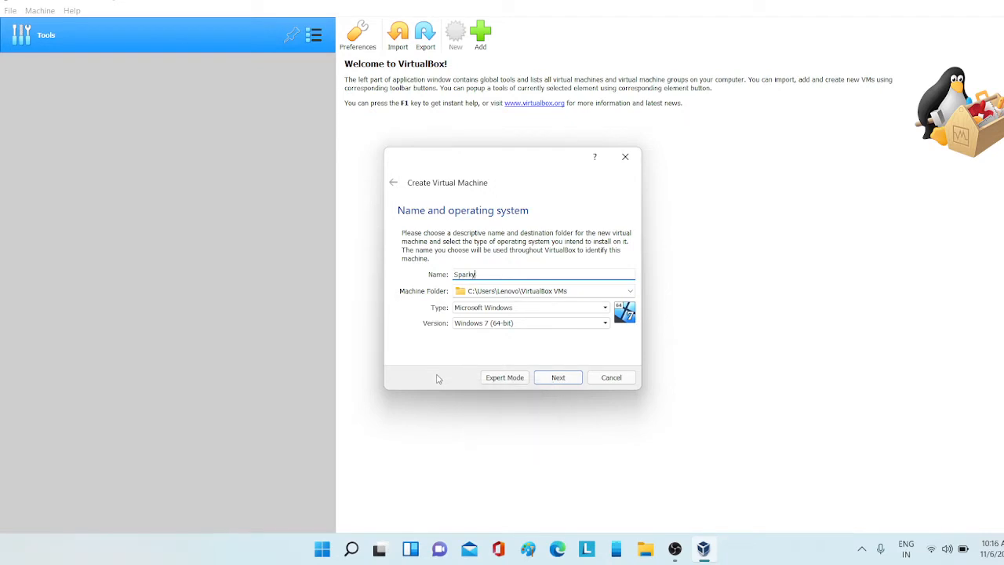
type("Linux")
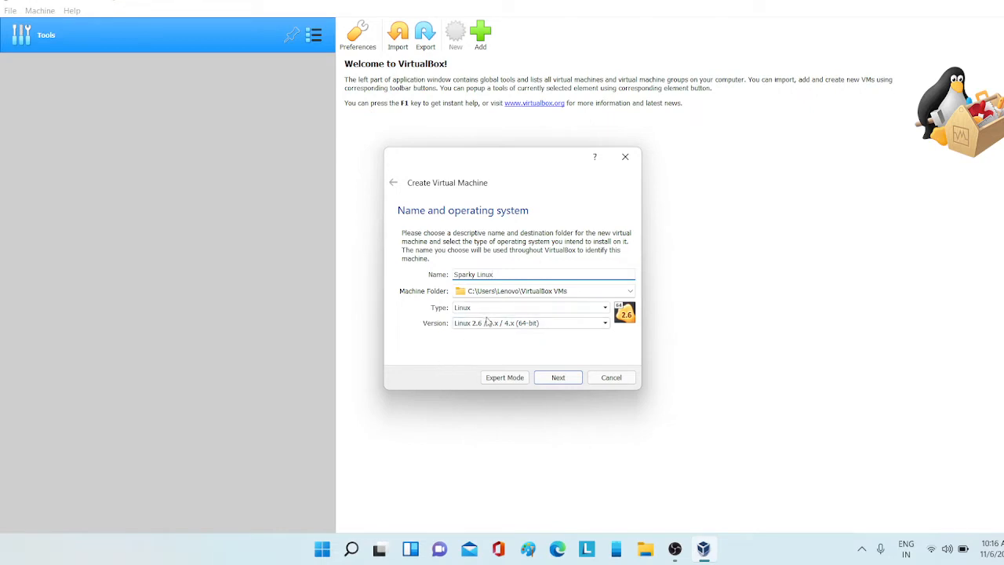
left_click(604, 322)
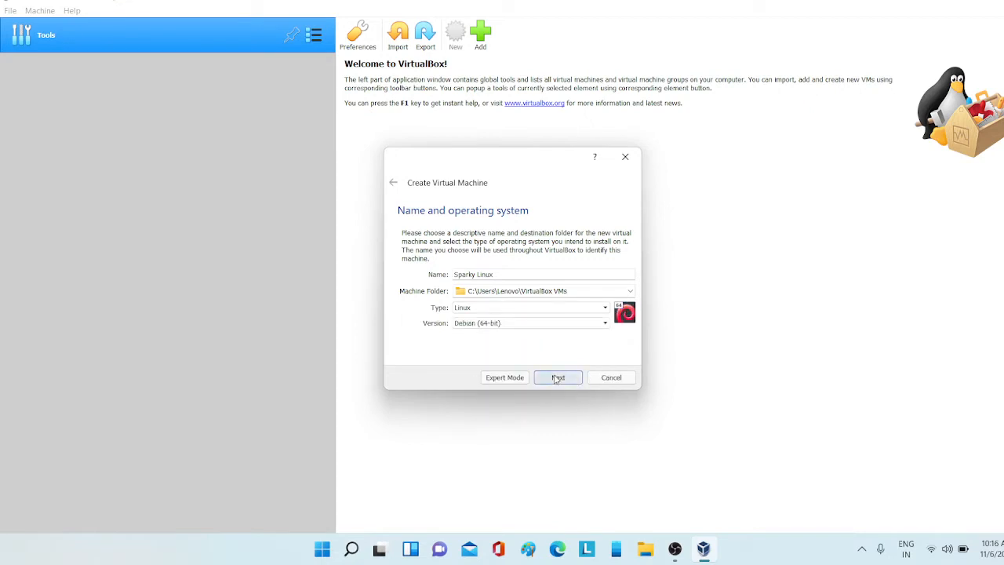
left_click(558, 378)
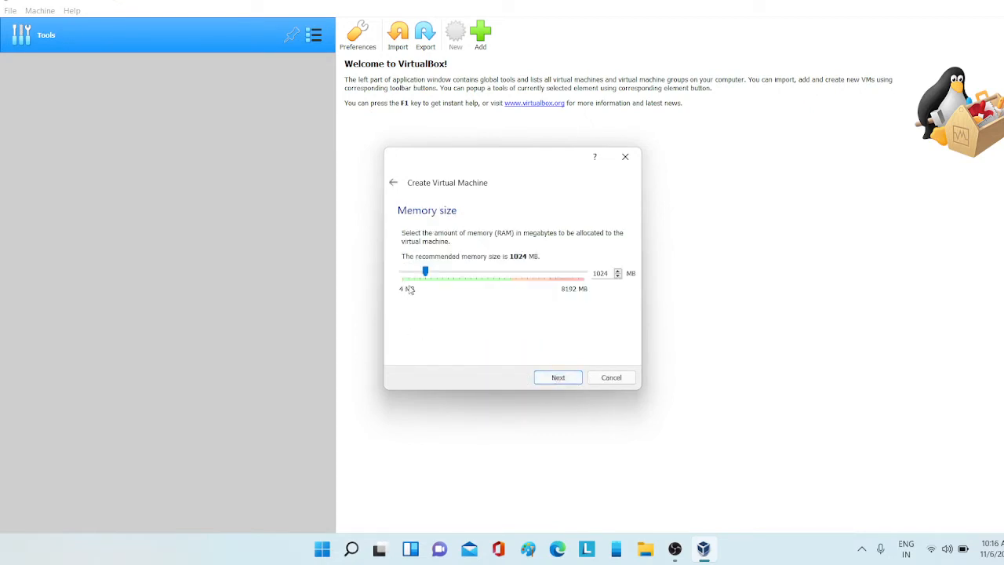
Step: Allocate 4859 MB memory and a new dynamically allocated 64 GB VHD disk
left_click_drag(425, 271, 498, 270)
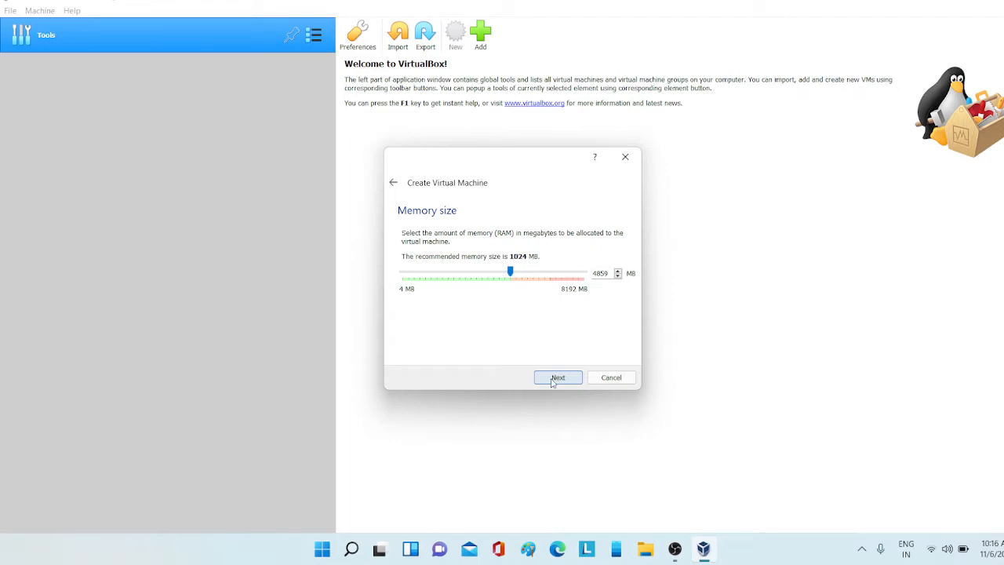
left_click(557, 377)
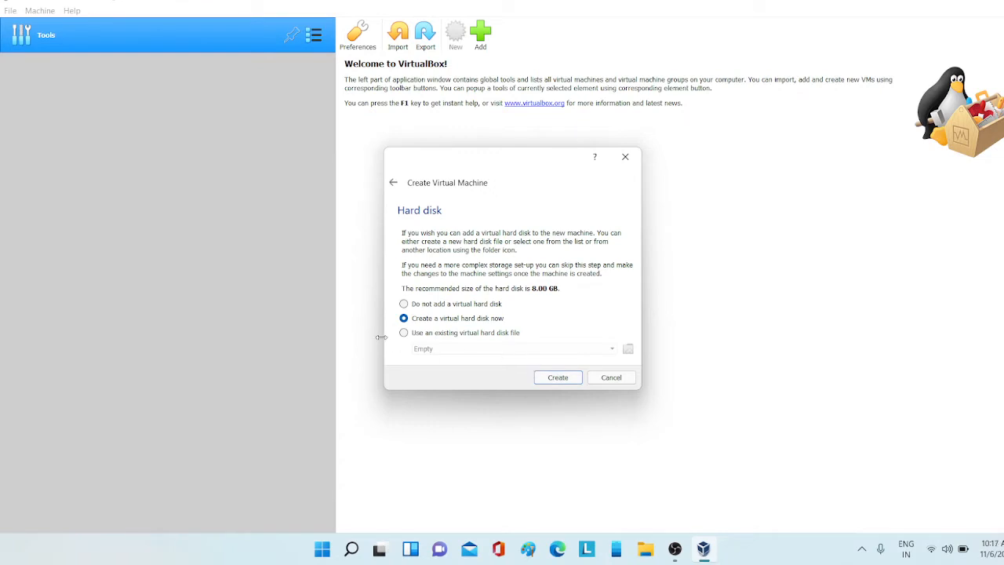
left_click(556, 377)
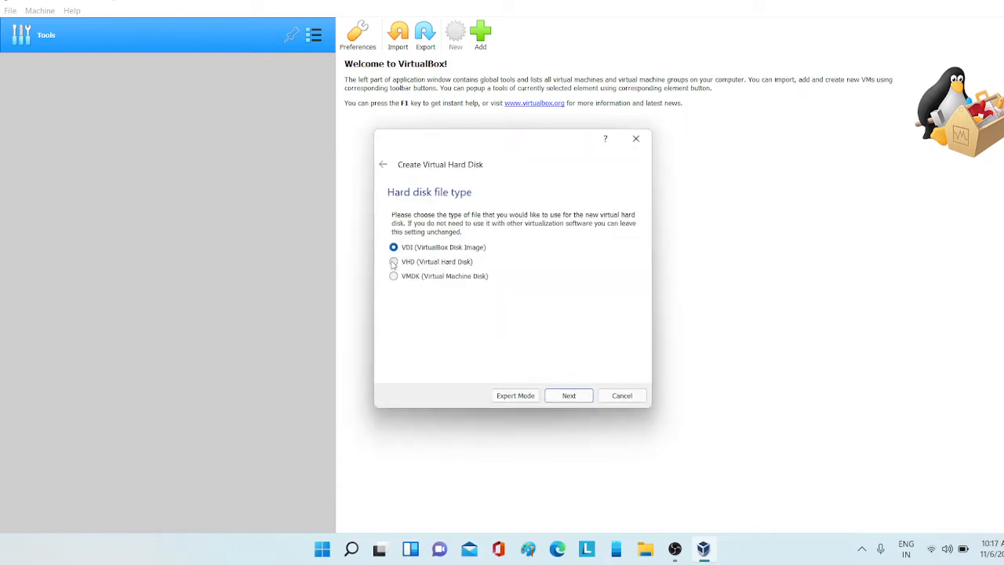
left_click(393, 261)
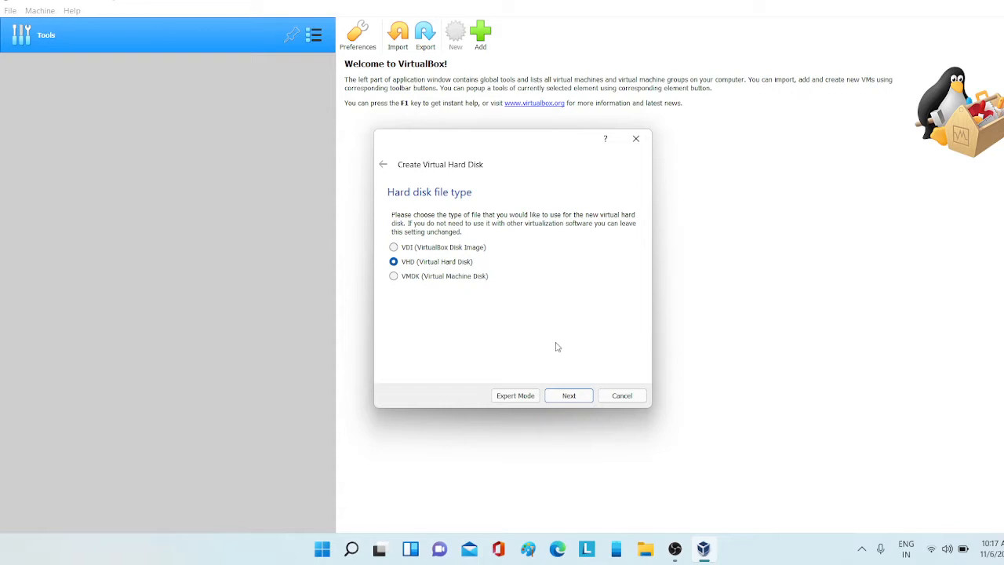
left_click(569, 395)
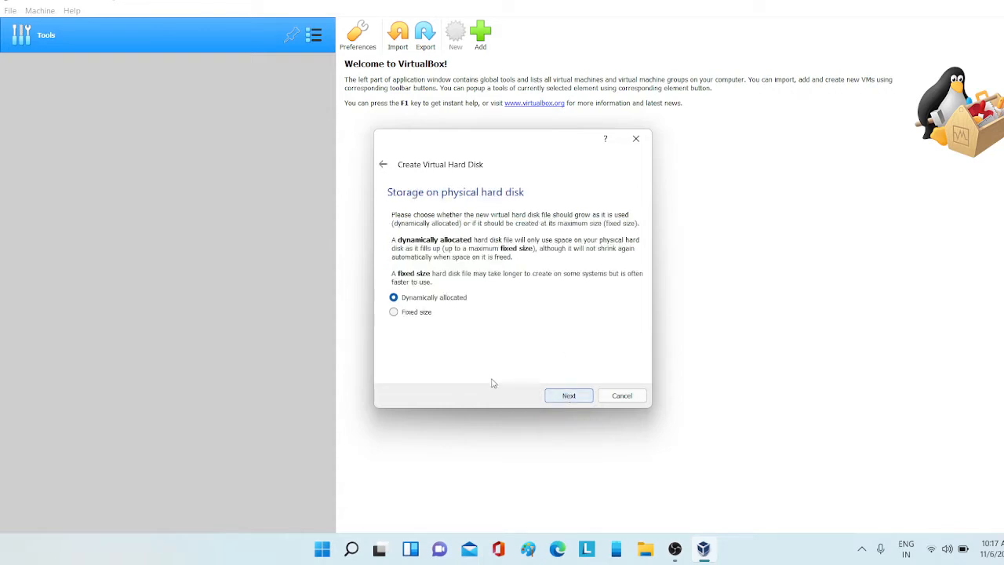
left_click(567, 395)
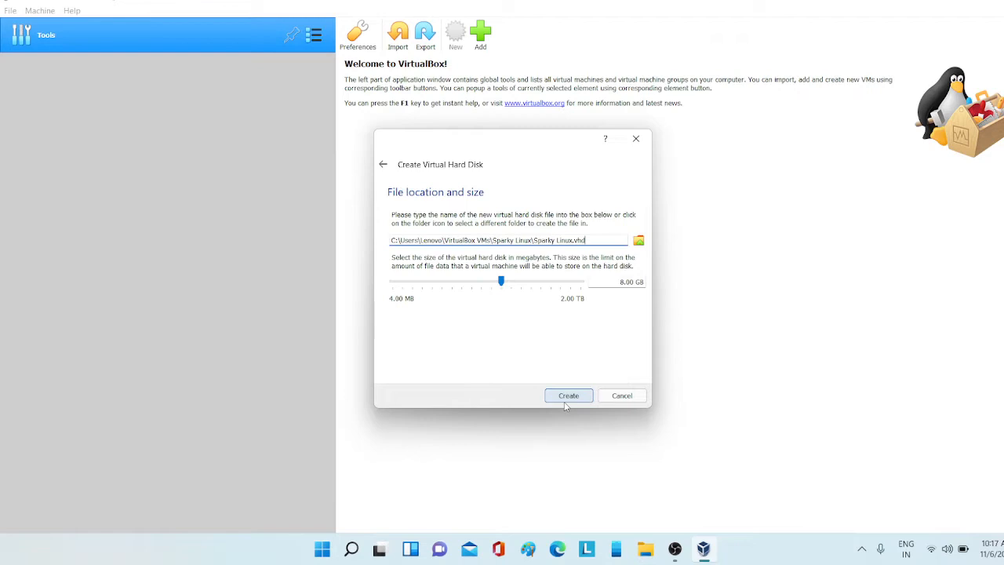
mouse_move(600, 293)
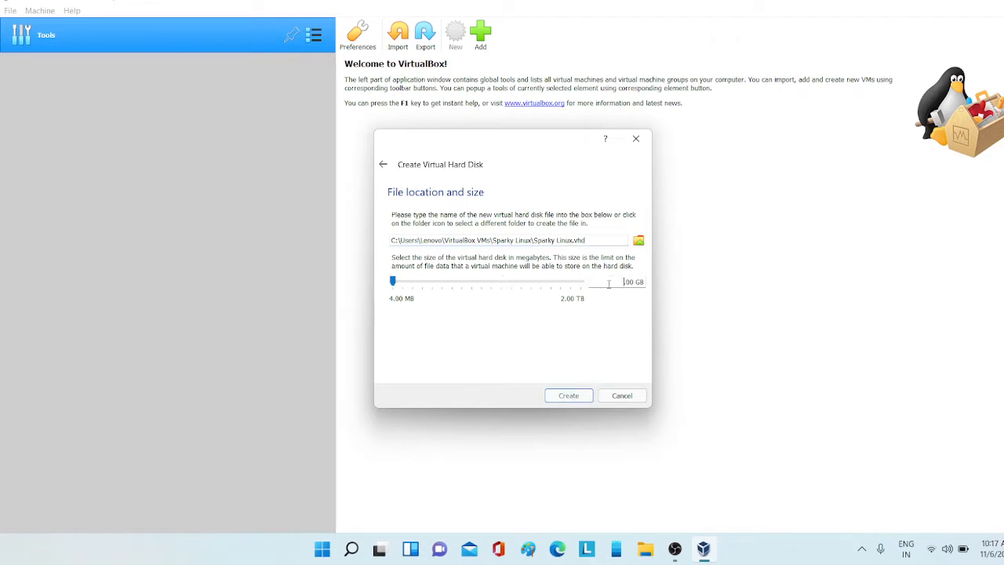
left_click_drag(392, 281, 531, 281)
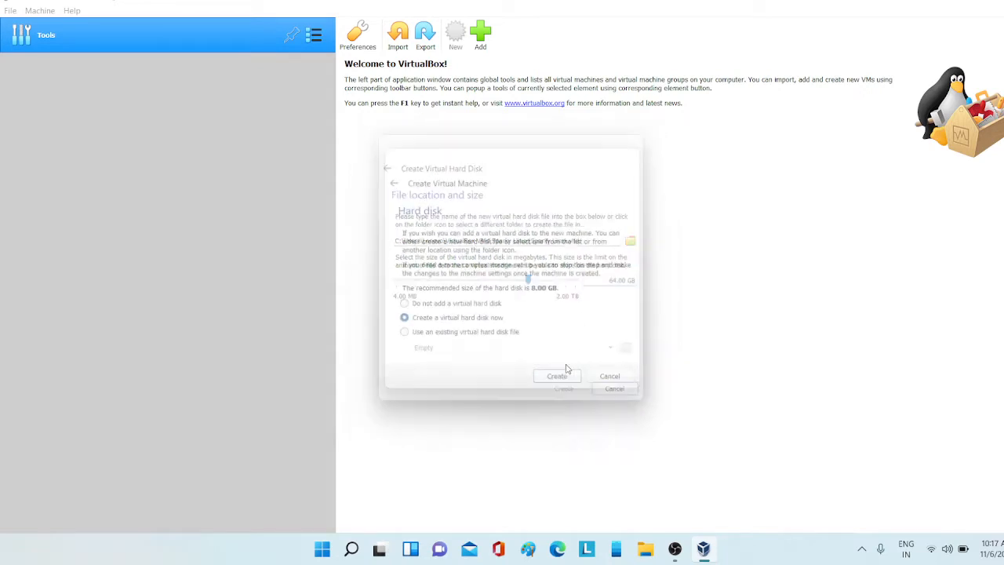
Step: Finish creating the VM and raise its video memory to 128 MB in Settings
left_click(556, 376)
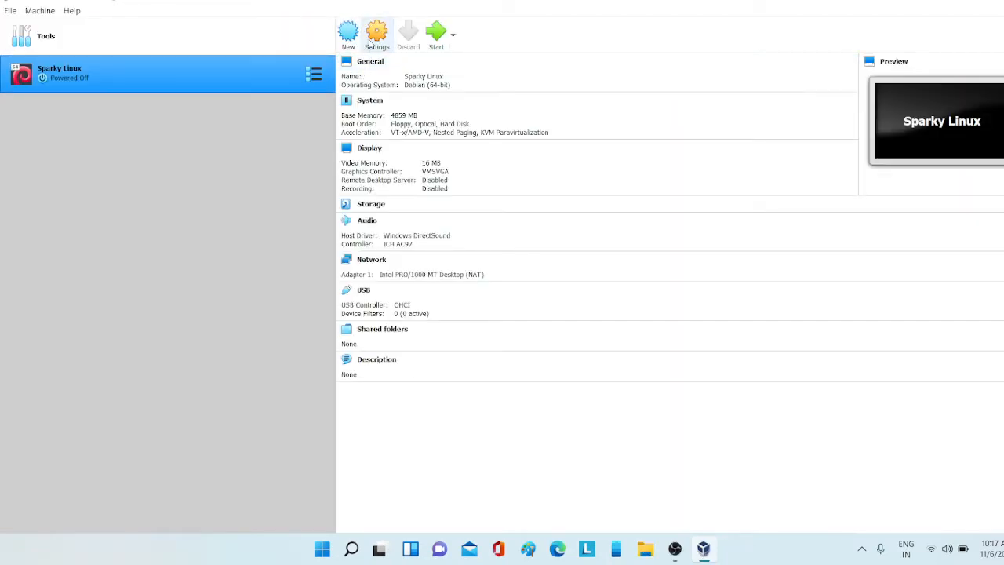
left_click(376, 33)
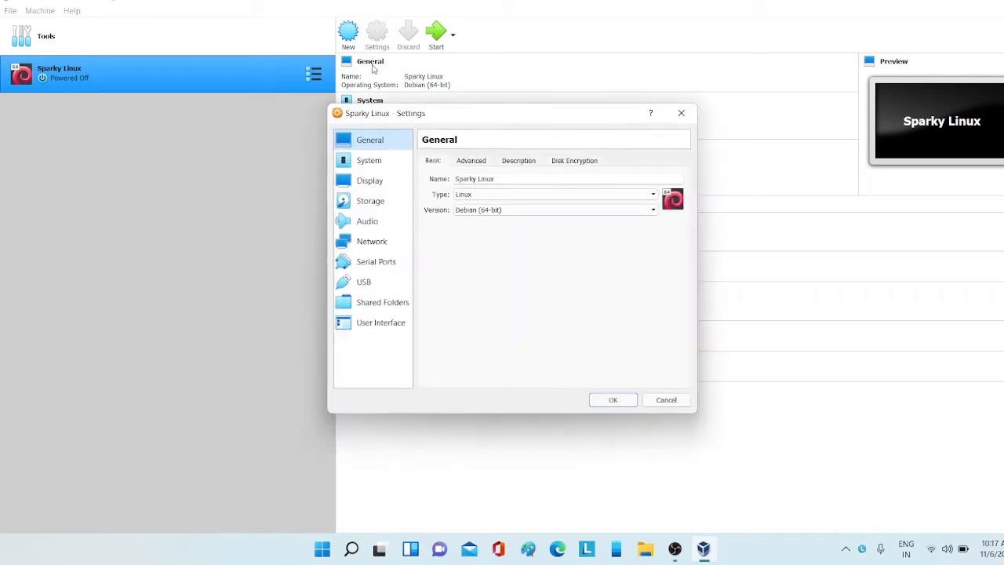
left_click(470, 160)
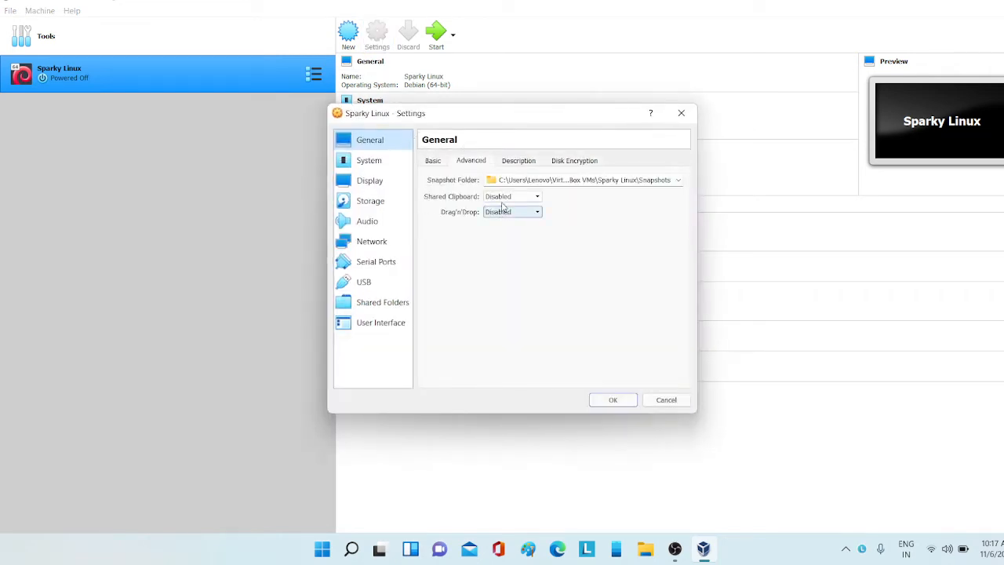
left_click(537, 211)
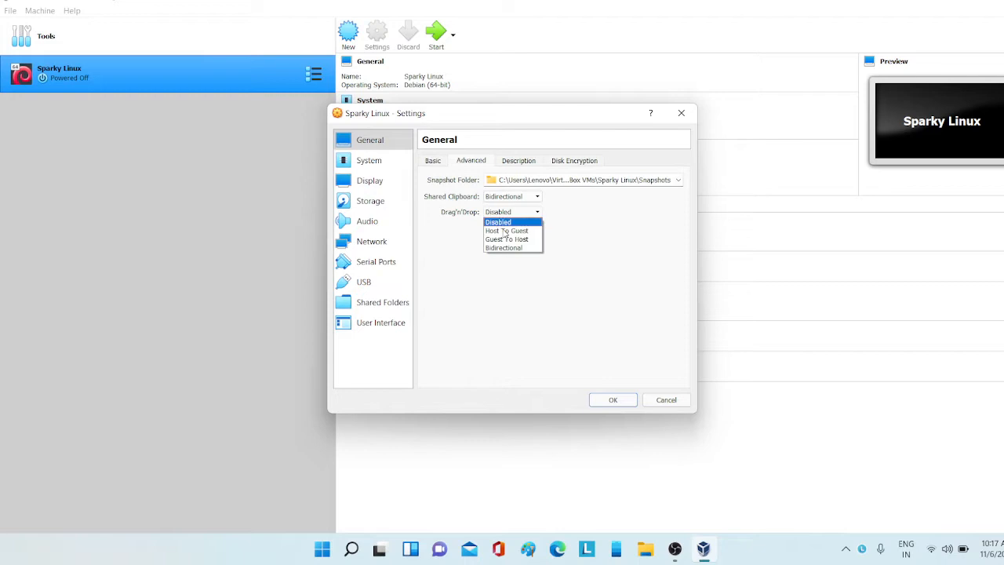
mouse_move(505, 239)
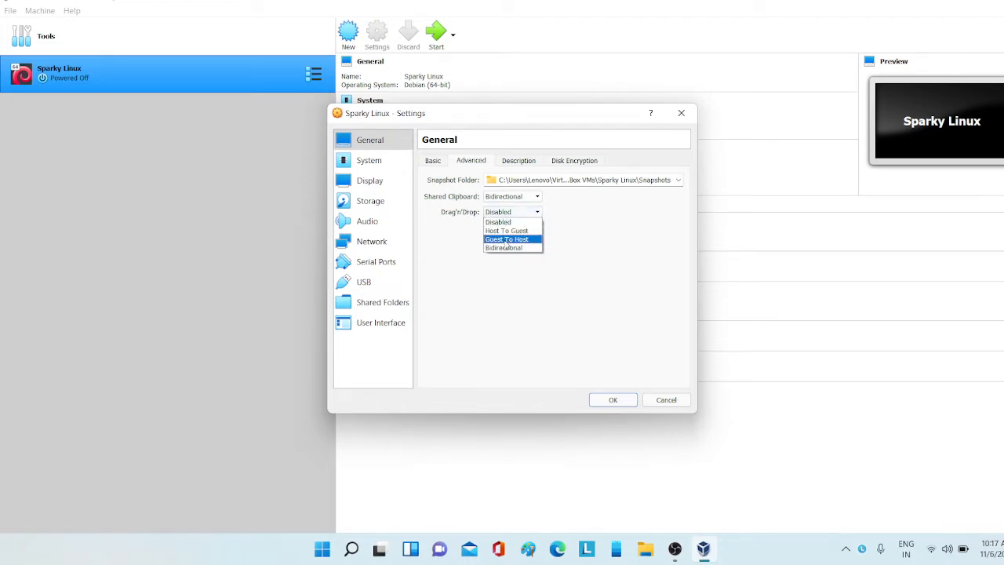
left_click(370, 180)
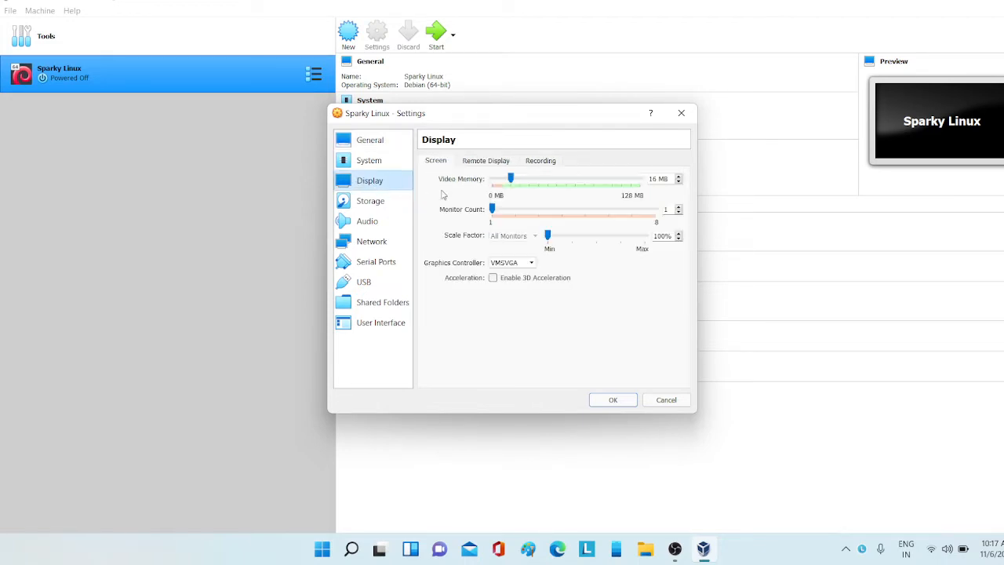
left_click_drag(510, 179, 639, 179)
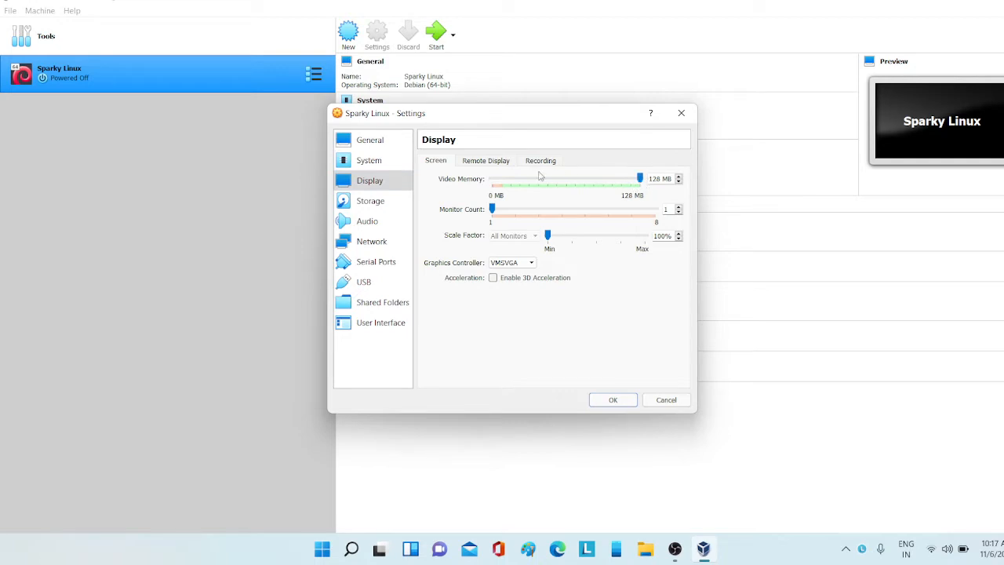
Step: Attach the SparkyLinux ISO to the optical drive and review the remaining settings pages
left_click(369, 160)
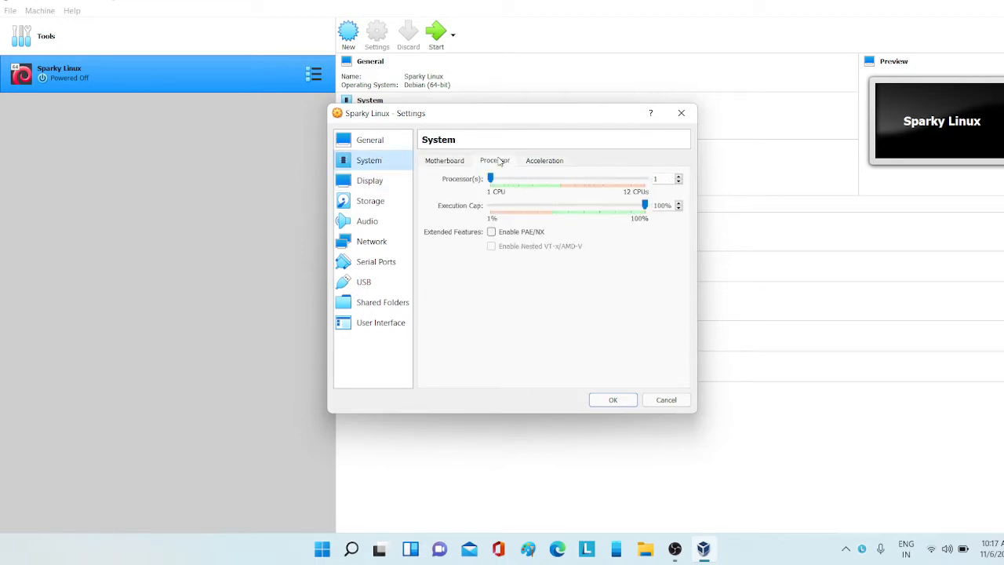
left_click(370, 200)
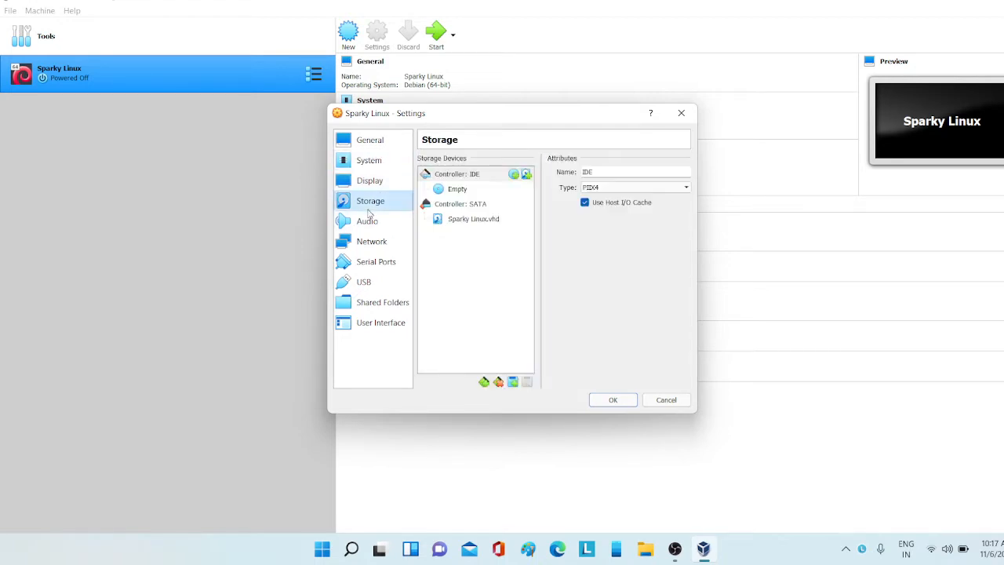
left_click(457, 188)
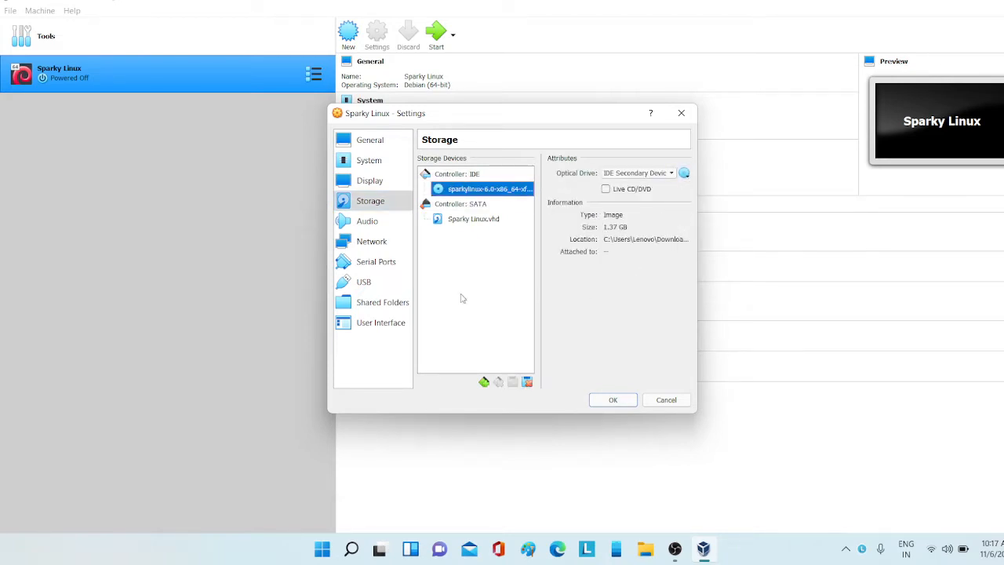
left_click(376, 261)
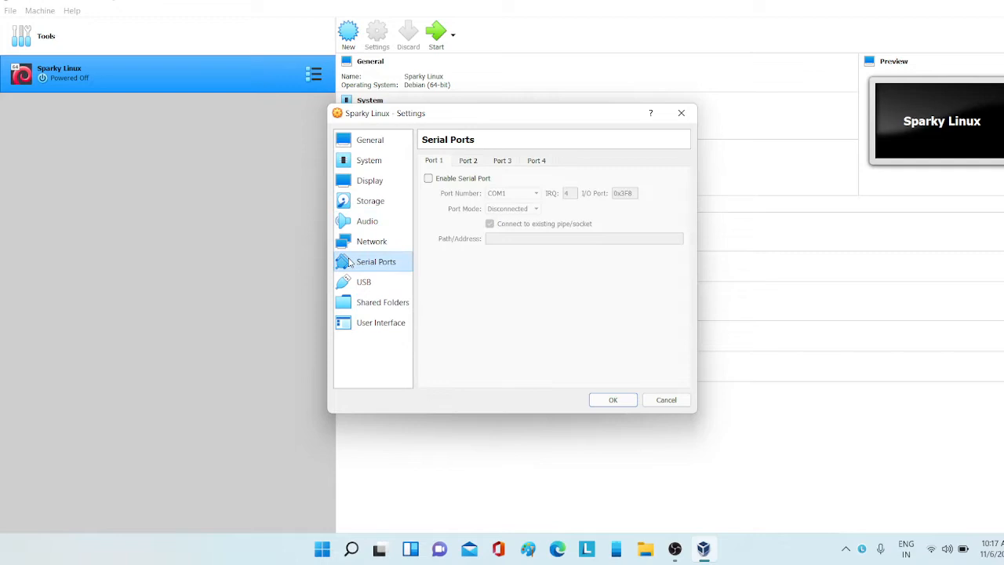
left_click(363, 281)
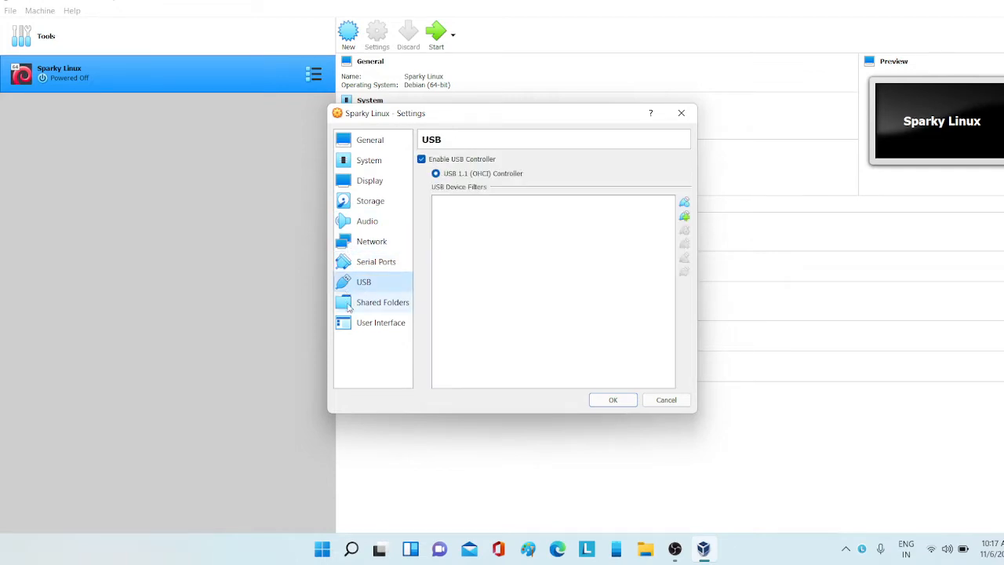
left_click(380, 322)
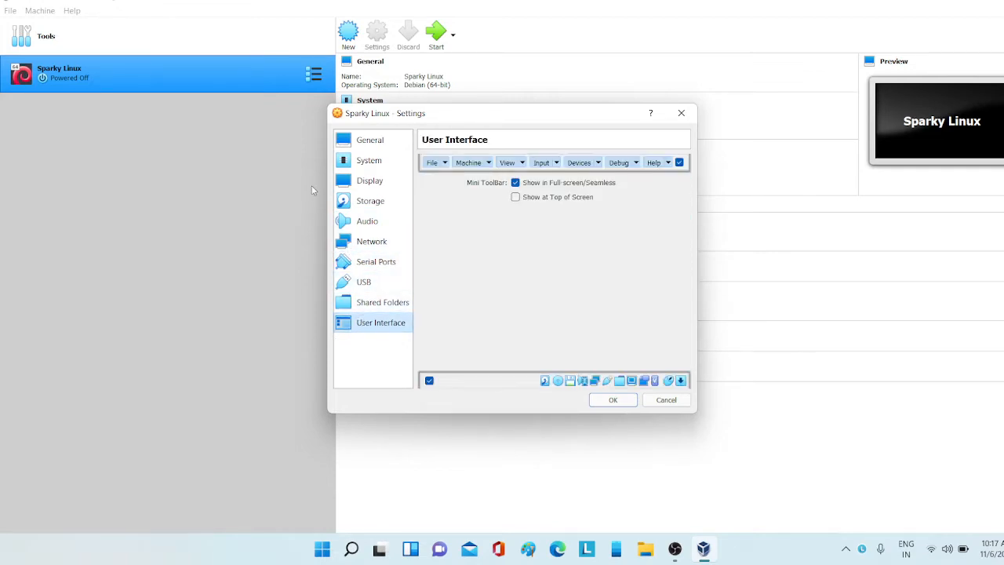
left_click(369, 180)
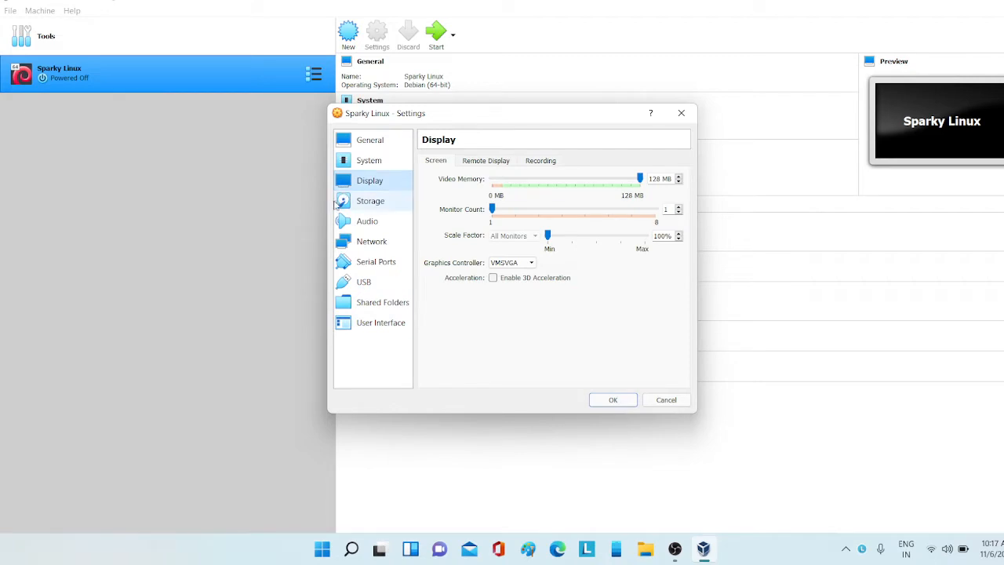
mouse_move(385, 130)
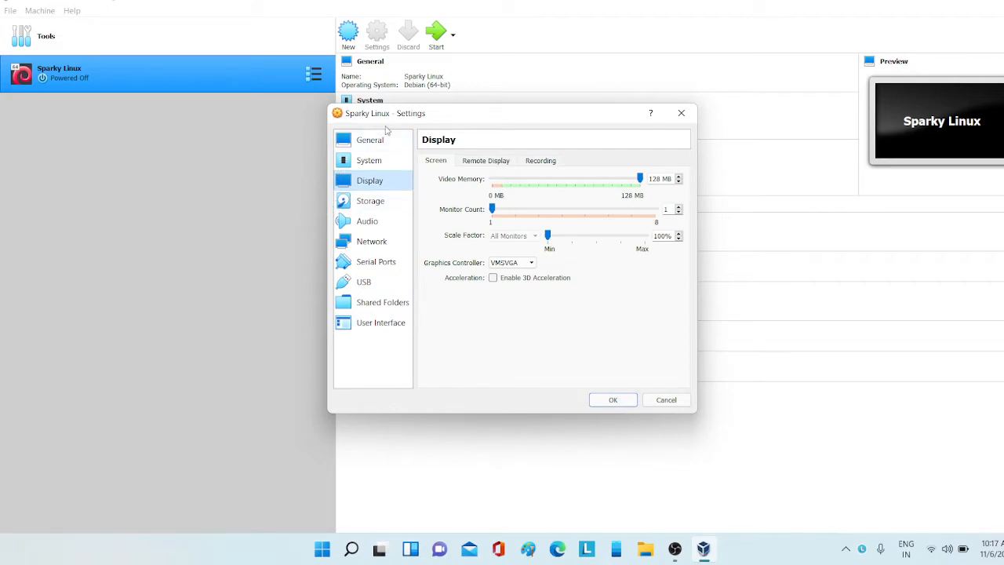
mouse_move(331, 167)
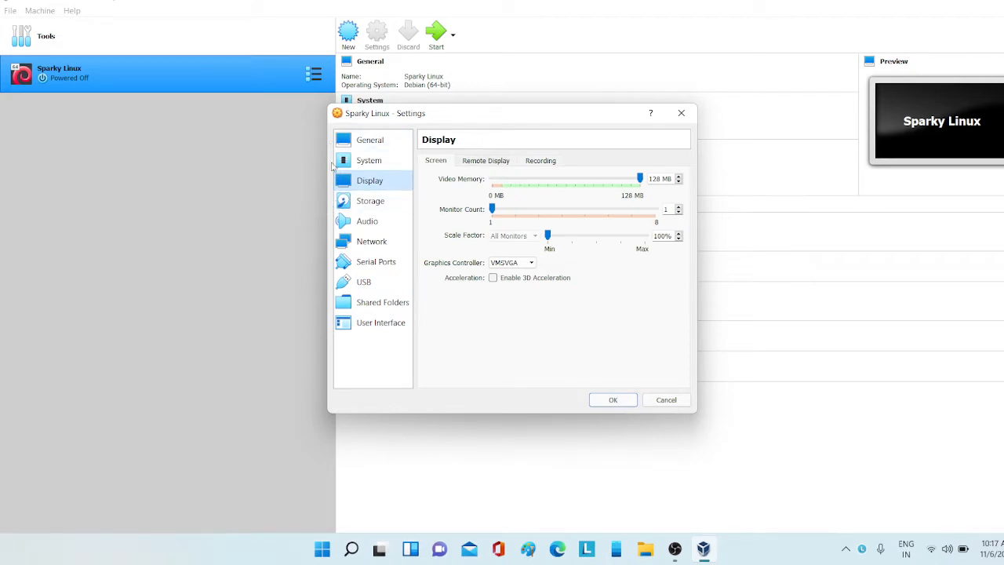
Step: Save the settings, start the Sparky Linux VM, and bring its window forward
left_click(369, 160)
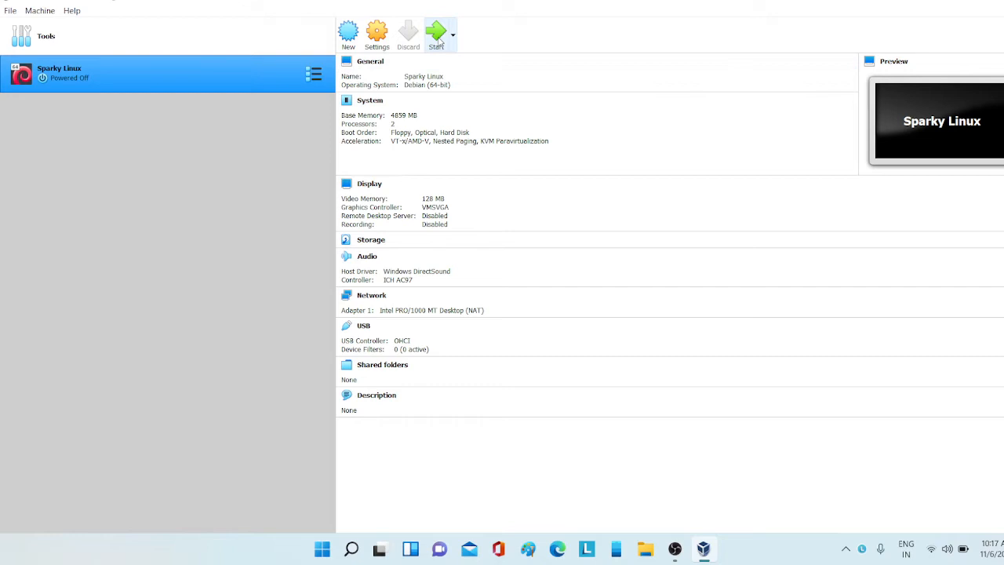
mouse_move(10, 203)
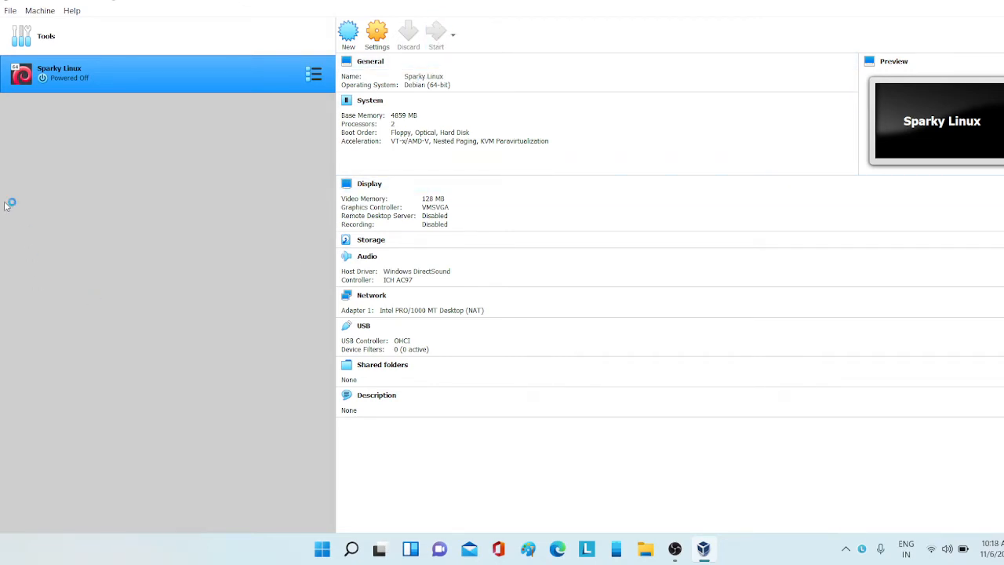
mouse_move(125, 47)
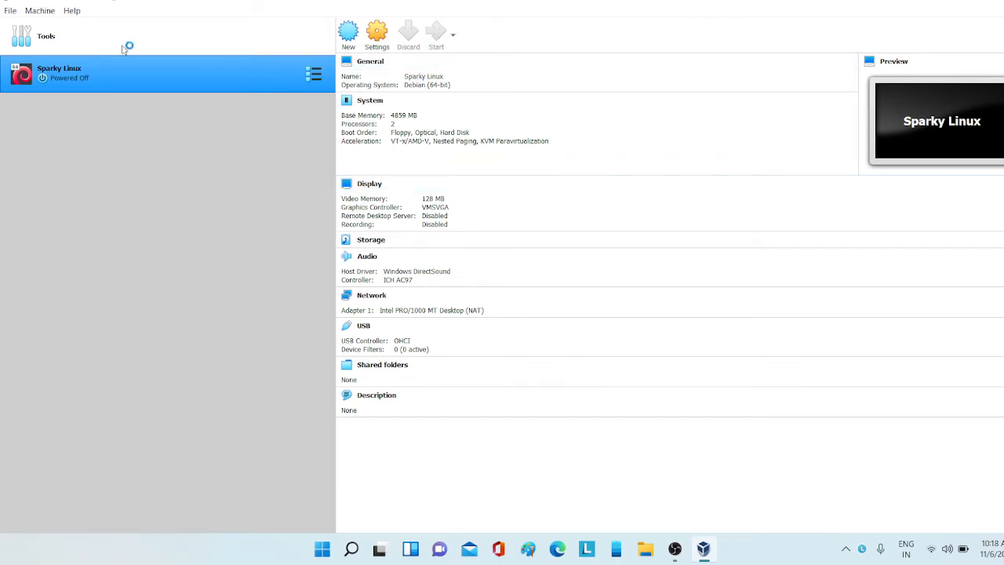
mouse_move(203, 284)
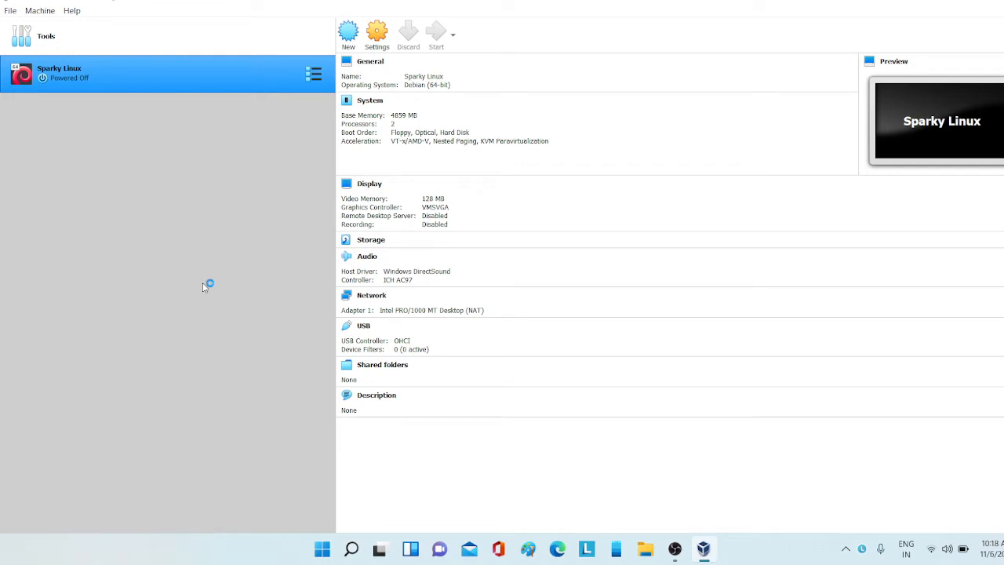
left_click(436, 32)
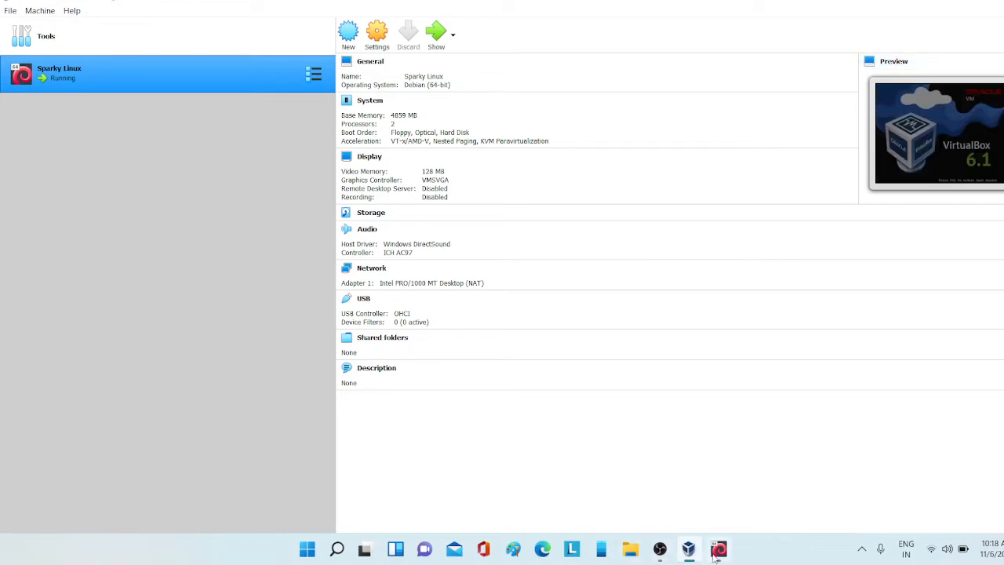
left_click(718, 548)
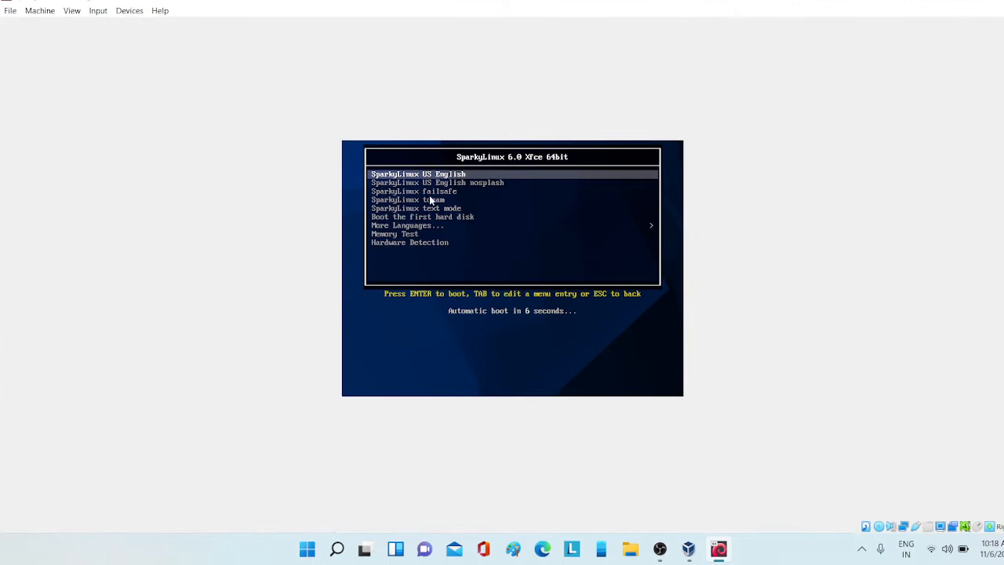
mouse_move(254, 184)
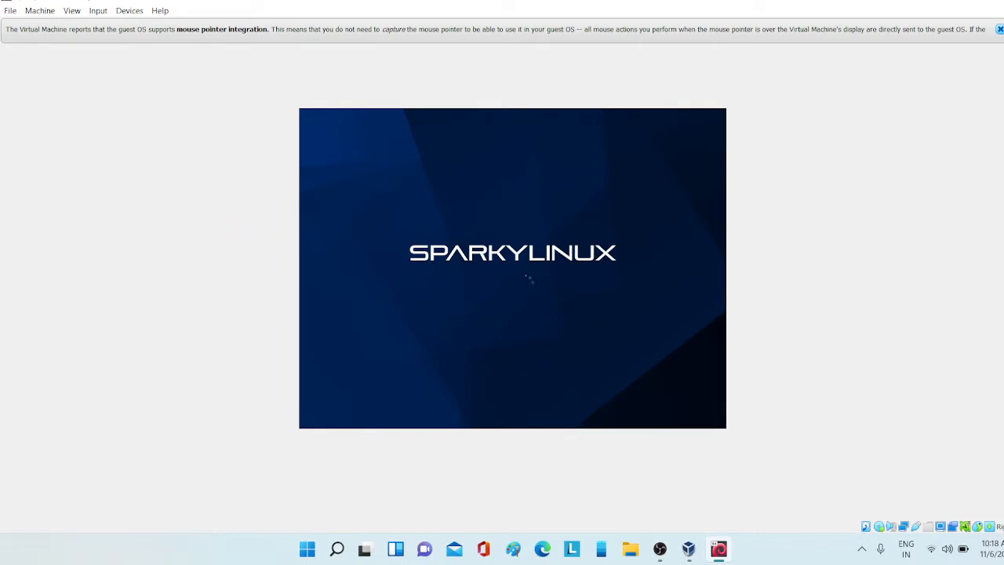
mouse_move(229, 258)
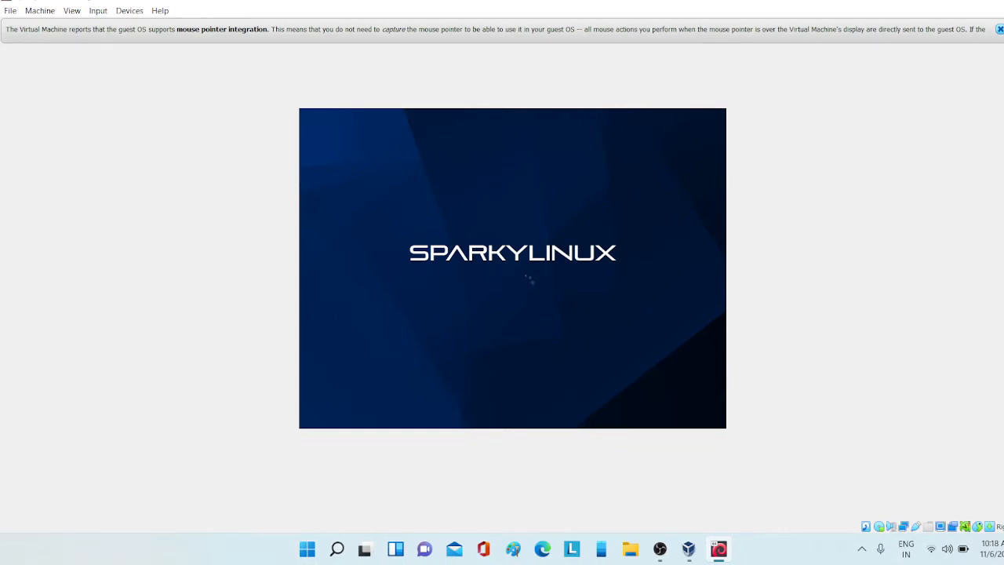
Step: Dismiss the mouse integration notice while SparkyLinux boots to the live desktop
left_click(998, 29)
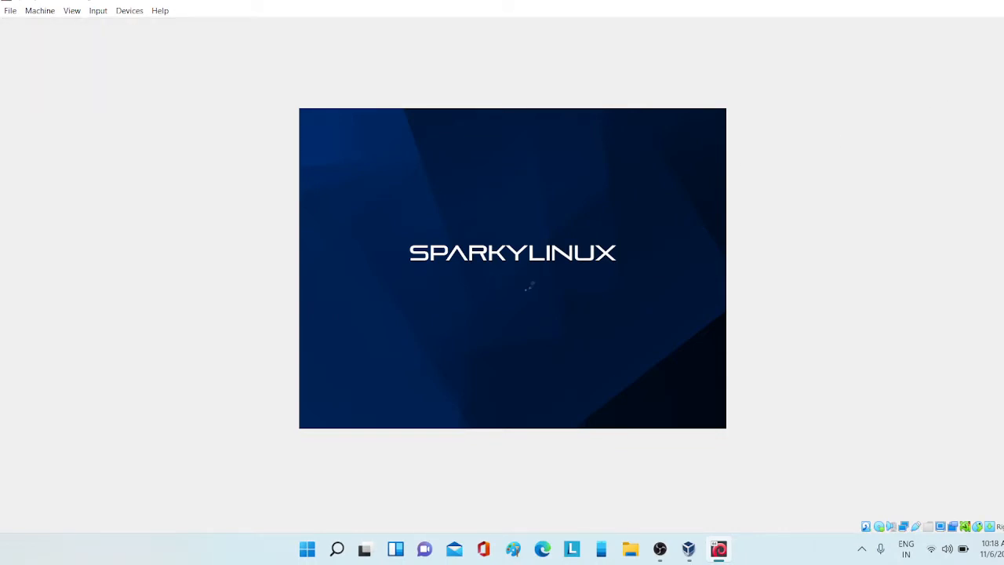
mouse_move(200, 187)
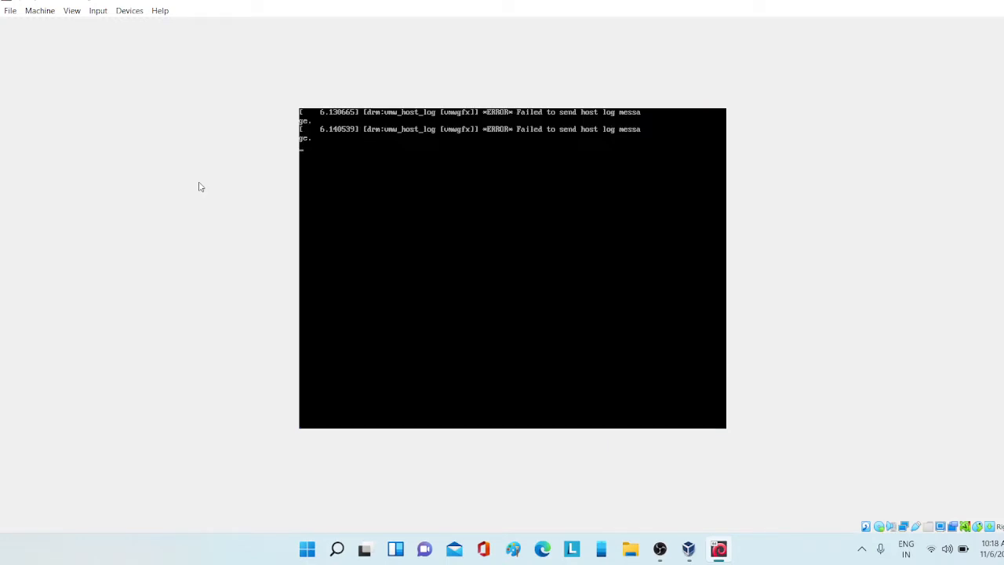
mouse_move(297, 148)
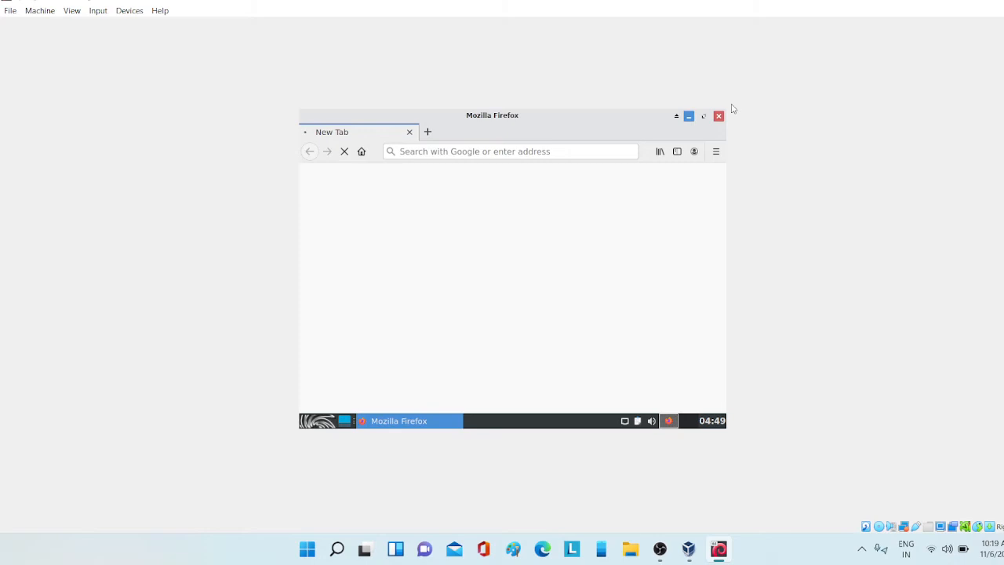
Step: Close the live session's Firefox window so the installer welcome page can load
left_click(716, 116)
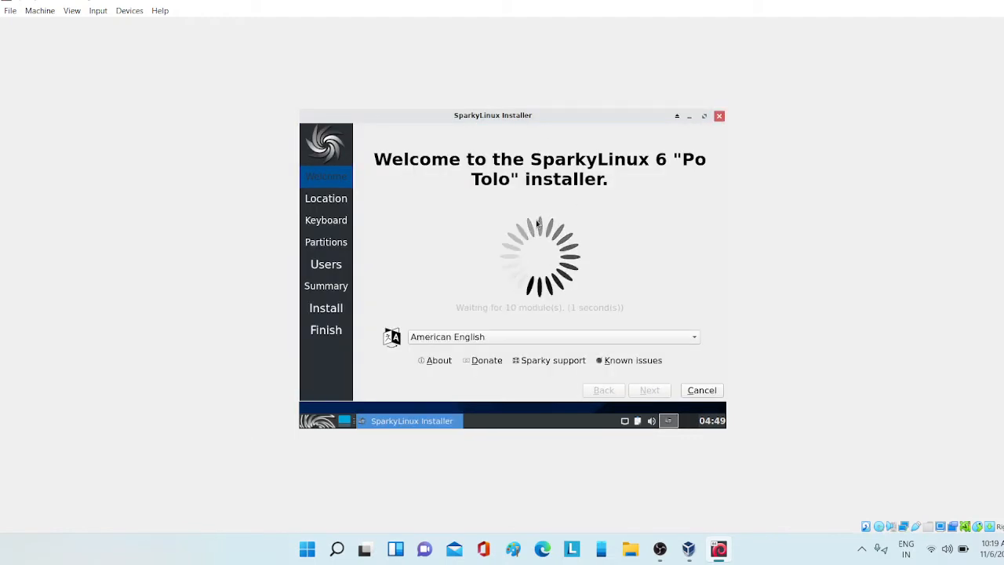
mouse_move(517, 256)
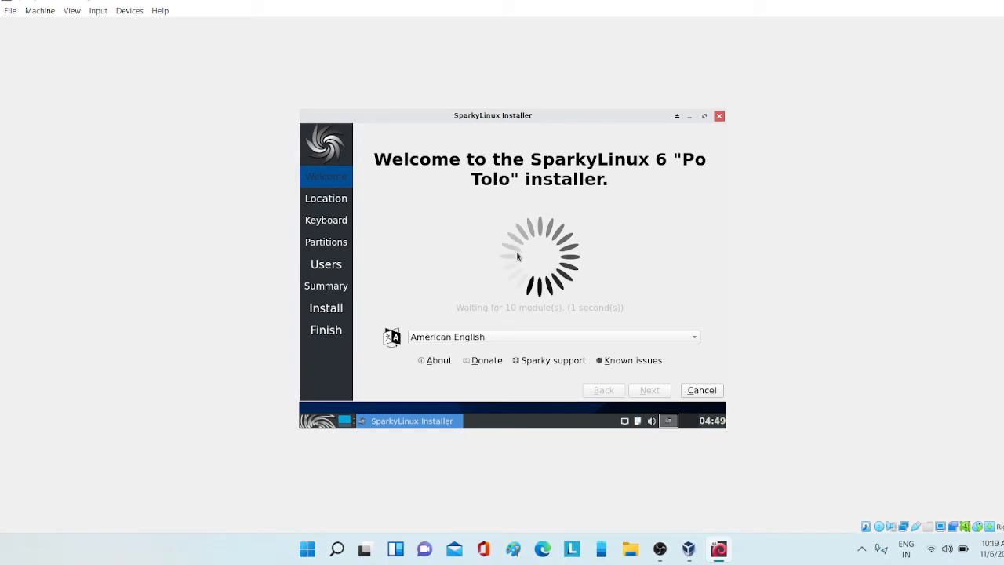
mouse_move(468, 143)
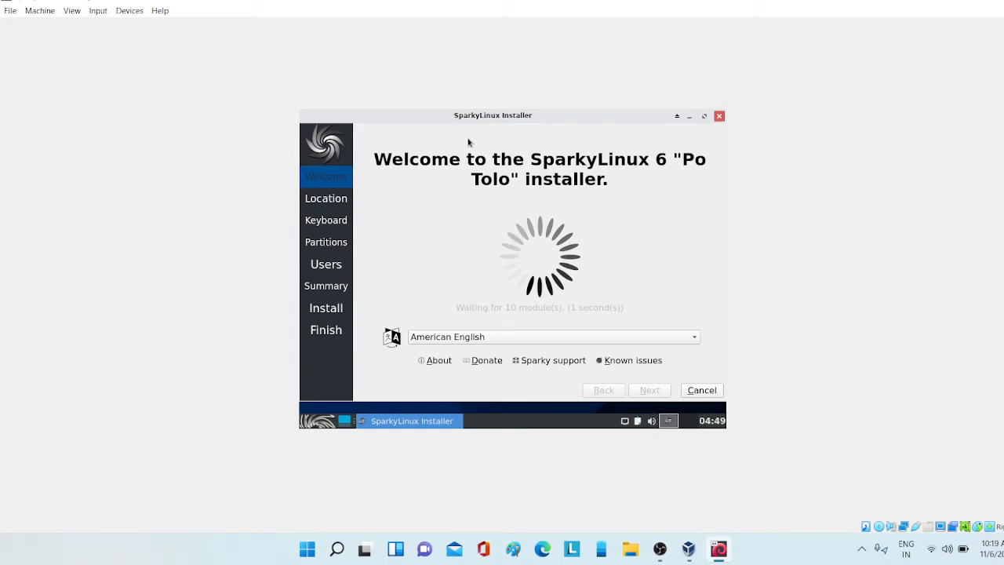
mouse_move(480, 212)
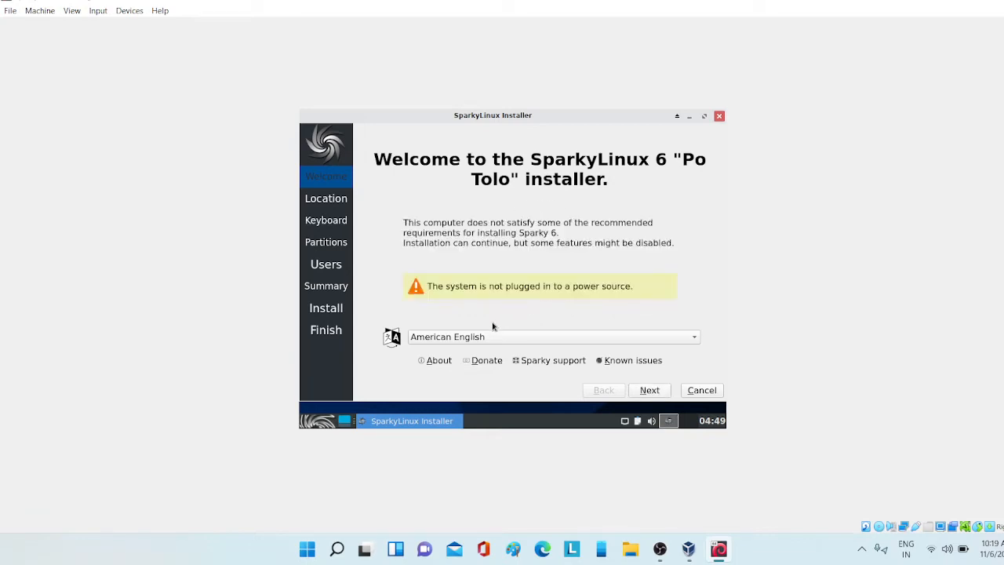
mouse_move(423, 315)
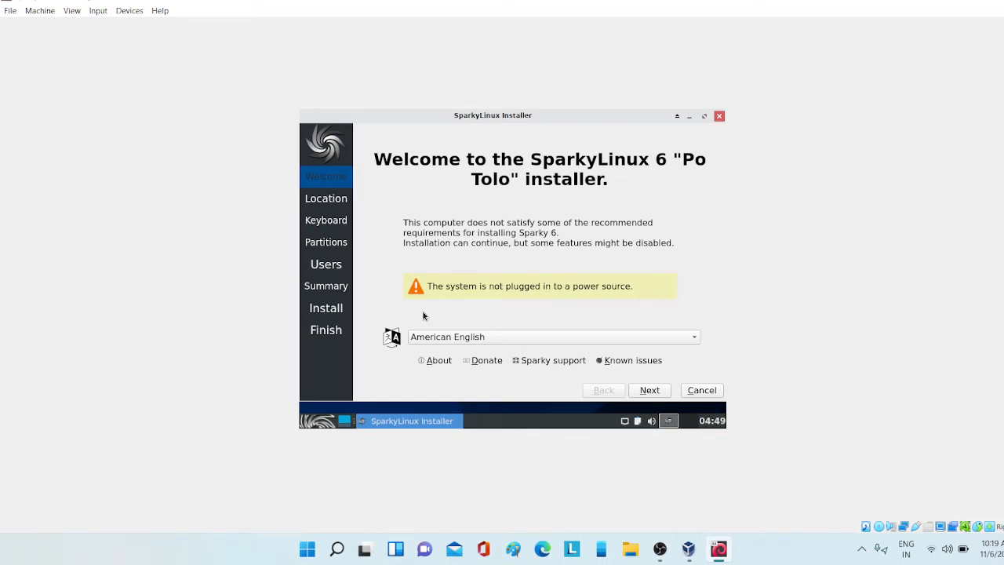
mouse_move(509, 338)
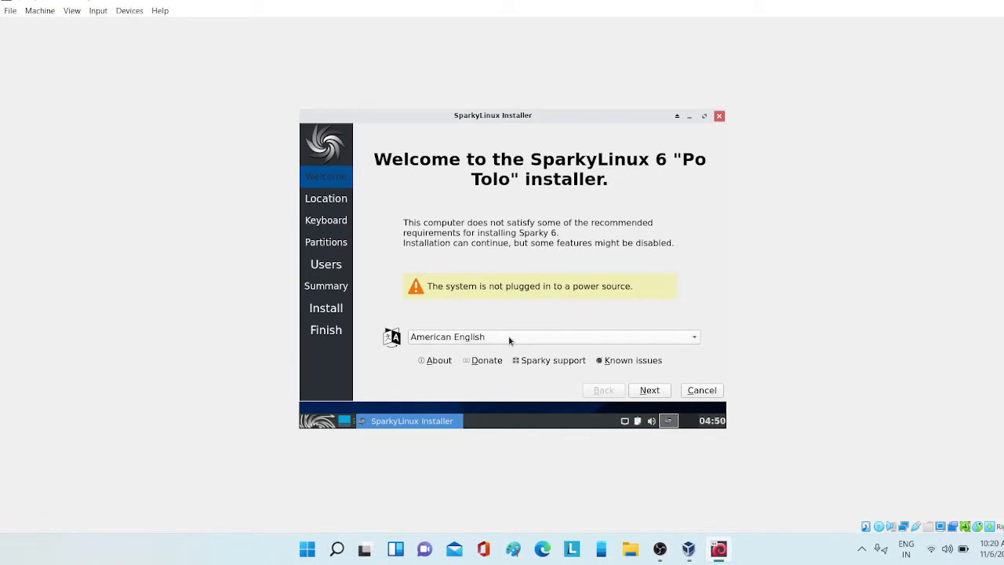
Step: Accept the Asia/Kolkata location and choose the English (US) keyboard layout
left_click(649, 390)
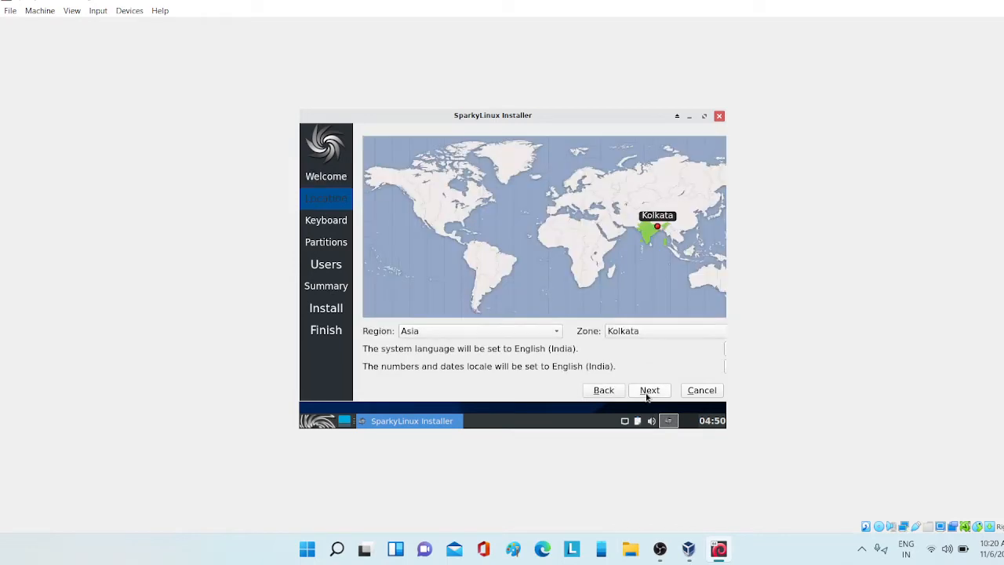
mouse_move(541, 374)
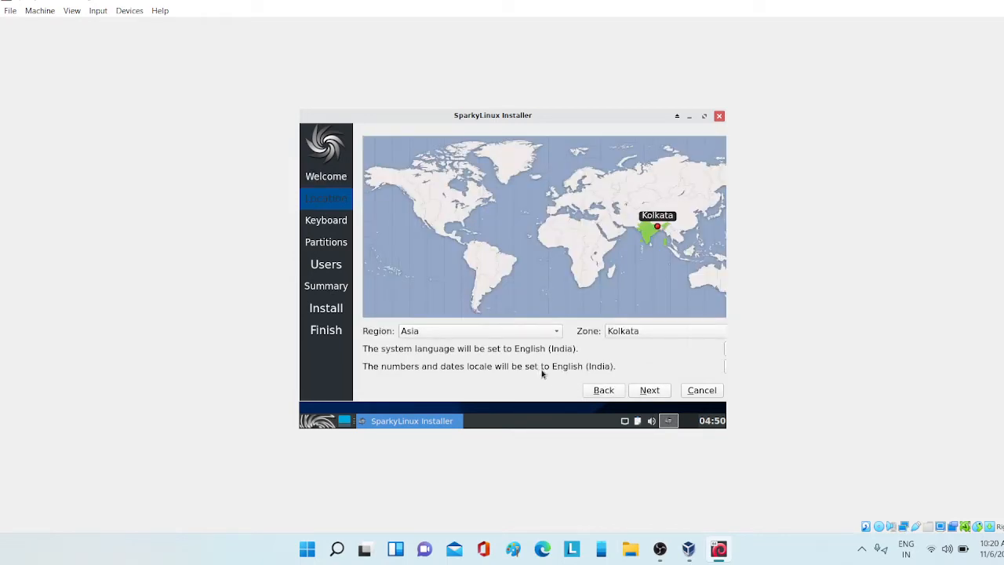
mouse_move(633, 390)
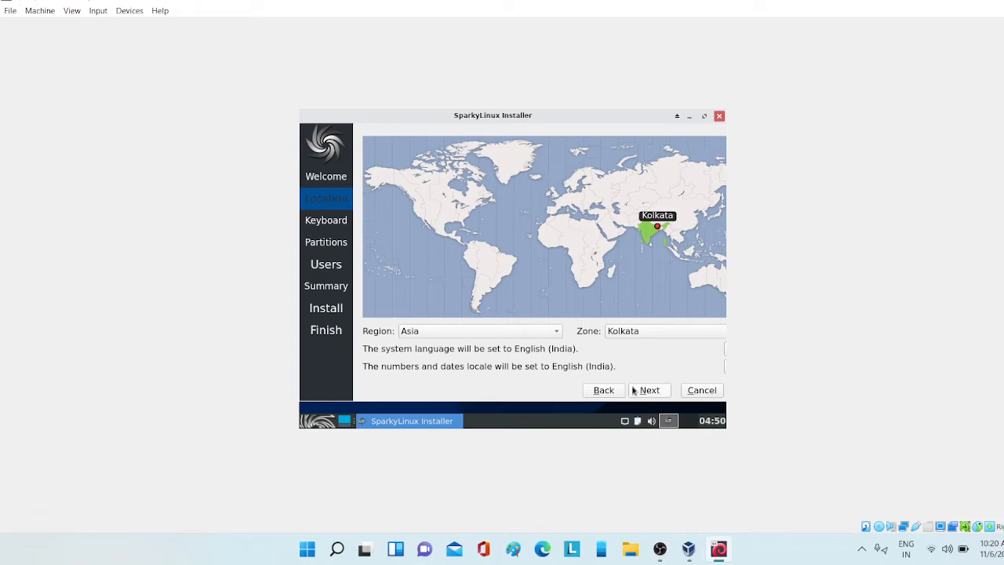
mouse_move(647, 239)
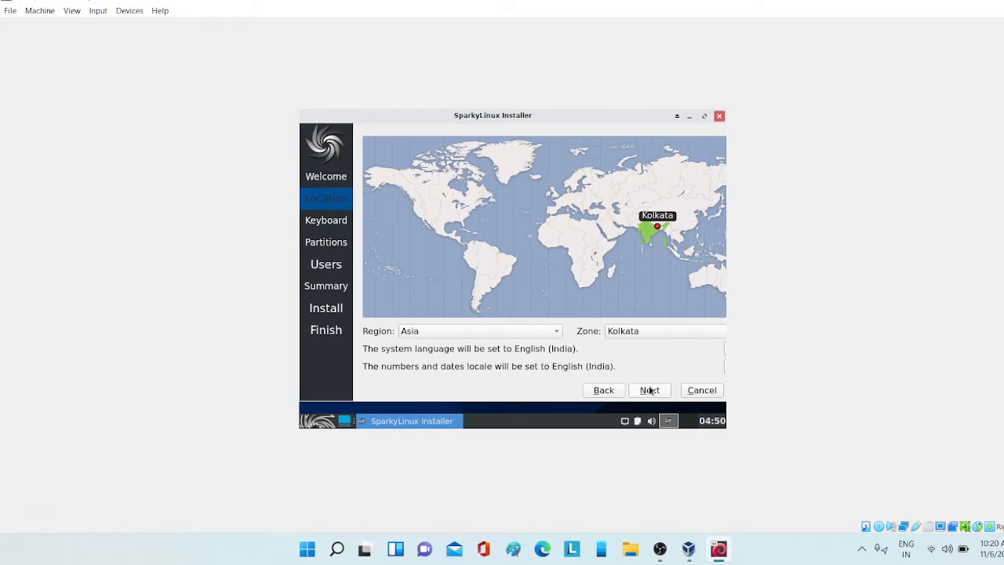
left_click(649, 389)
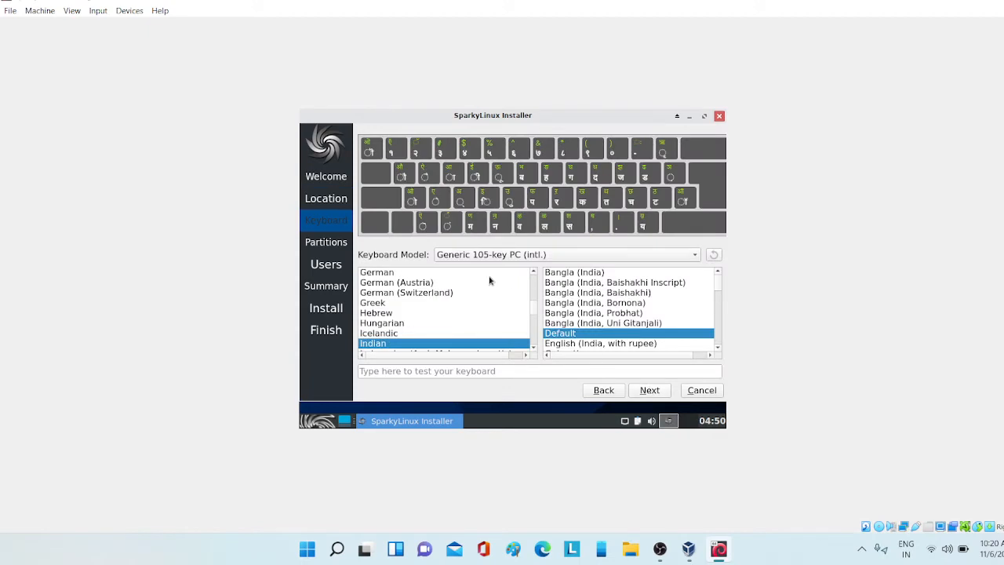
scroll("up", 3)
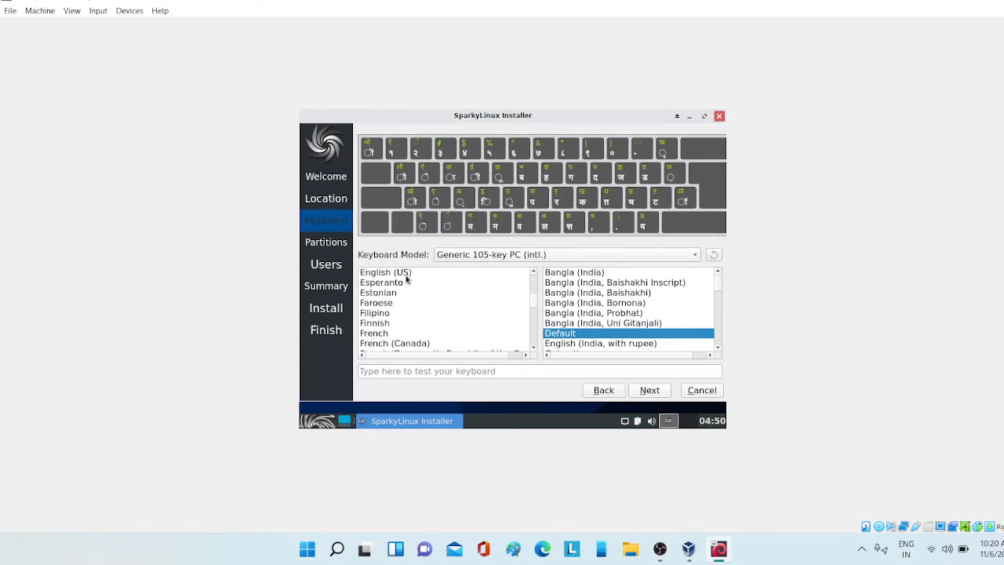
left_click(385, 272)
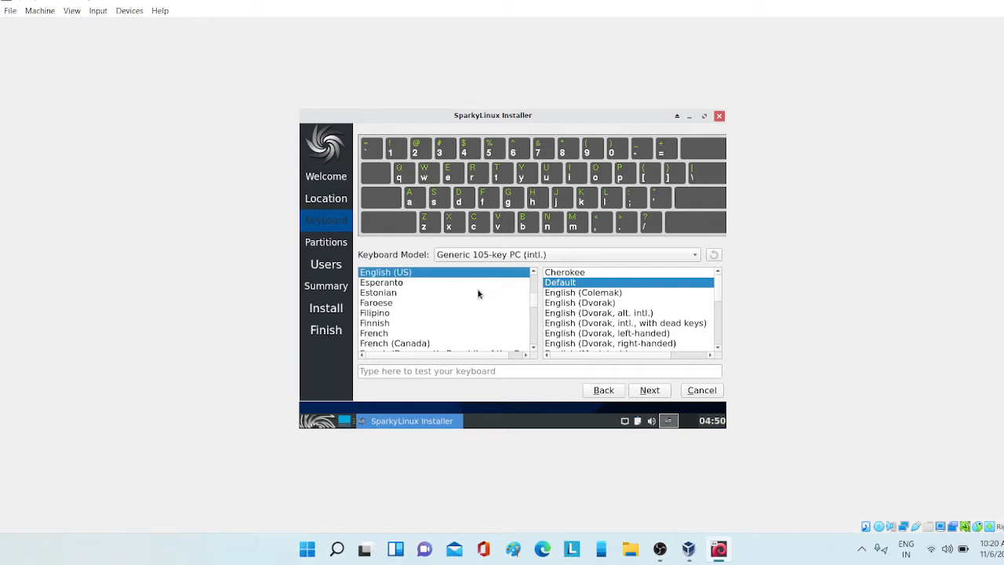
left_click(649, 390)
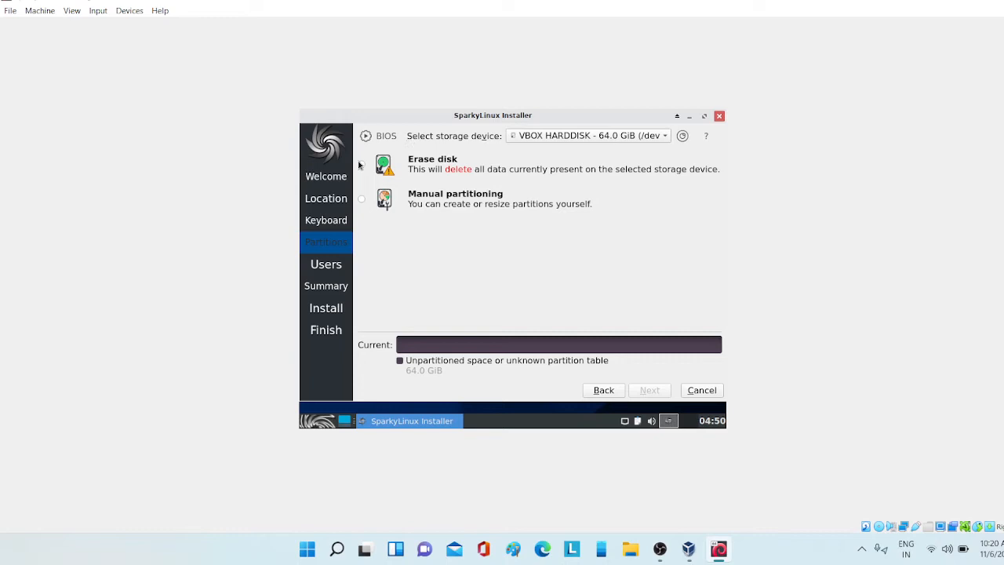
Step: Choose Erase disk on the 64 GiB disk with No Swap, and continue
left_click(362, 164)
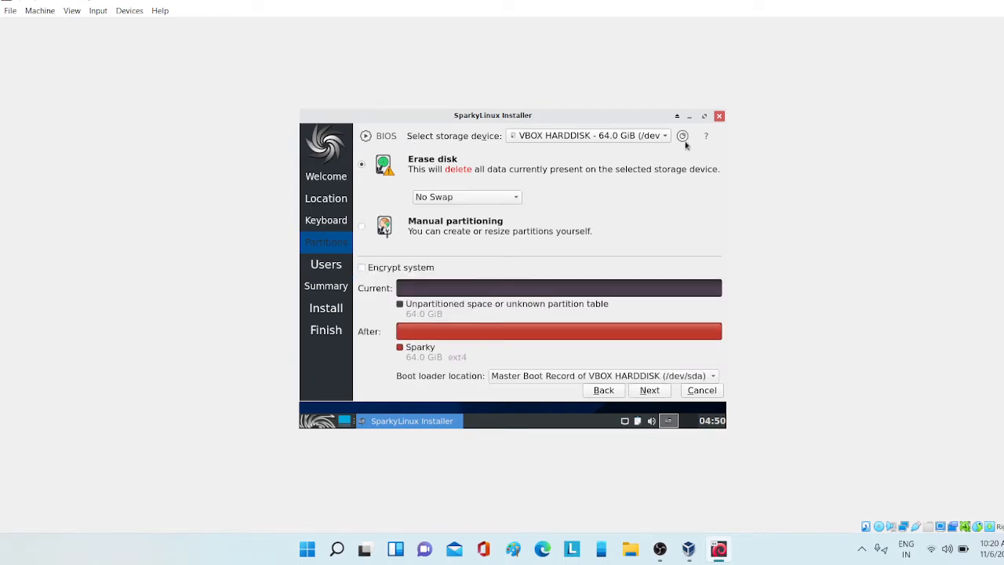
mouse_move(506, 184)
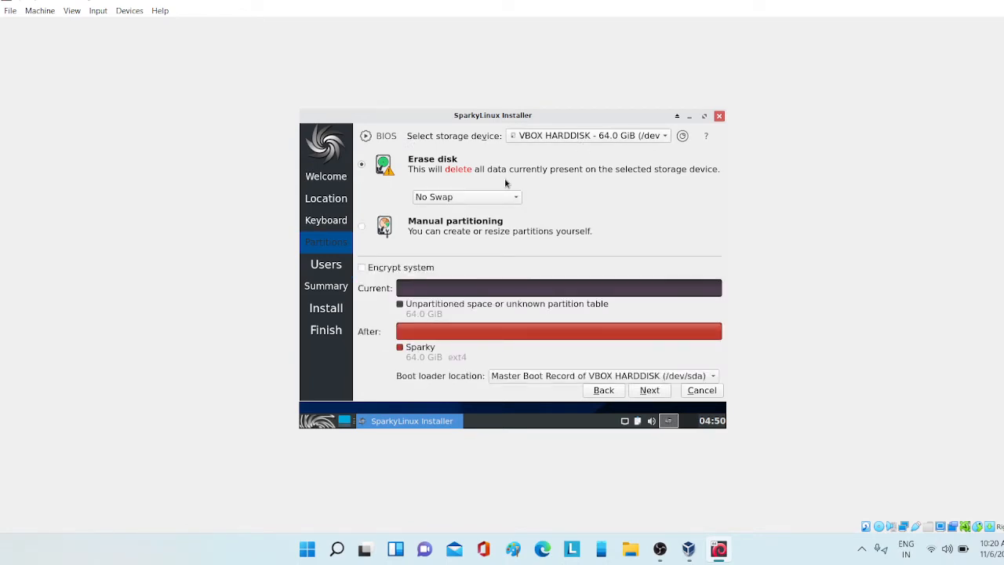
mouse_move(429, 182)
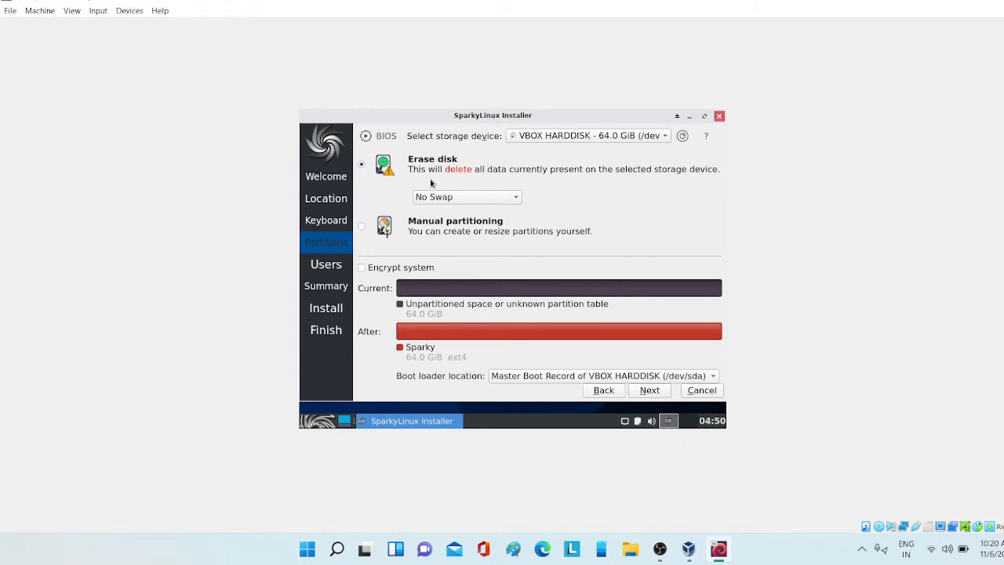
mouse_move(547, 284)
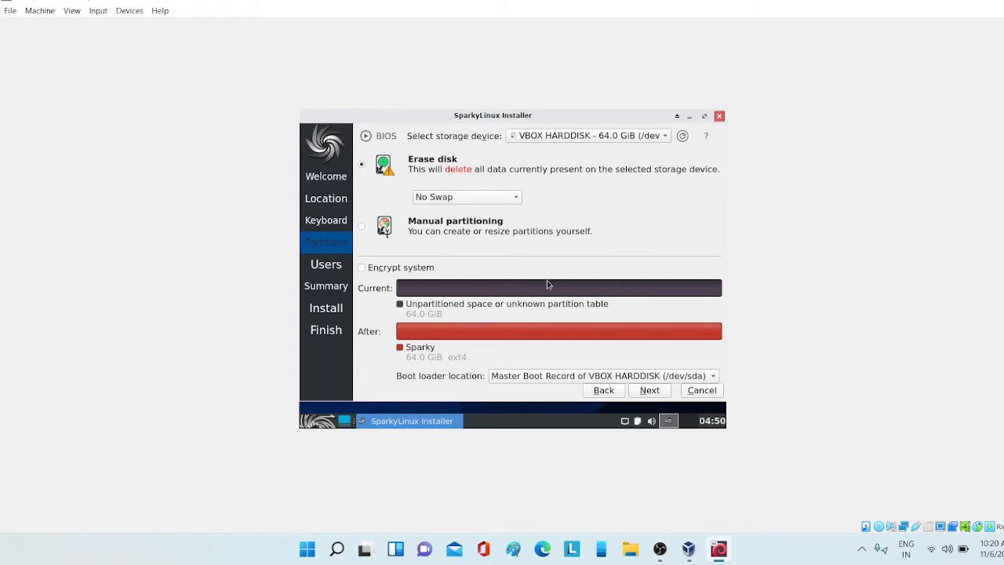
left_click(465, 197)
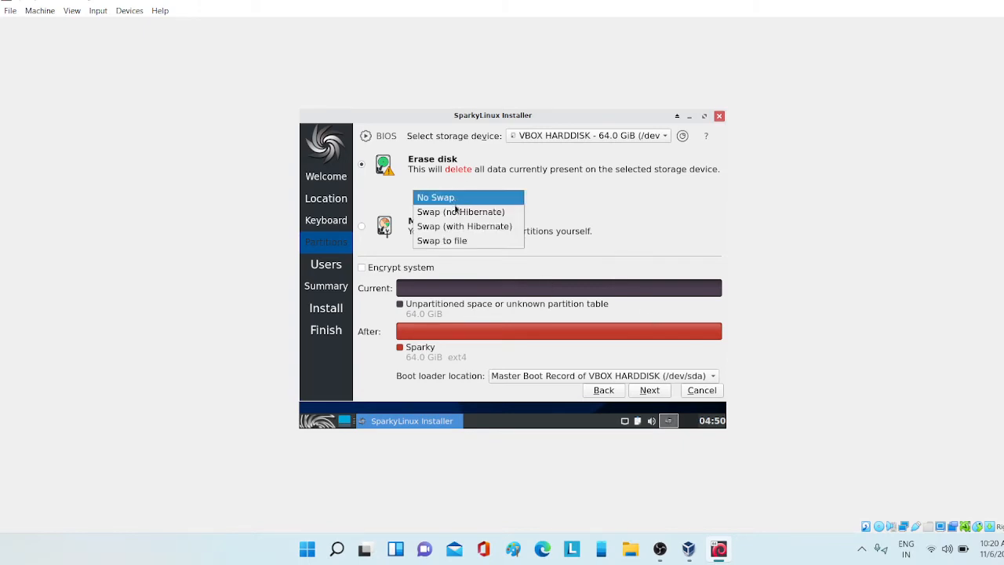
left_click(460, 211)
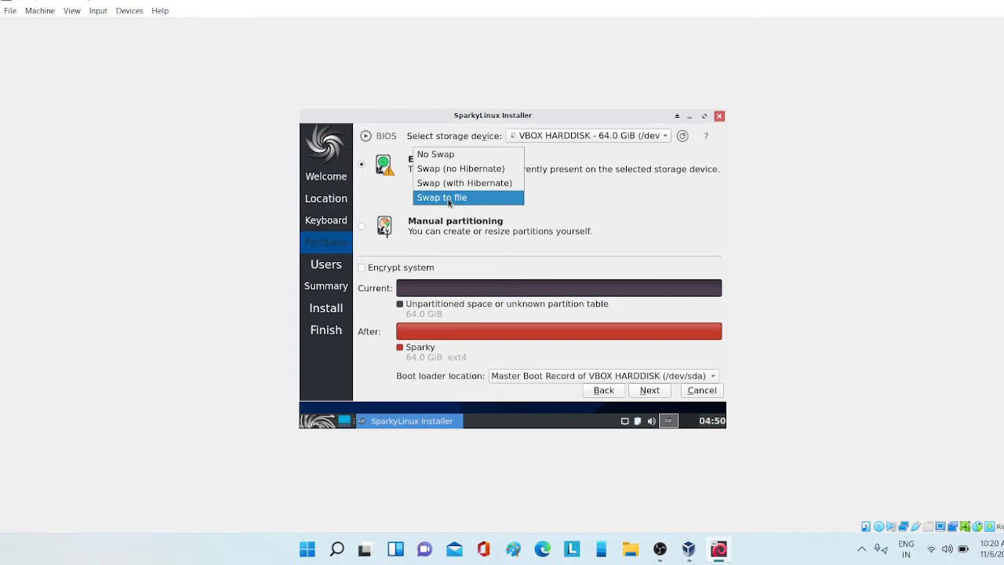
left_click(435, 154)
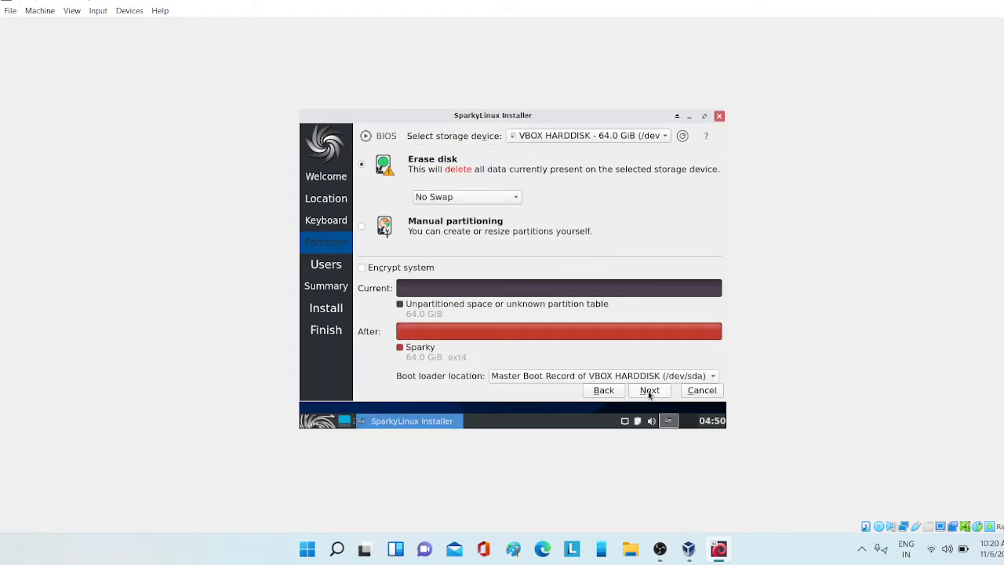
left_click(649, 390)
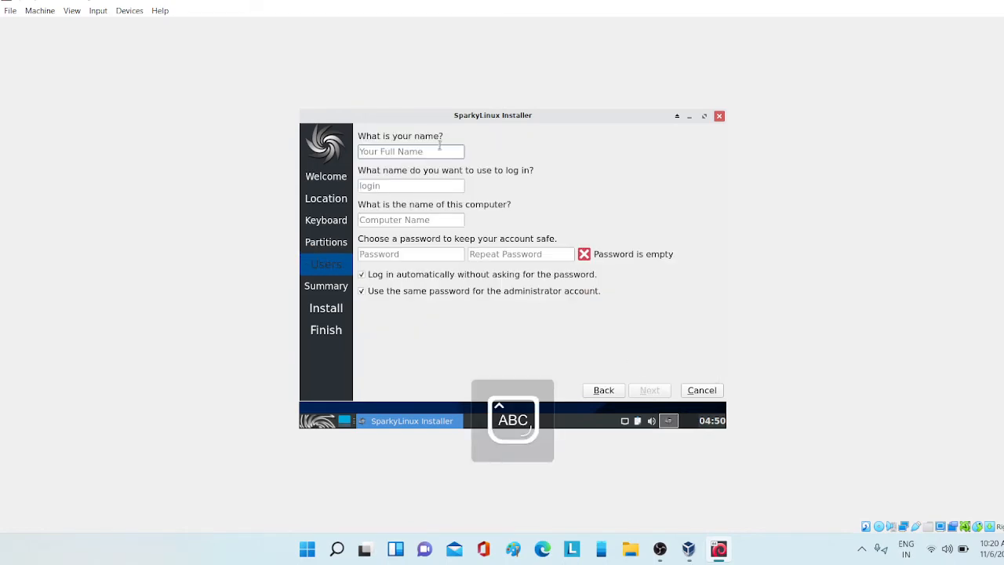
Step: Enter full name 'Sparky' and a matching password, keeping automatic login enabled
type("Sp")
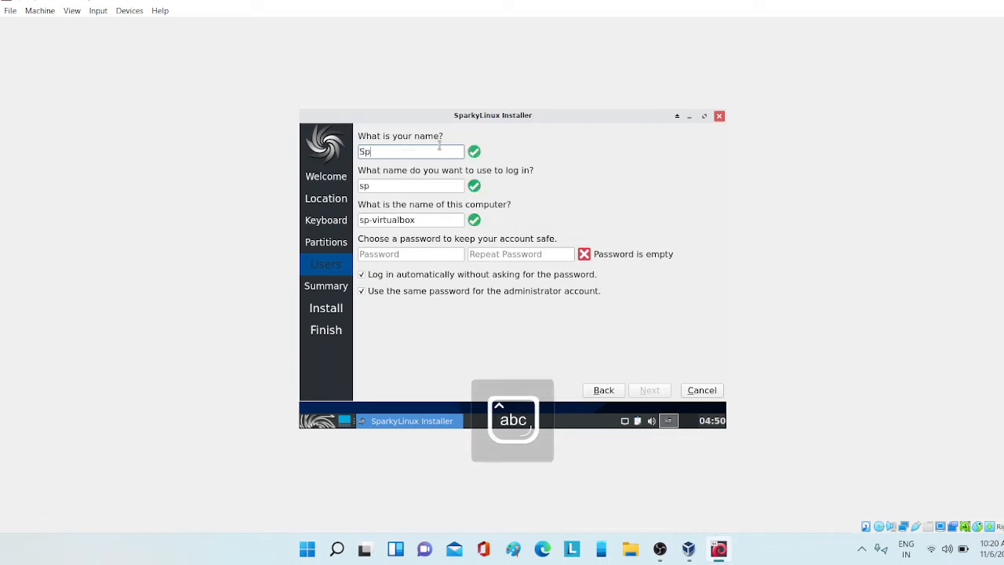
type("ark")
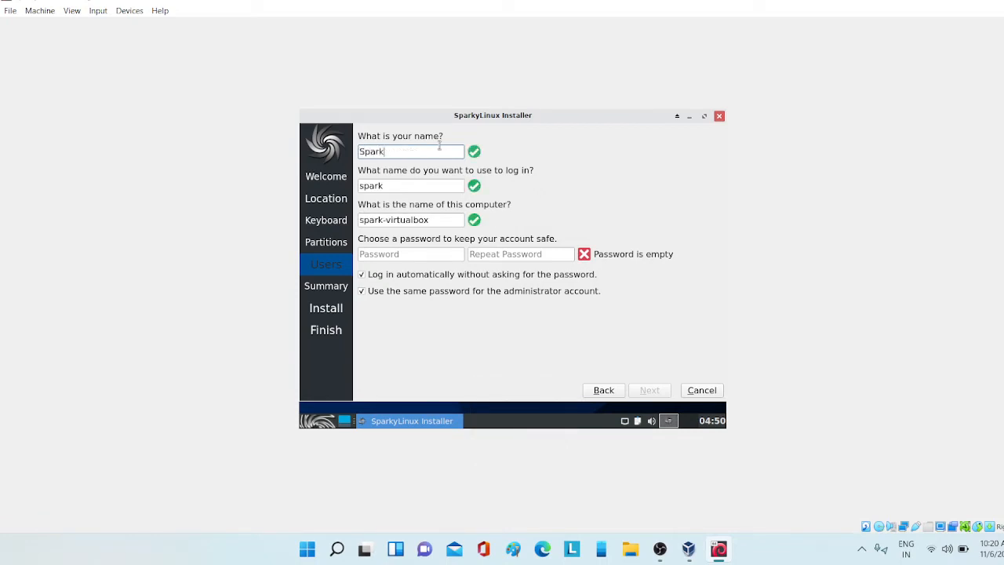
type("y")
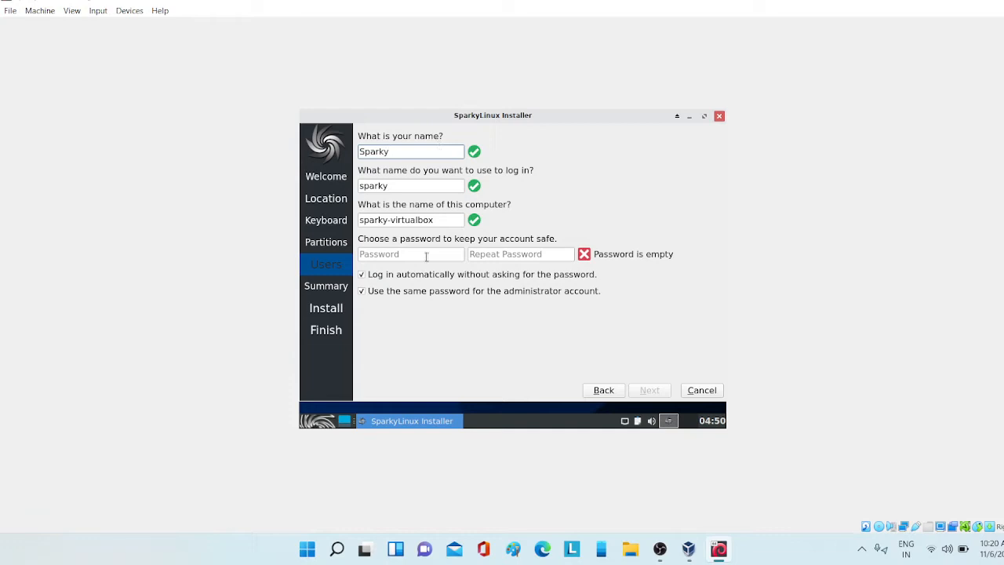
type("•")
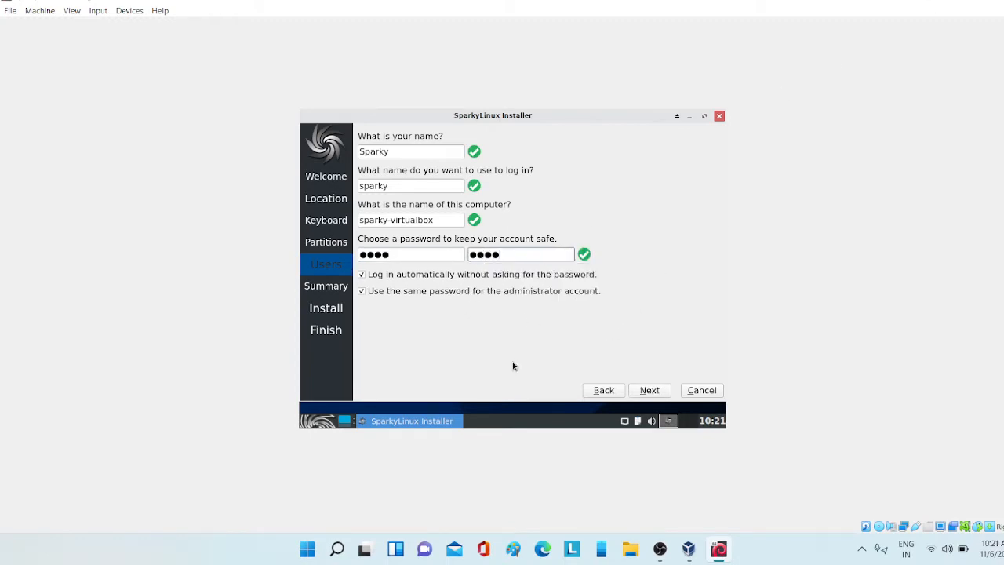
left_click(362, 274)
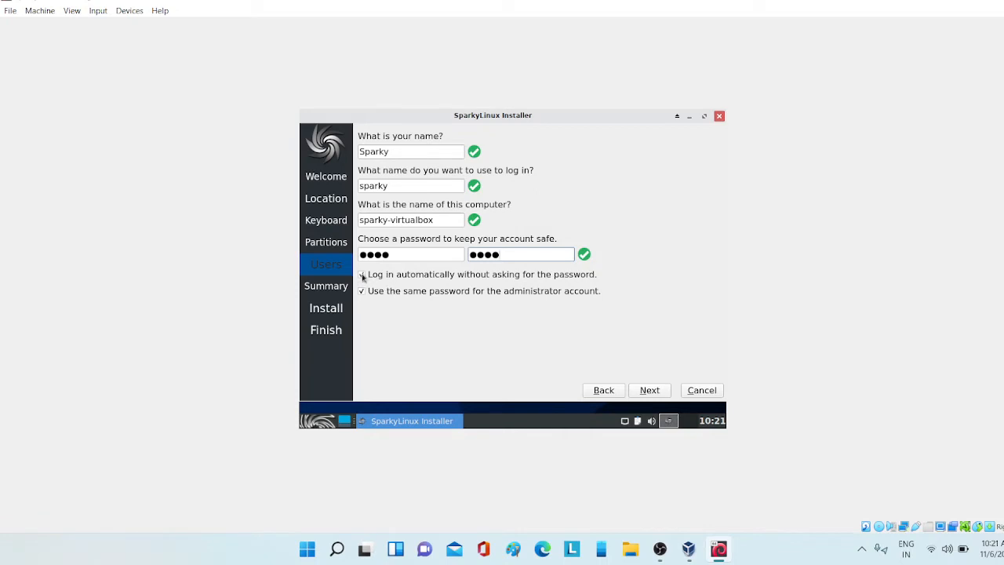
left_click(362, 274)
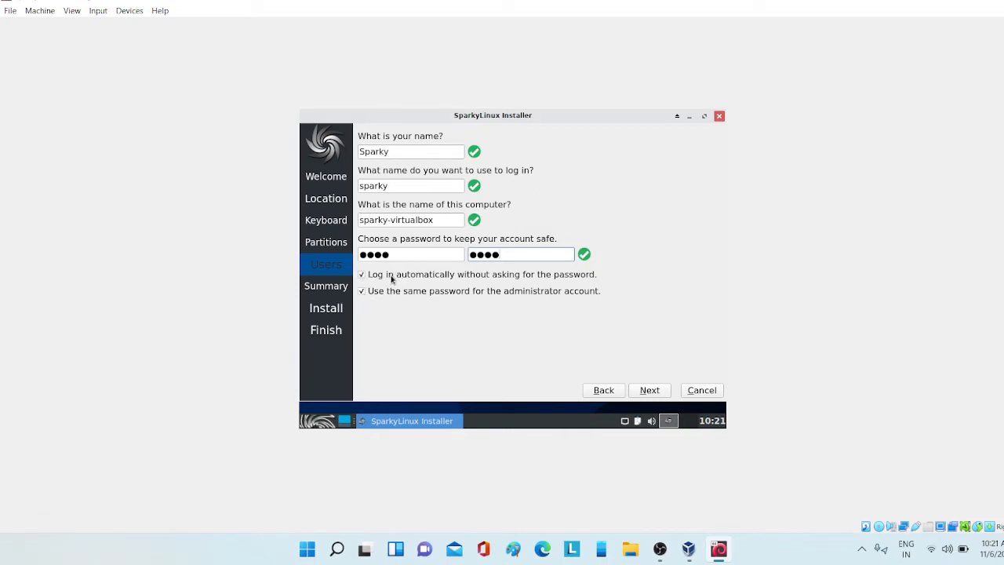
mouse_move(354, 294)
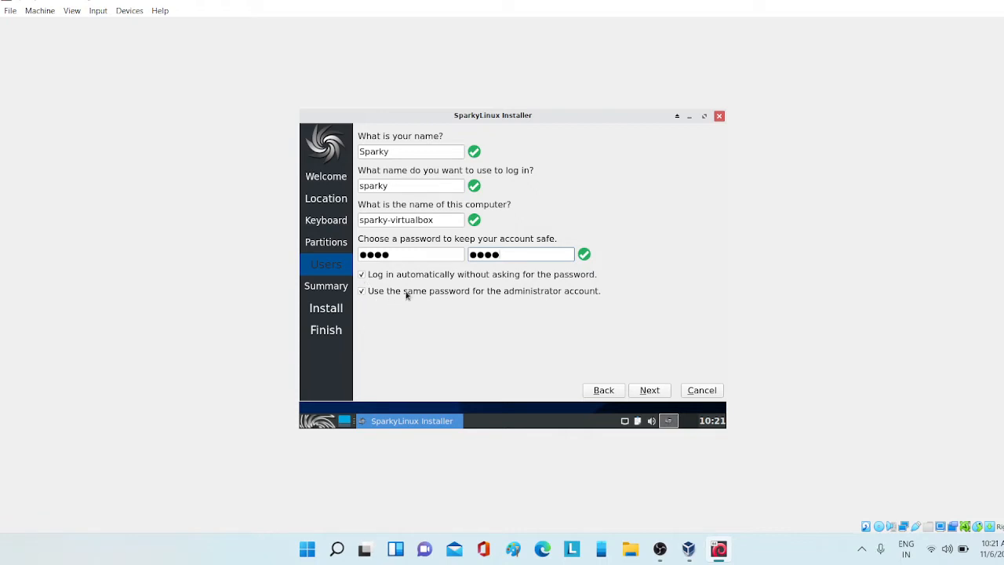
mouse_move(569, 302)
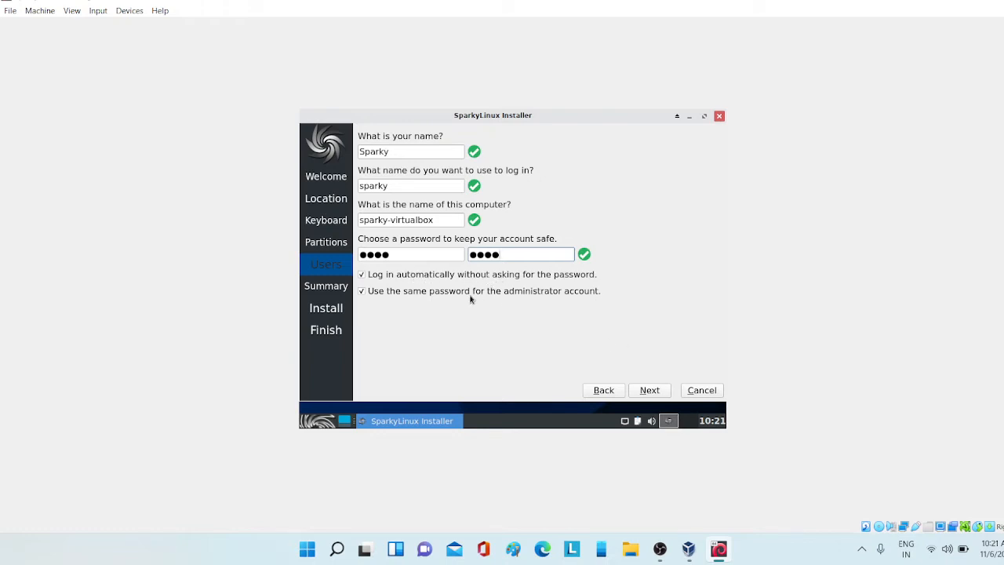
mouse_move(353, 278)
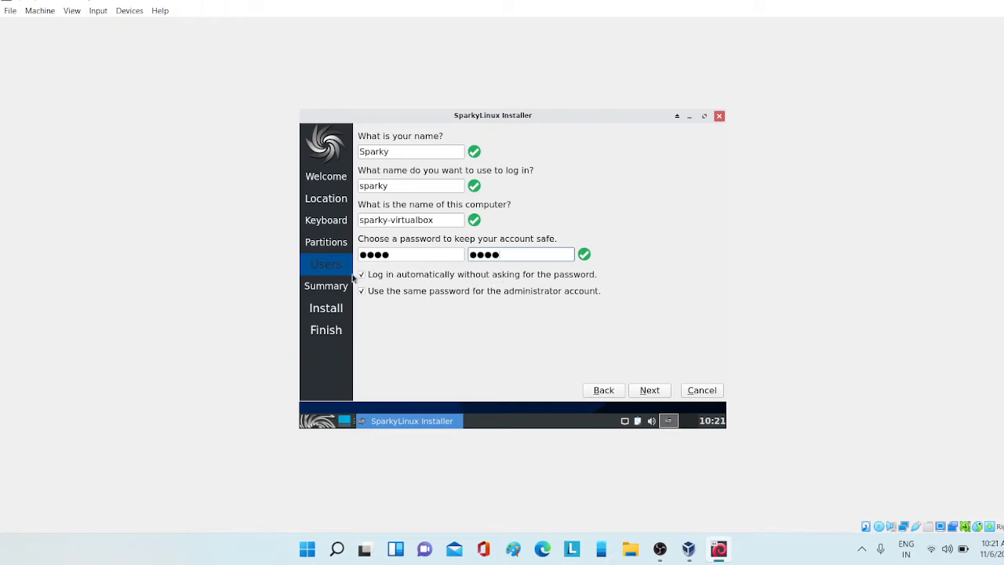
mouse_move(527, 337)
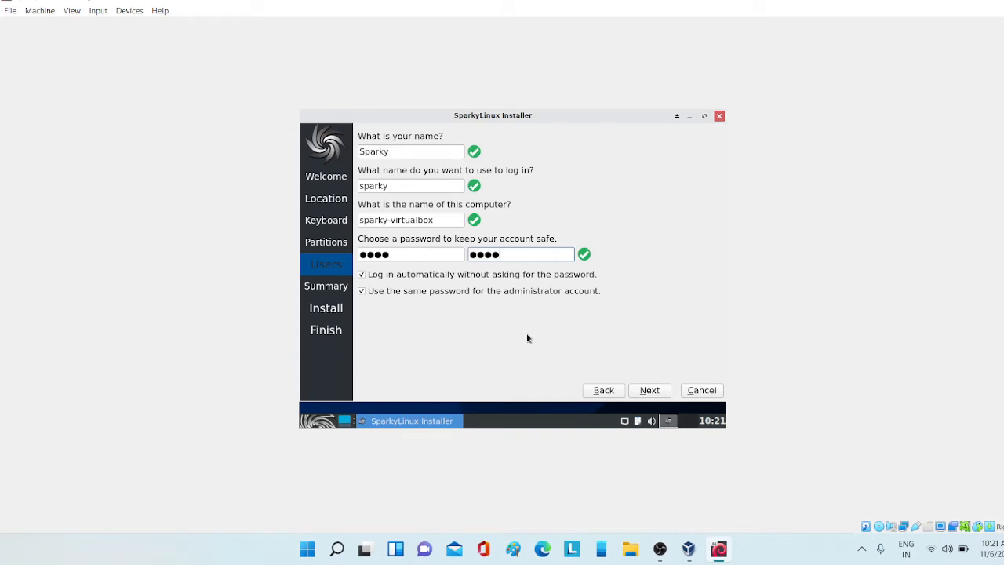
mouse_move(673, 430)
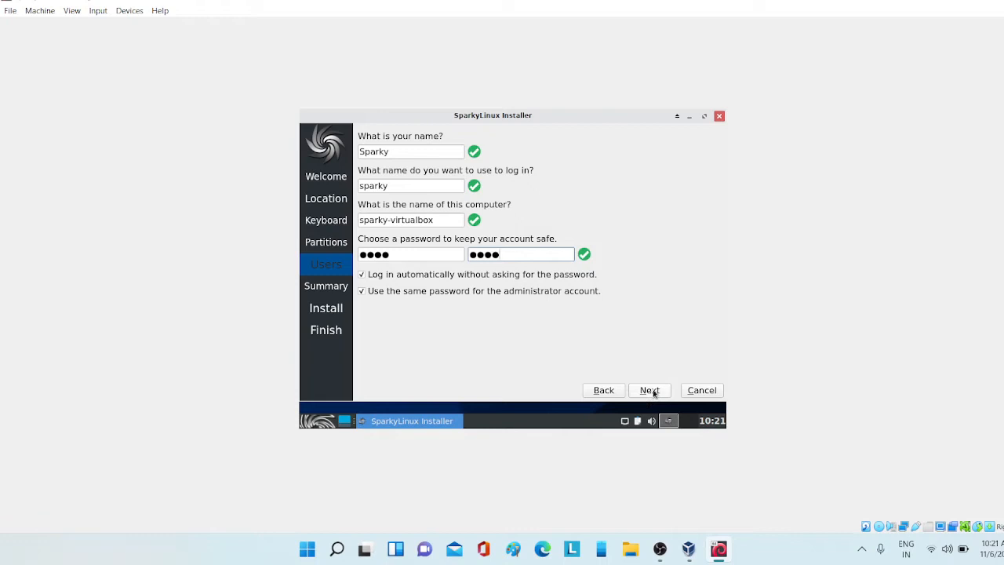
Step: Review the installation summary and start installing SparkyLinux
left_click(650, 390)
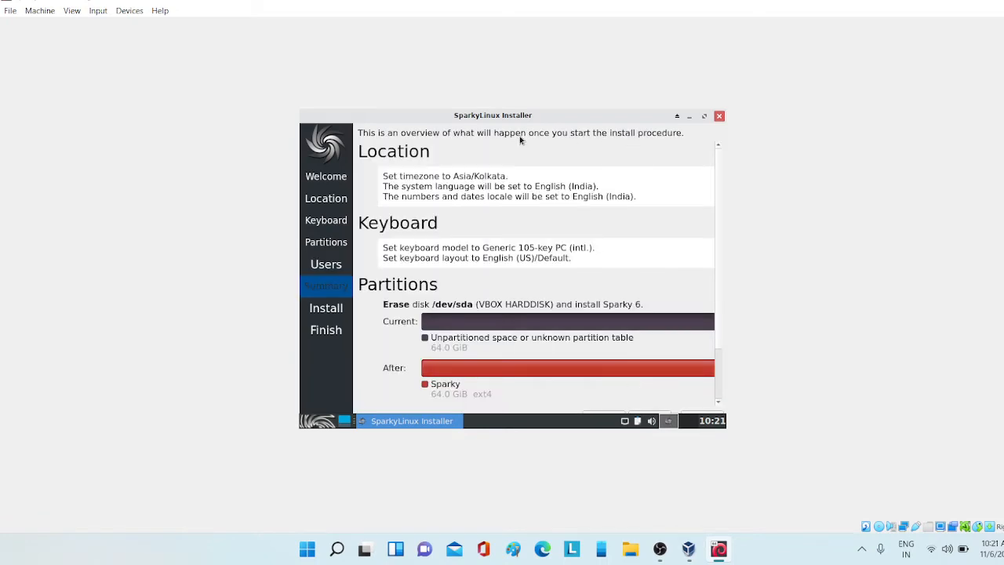
scroll("down", 3)
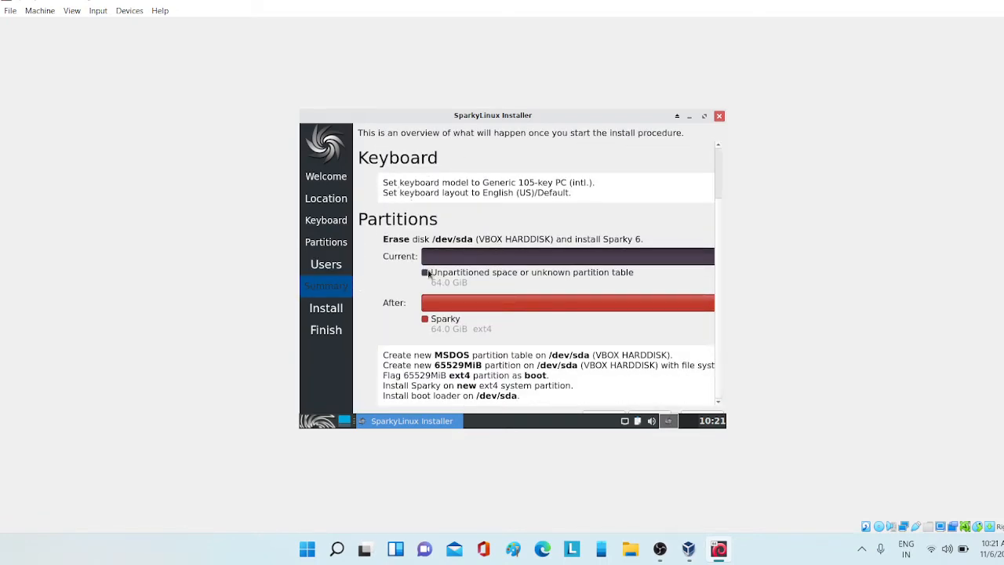
scroll("up", 3)
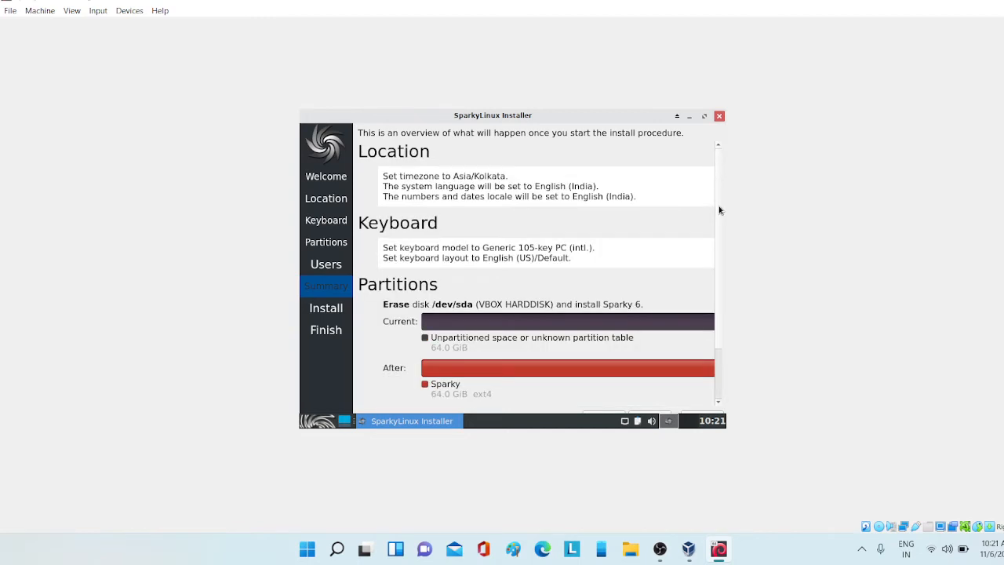
scroll("down", 3)
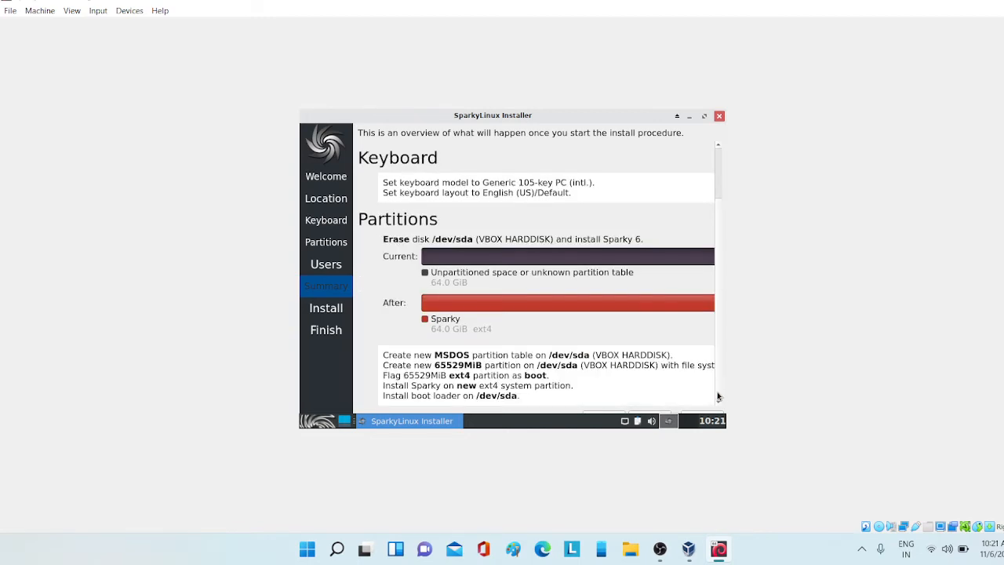
mouse_move(644, 416)
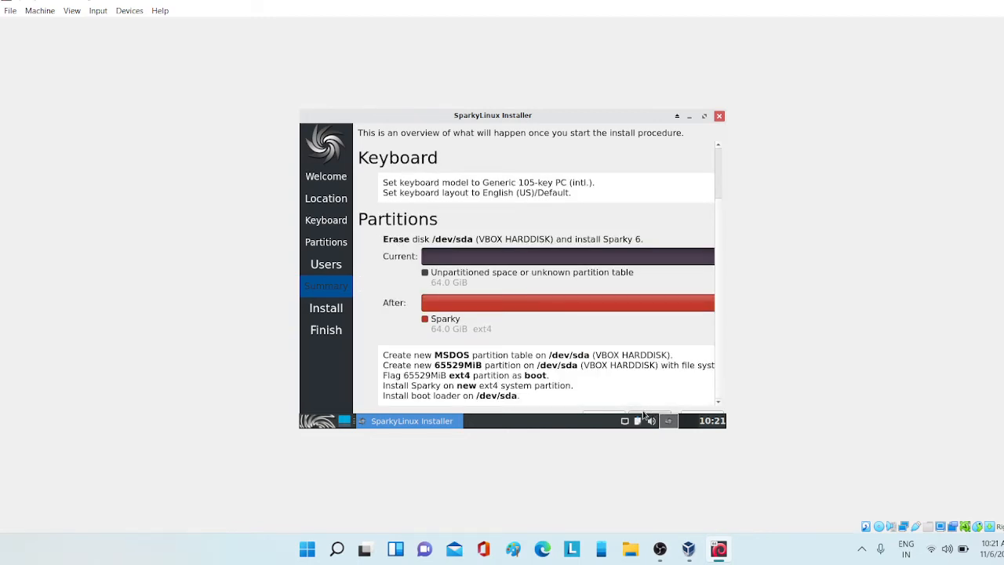
left_click(326, 308)
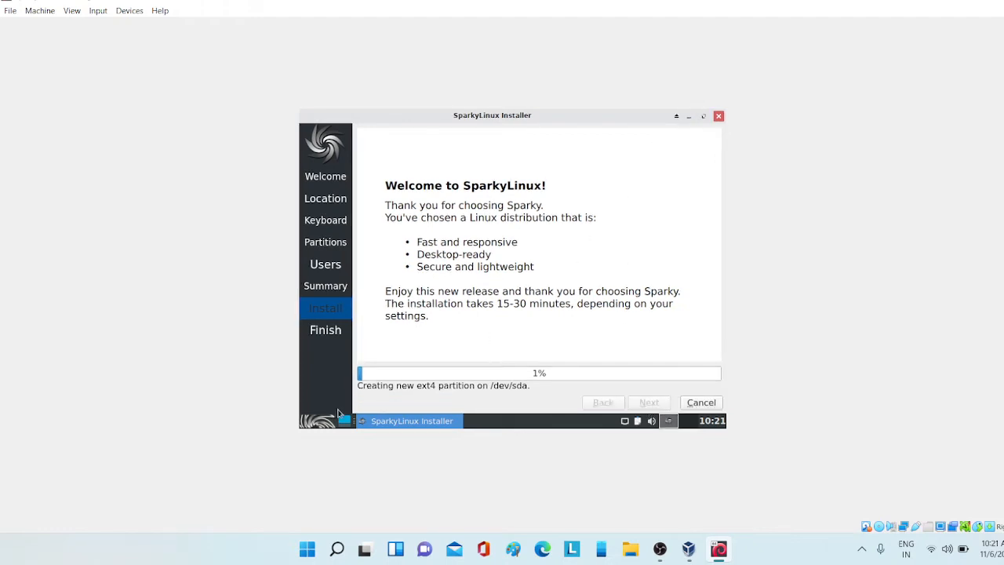
Step: Open the Display settings from the Whisker menu's Settings category
left_click(307, 548)
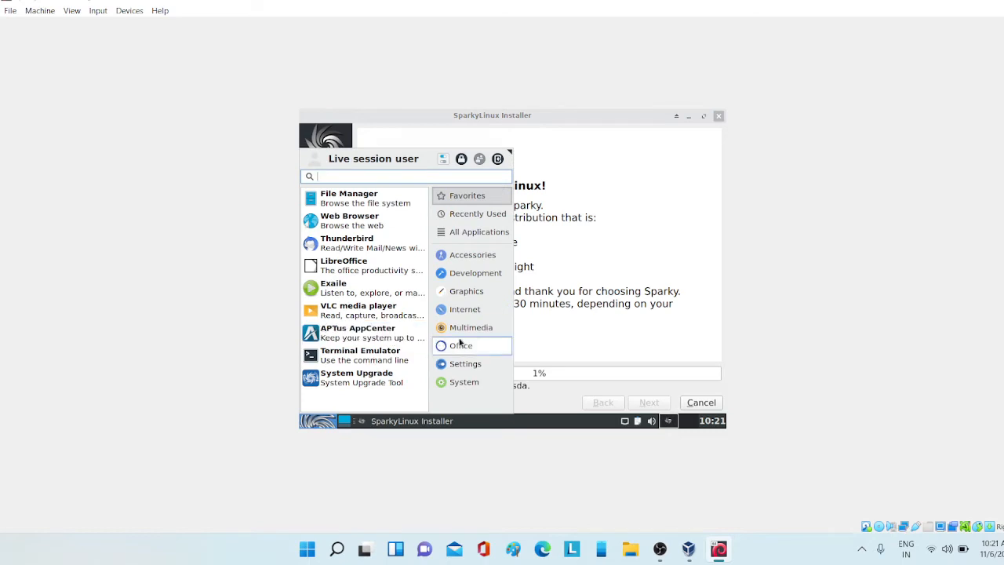
left_click(465, 363)
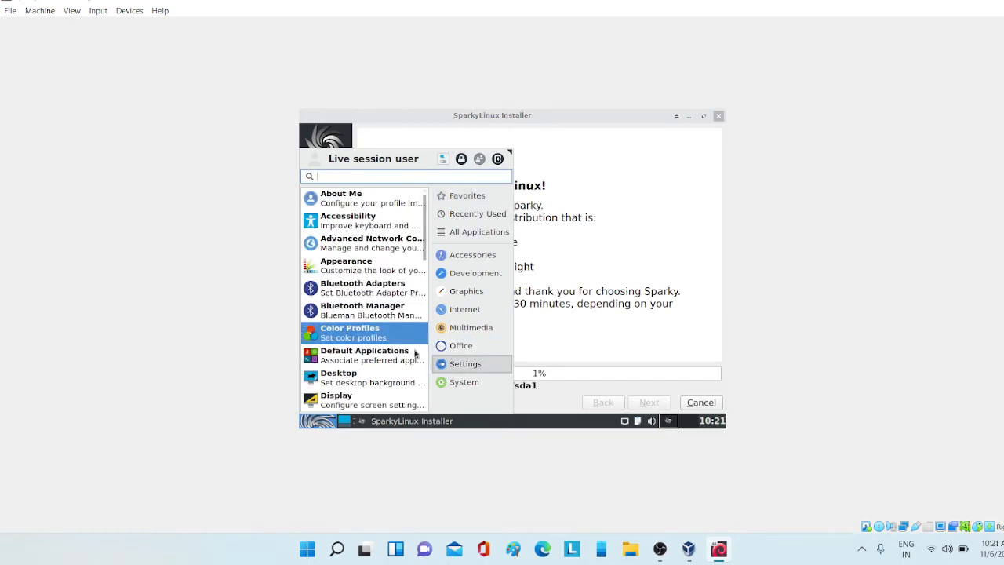
mouse_move(368, 400)
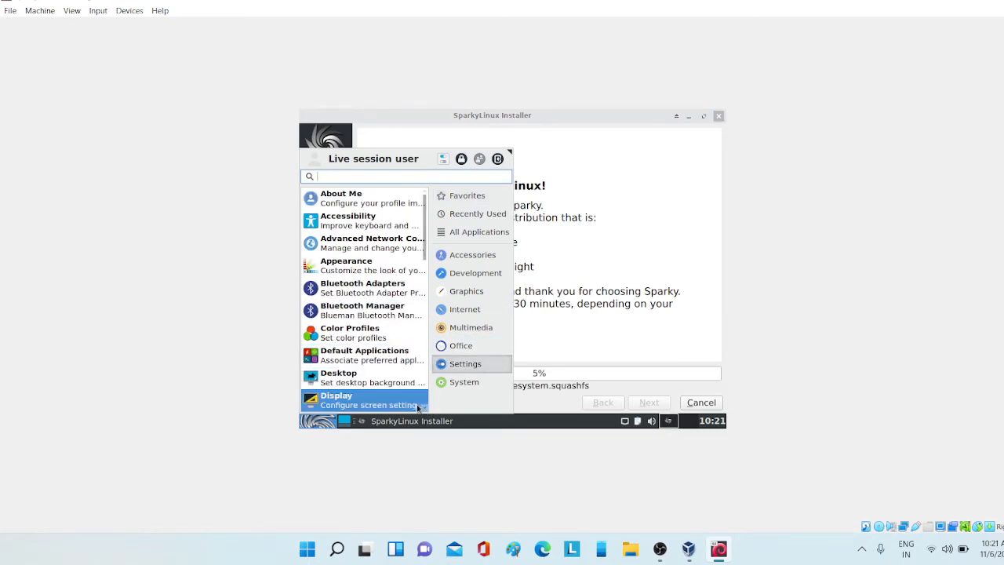
left_click(366, 400)
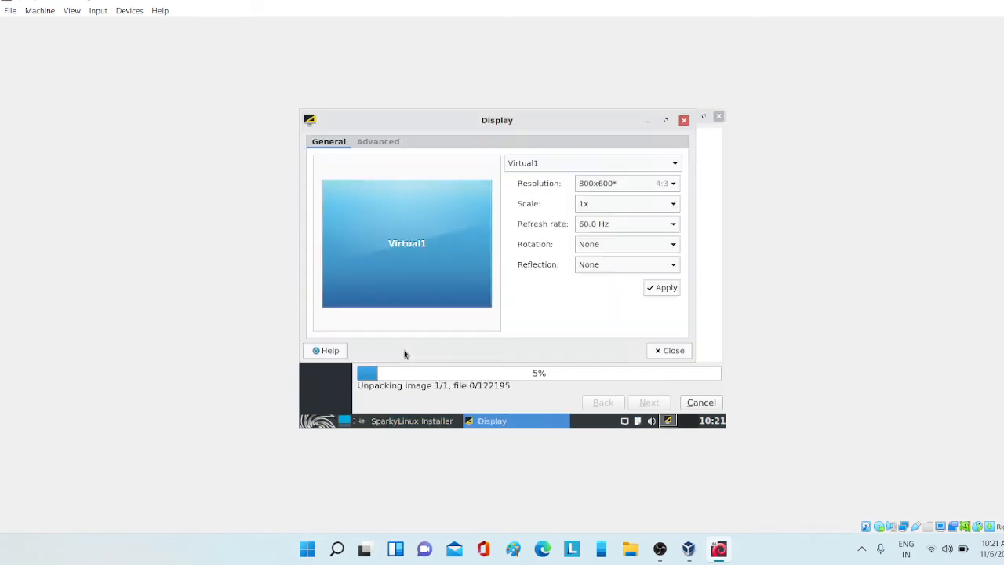
Step: Apply and keep 1680x1050 resolution, close Display settings, and minimise the installer
left_click(671, 183)
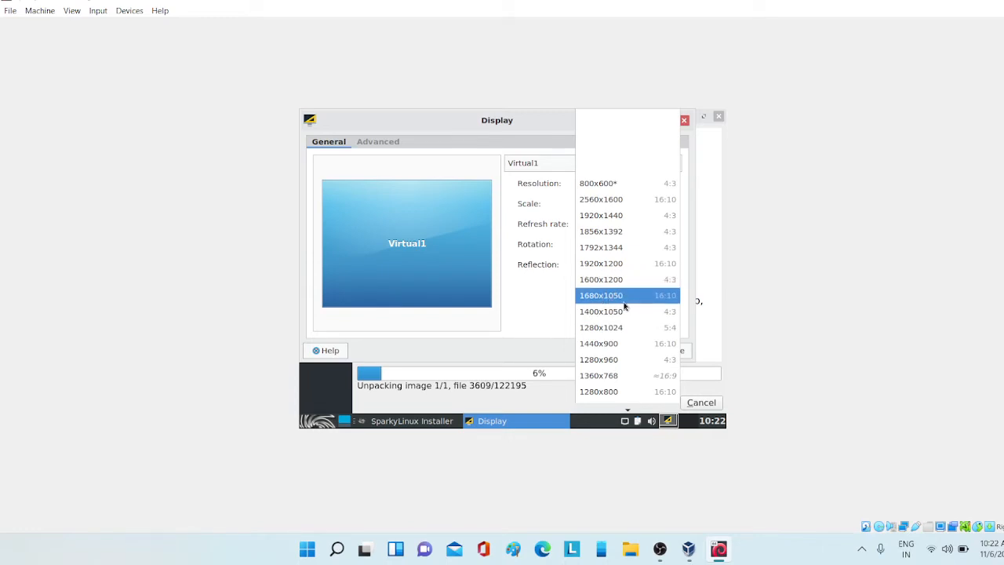
left_click(601, 295)
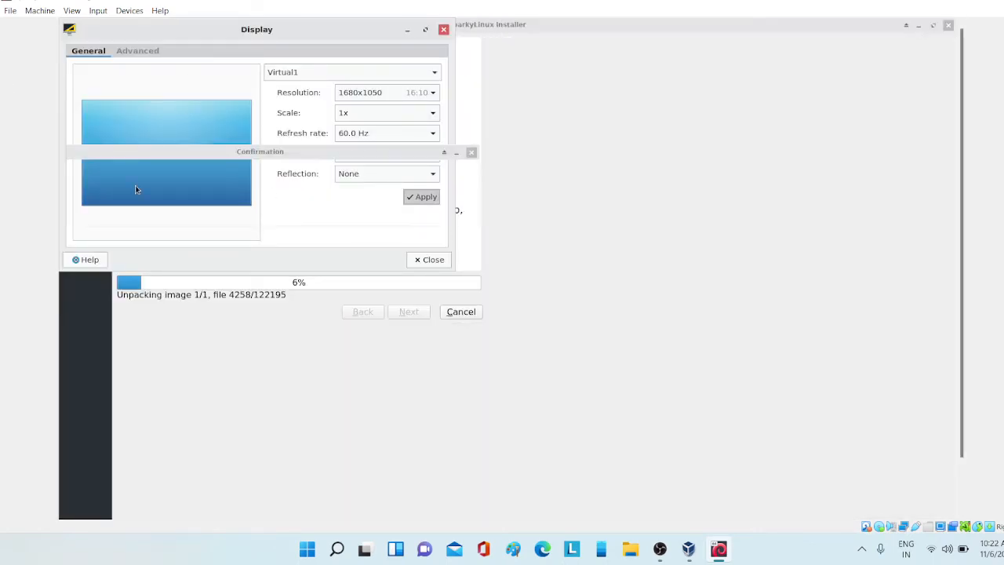
left_click(422, 196)
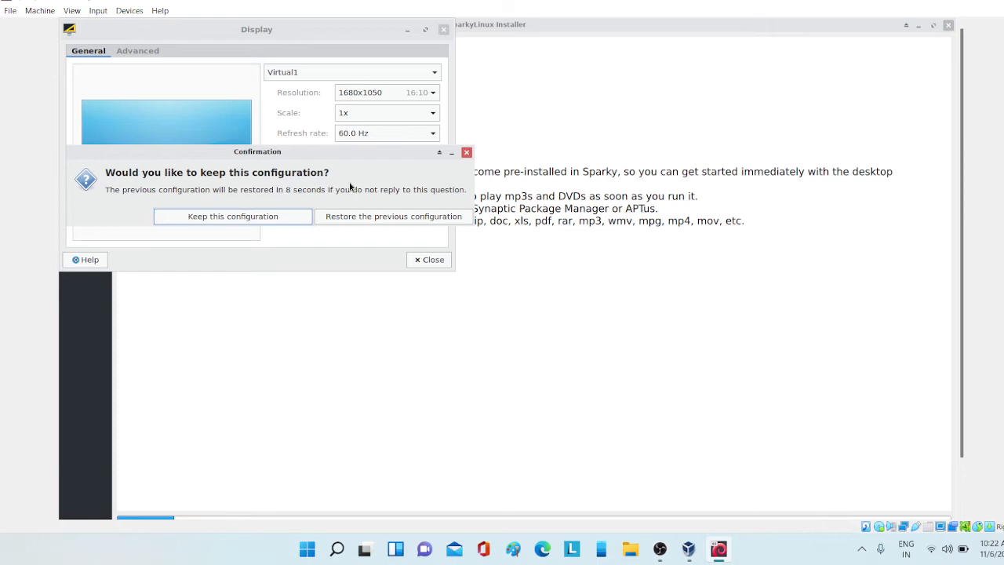
left_click(232, 216)
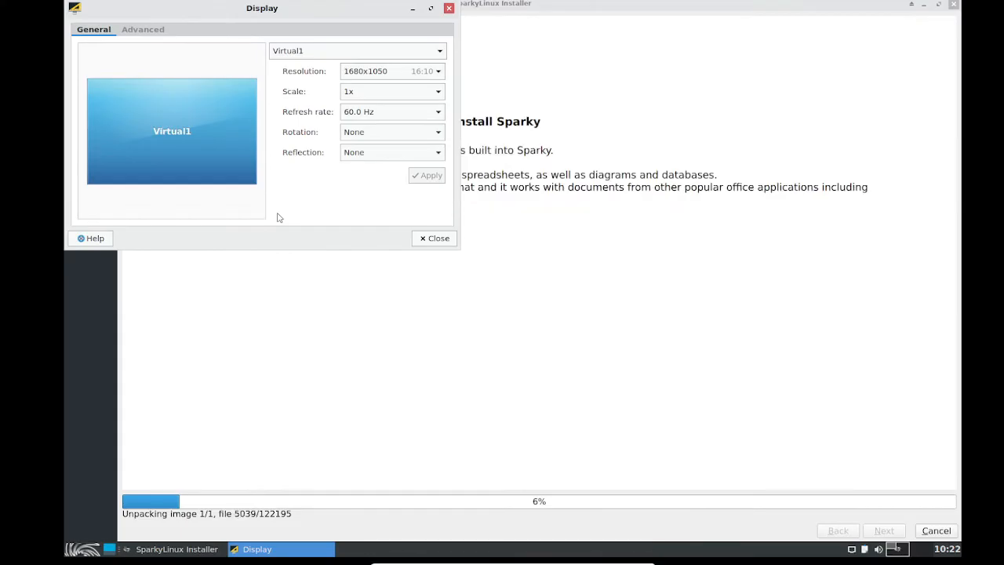
left_click(449, 9)
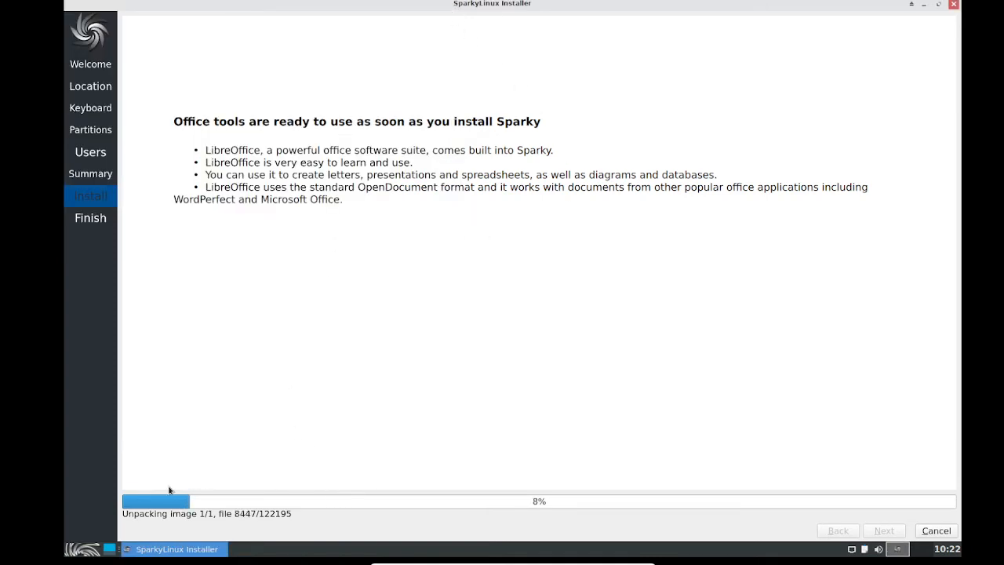
mouse_move(930, 15)
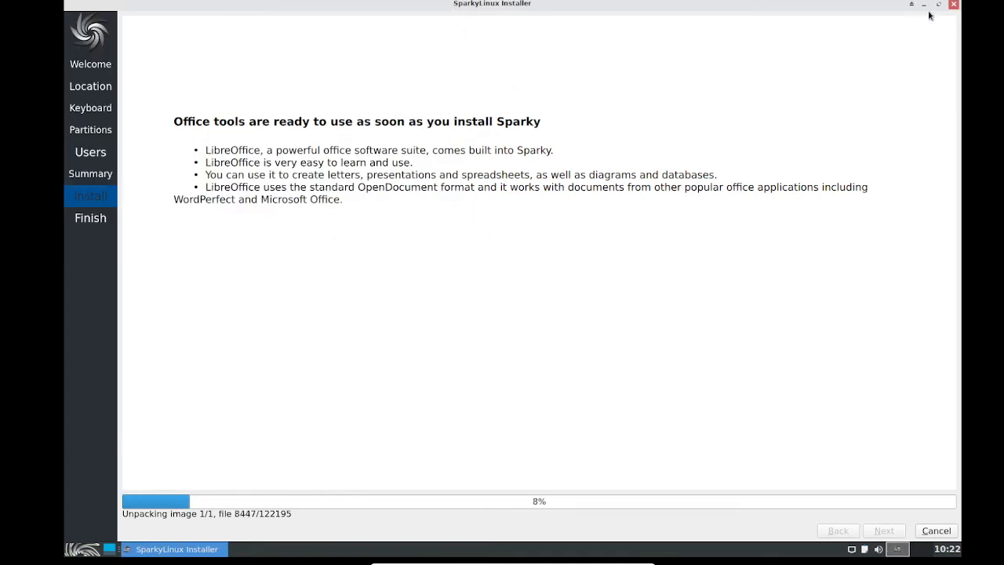
left_click(924, 4)
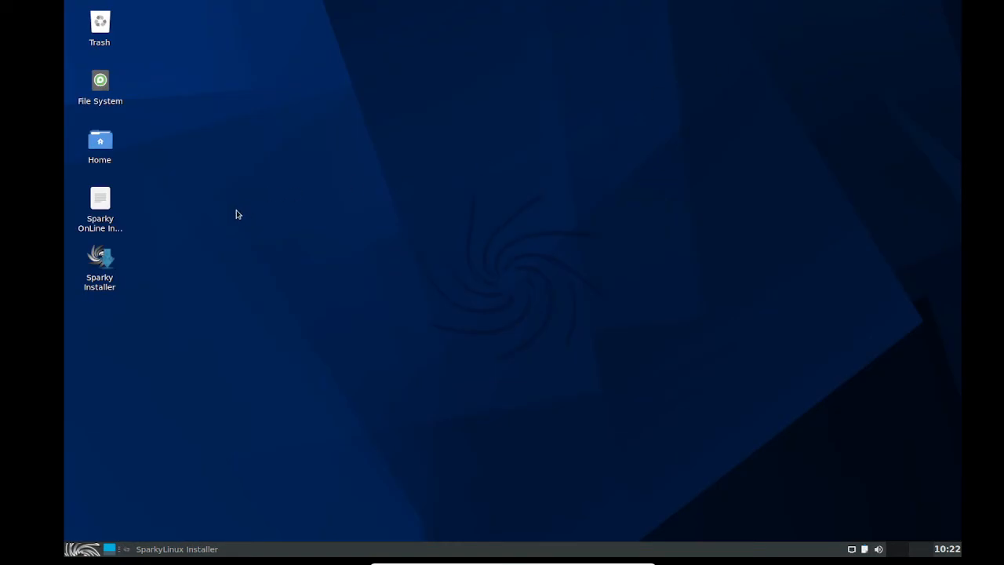
mouse_move(67, 510)
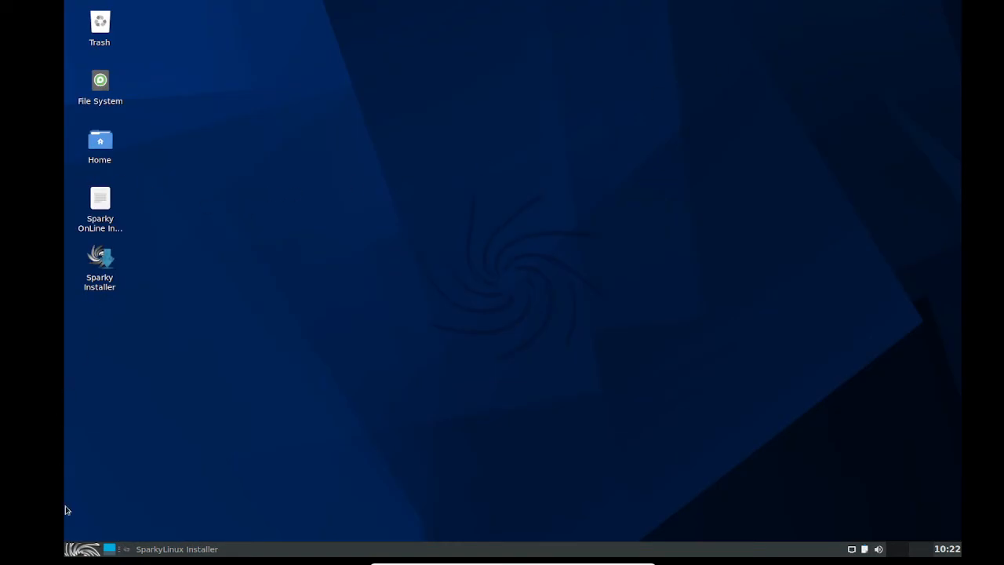
Step: Launch About Xfce from All Applications in the Whisker menu
left_click(82, 548)
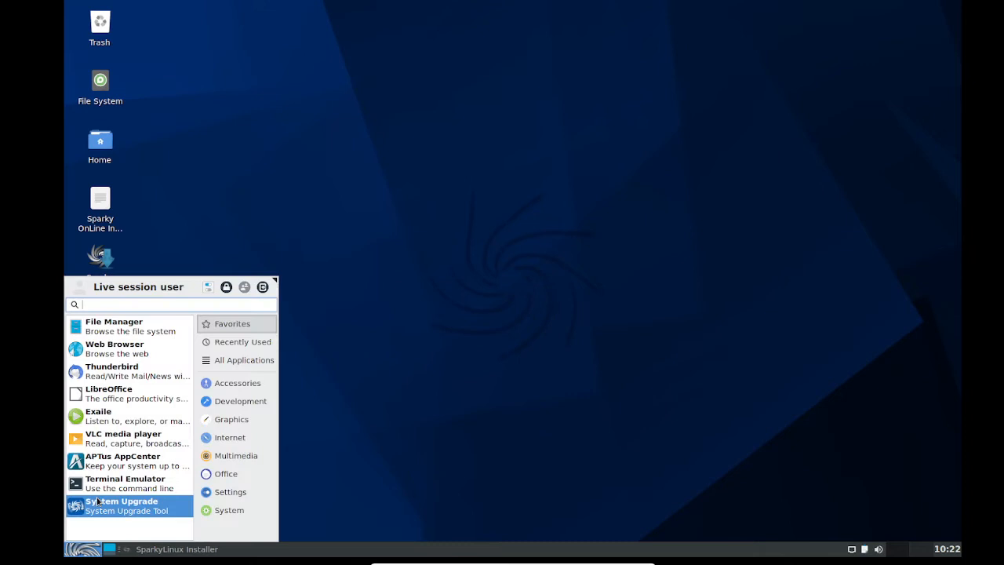
mouse_move(231, 419)
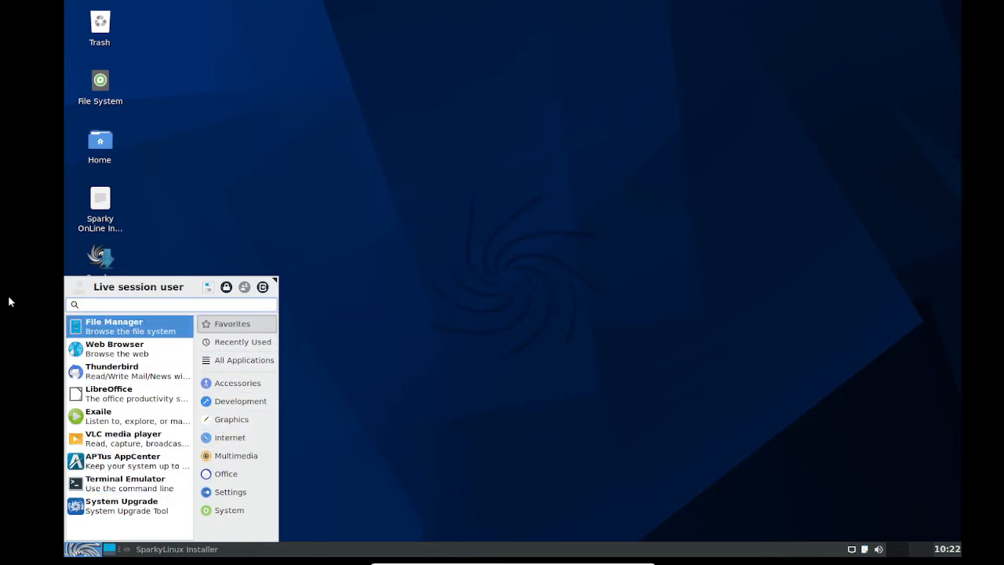
mouse_move(228, 359)
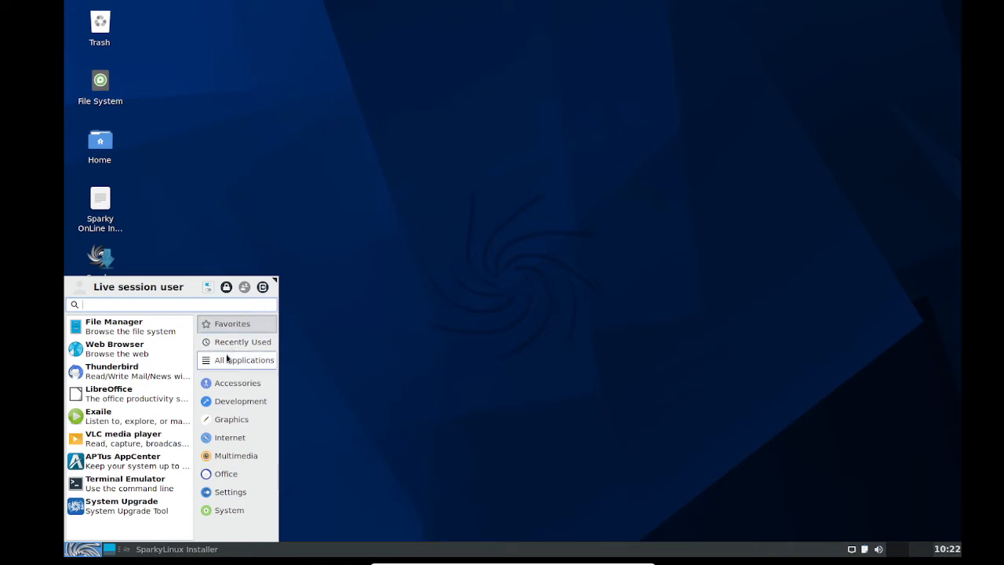
left_click(243, 341)
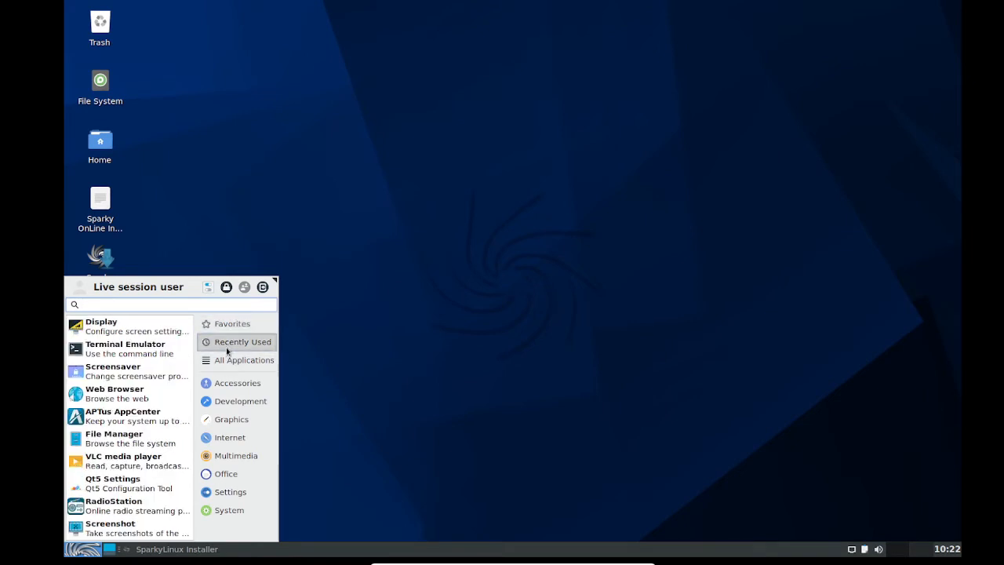
left_click(244, 359)
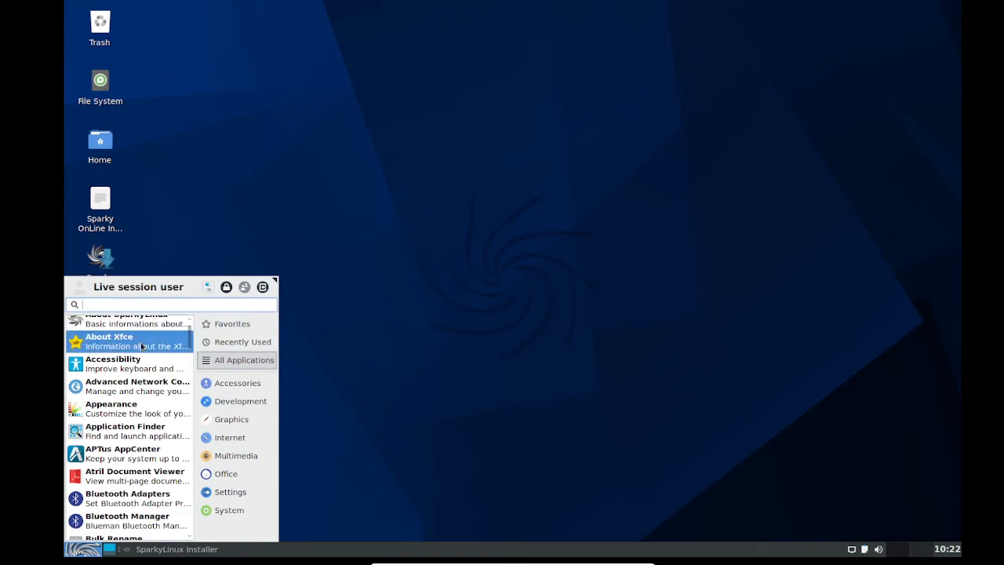
left_click(148, 341)
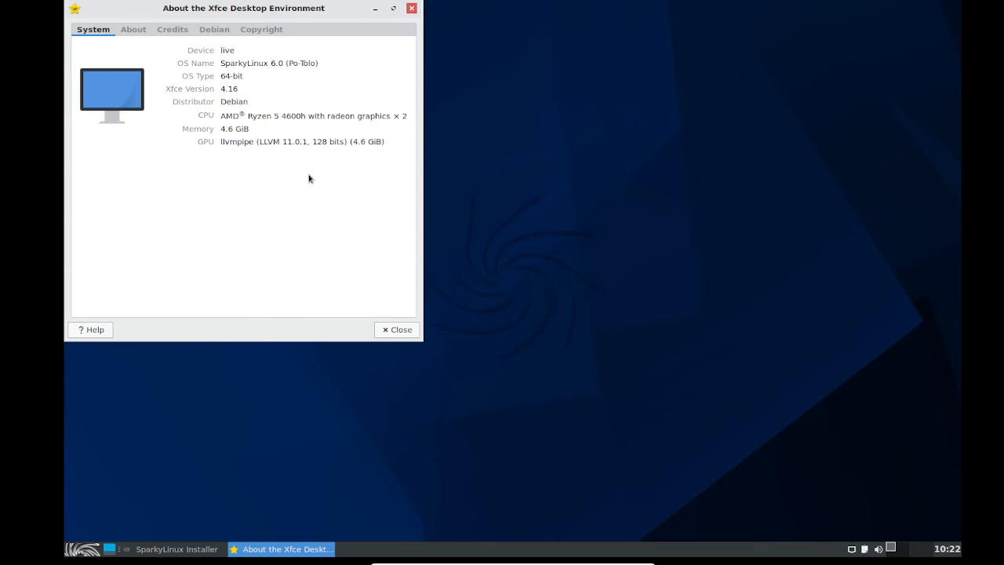
mouse_move(214, 65)
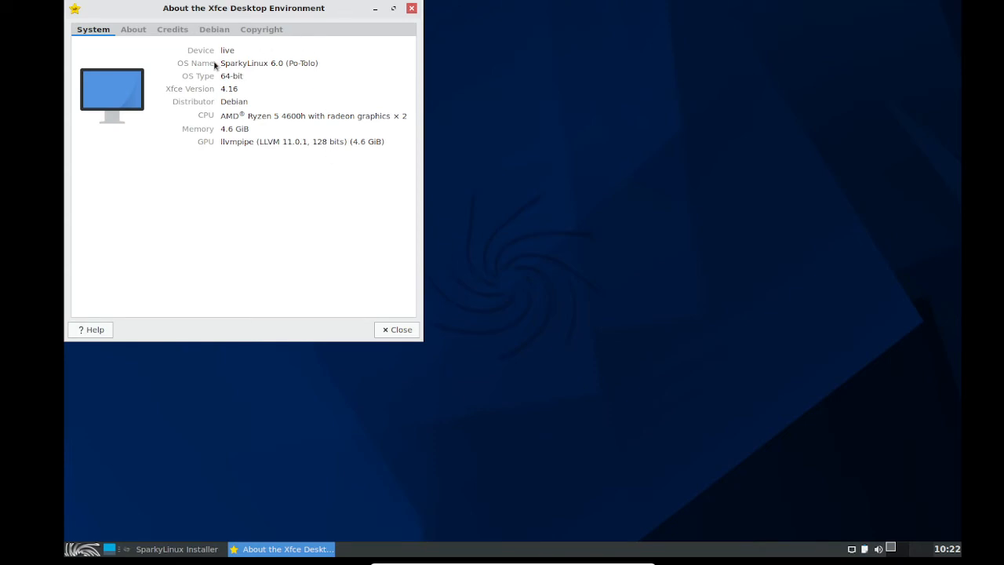
mouse_move(191, 74)
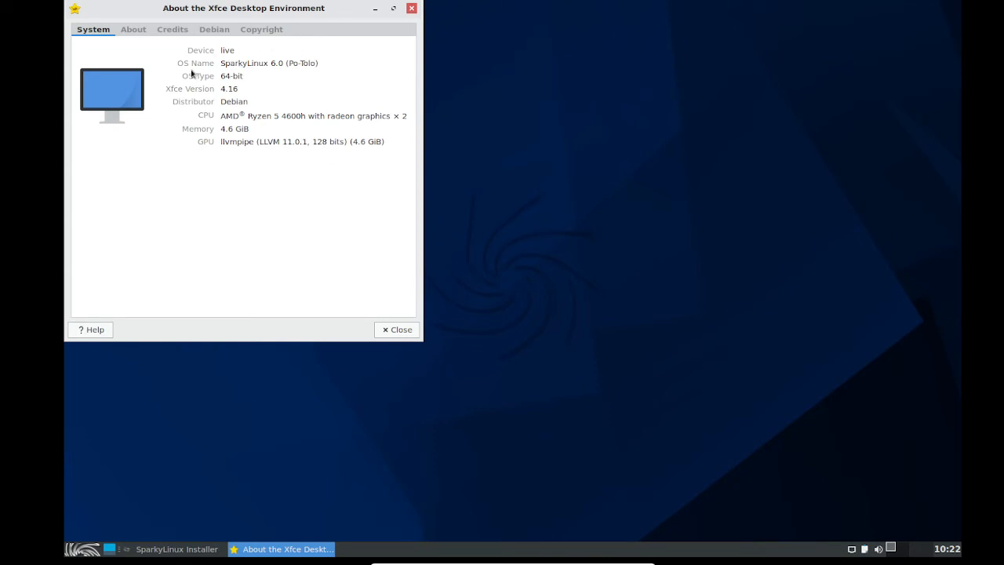
mouse_move(467, 243)
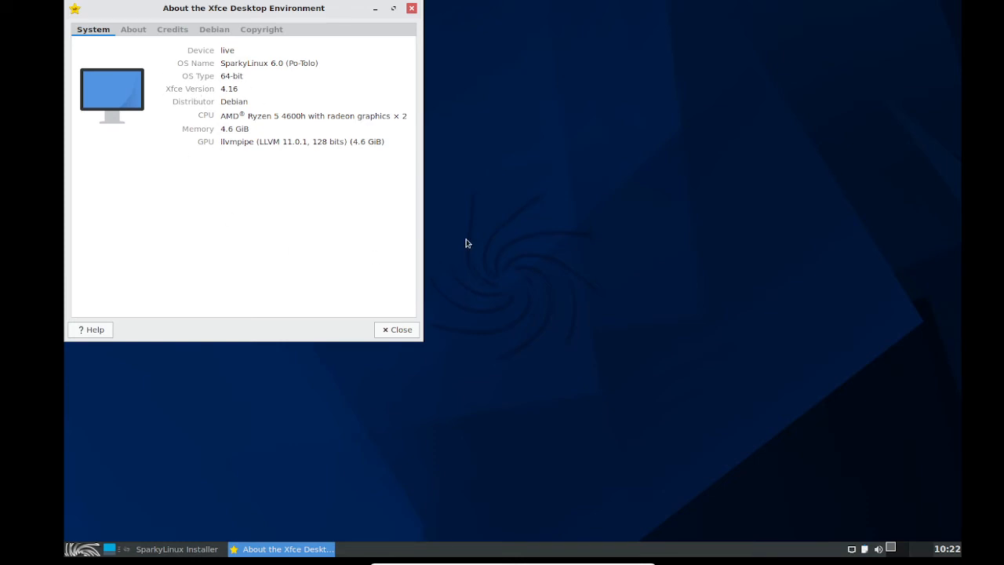
mouse_move(254, 124)
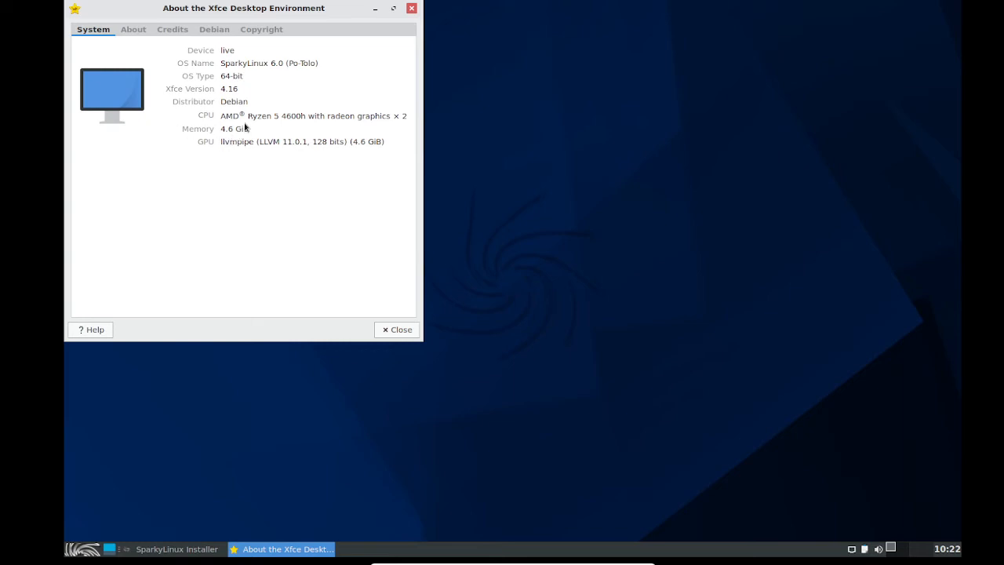
mouse_move(231, 74)
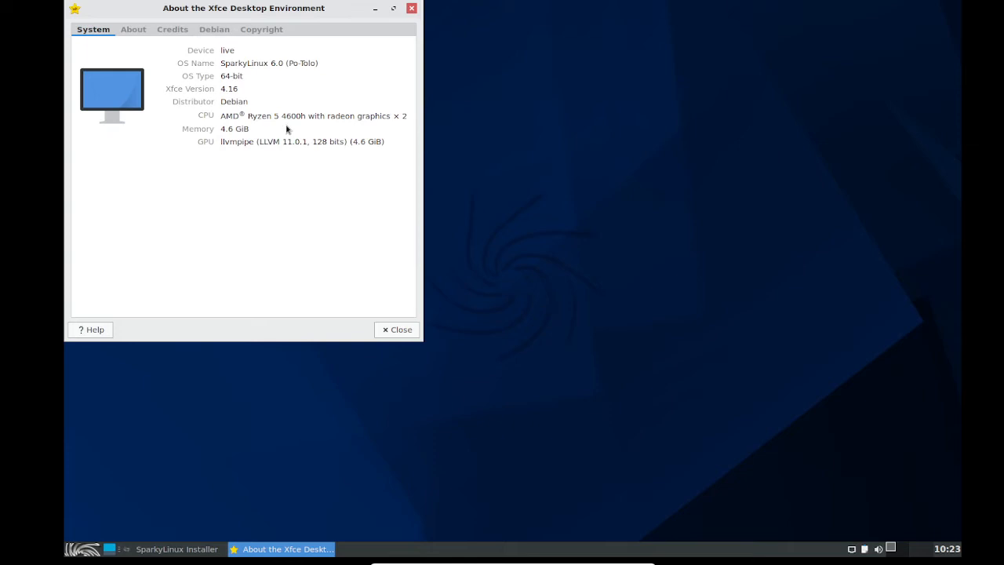
mouse_move(399, 118)
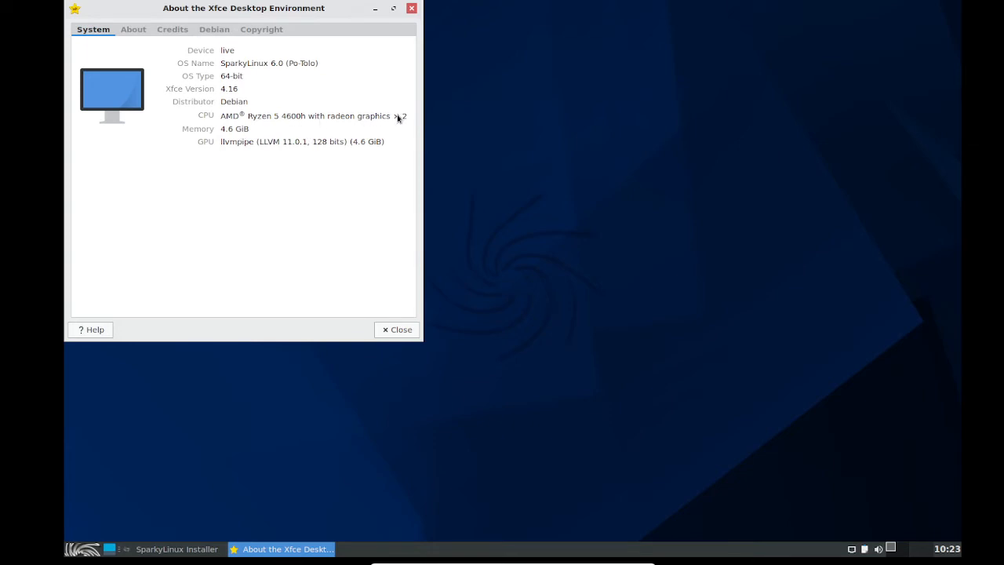
mouse_move(406, 141)
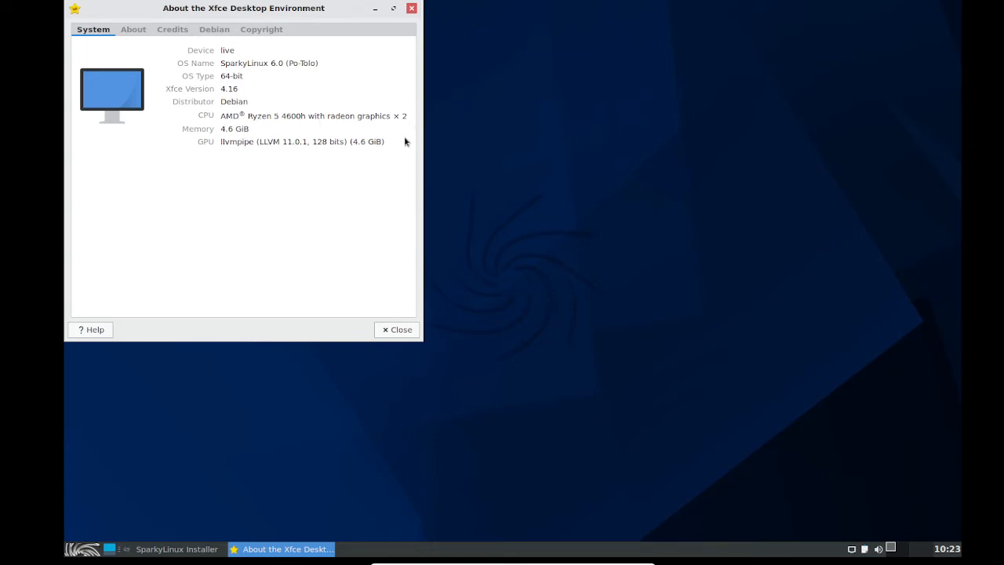
Step: Browse About Xfce's credits, Debian, copyright and GPL license pages, then close it
left_click(172, 29)
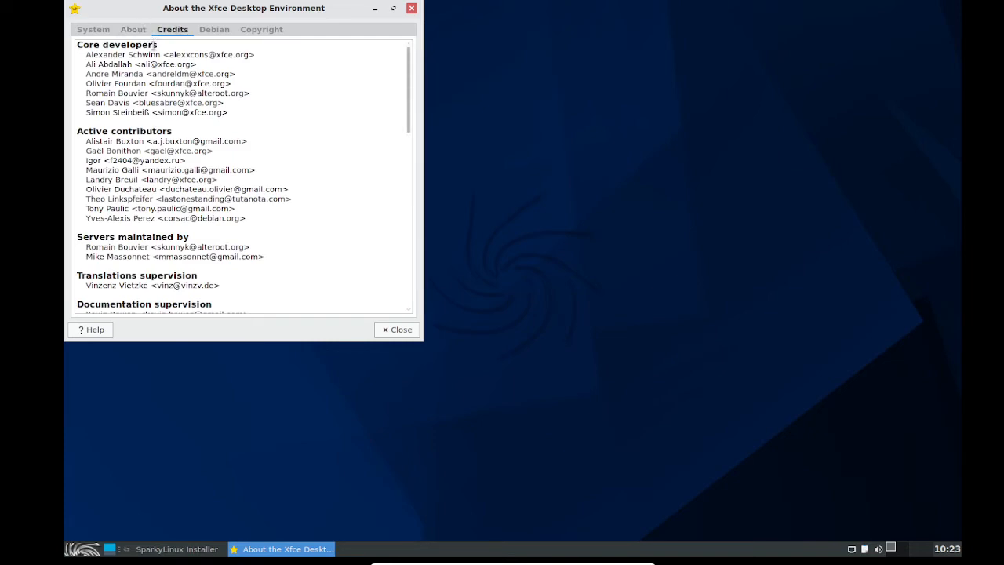
scroll("down", 3)
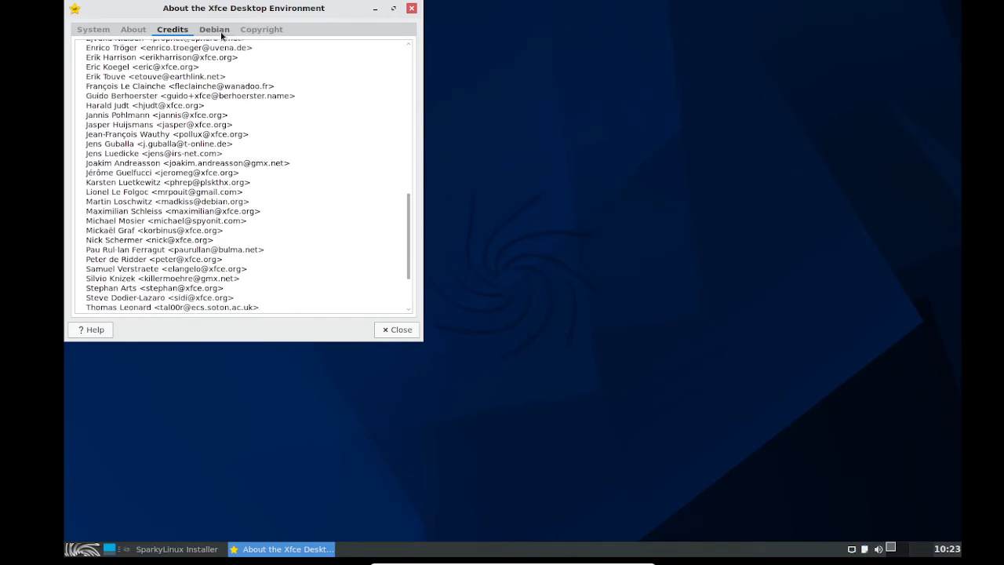
left_click(213, 29)
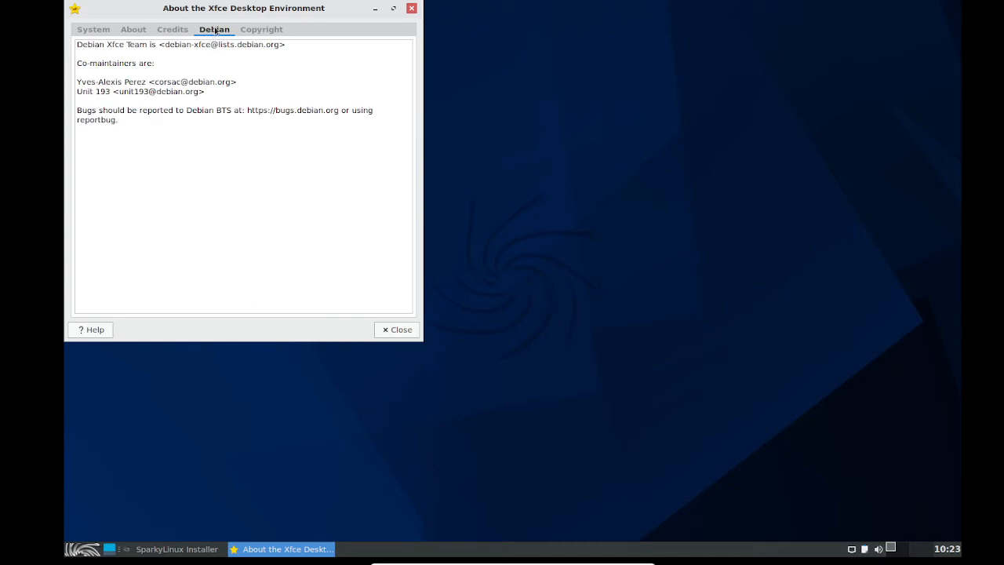
left_click(261, 29)
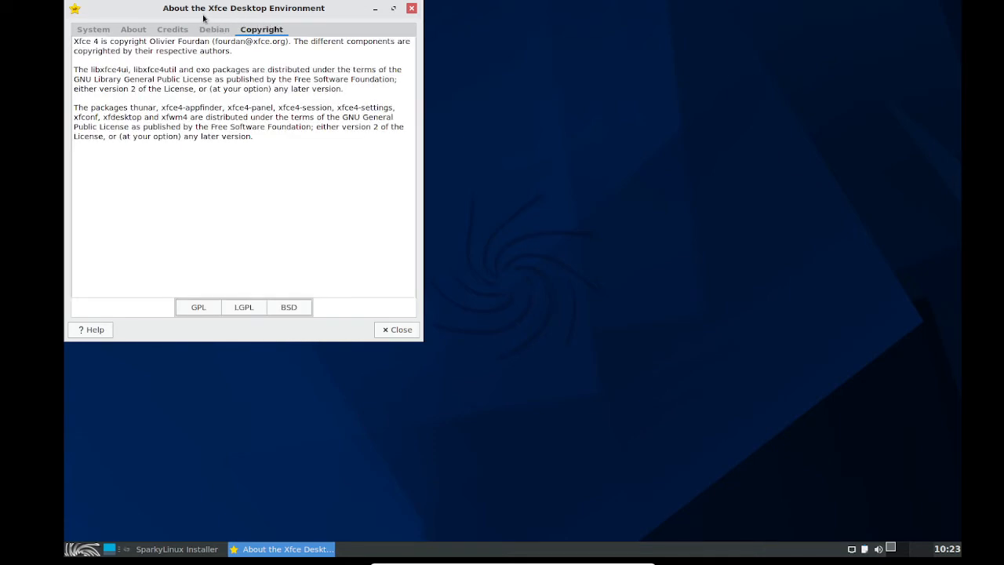
left_click(198, 307)
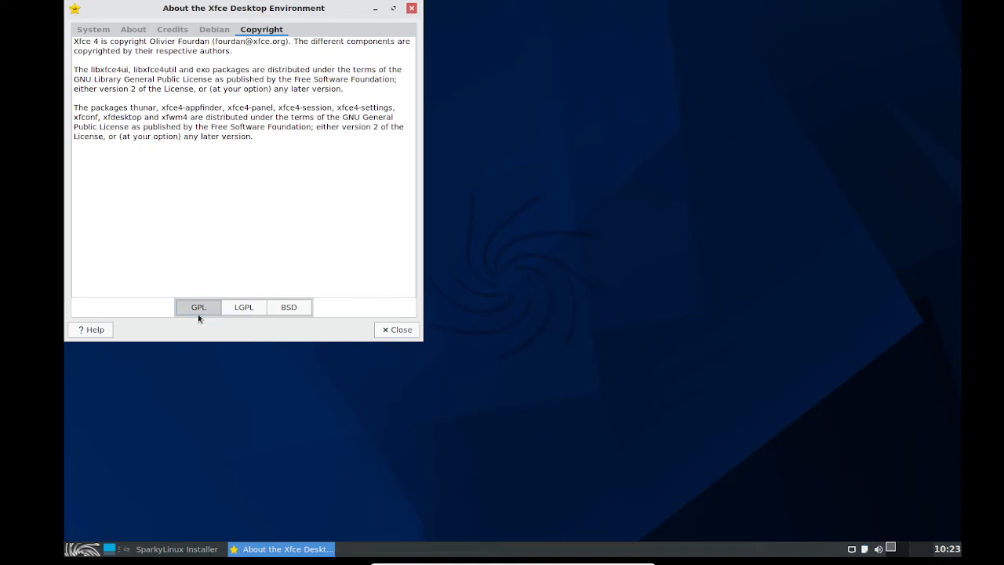
left_click(198, 307)
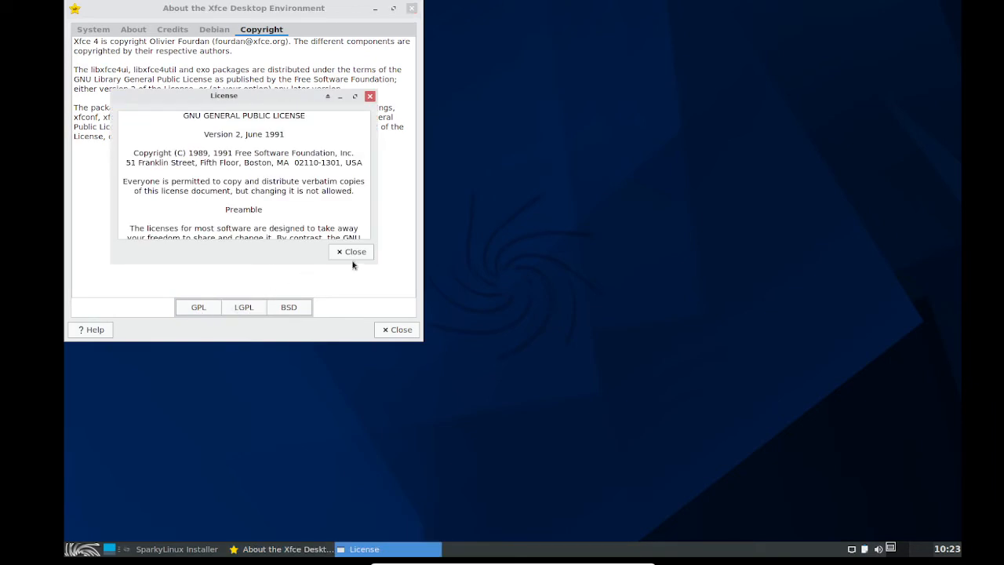
left_click(350, 251)
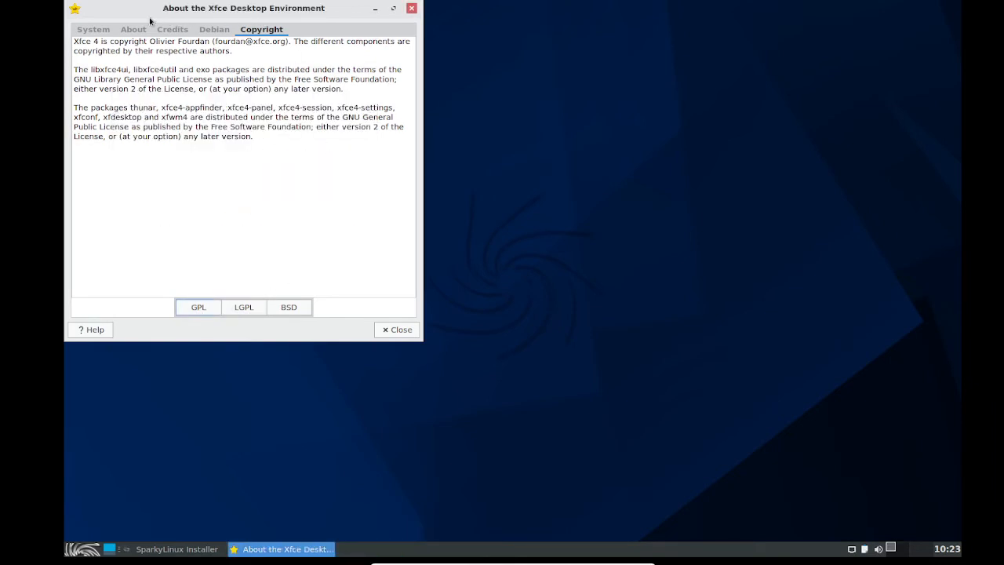
left_click(133, 29)
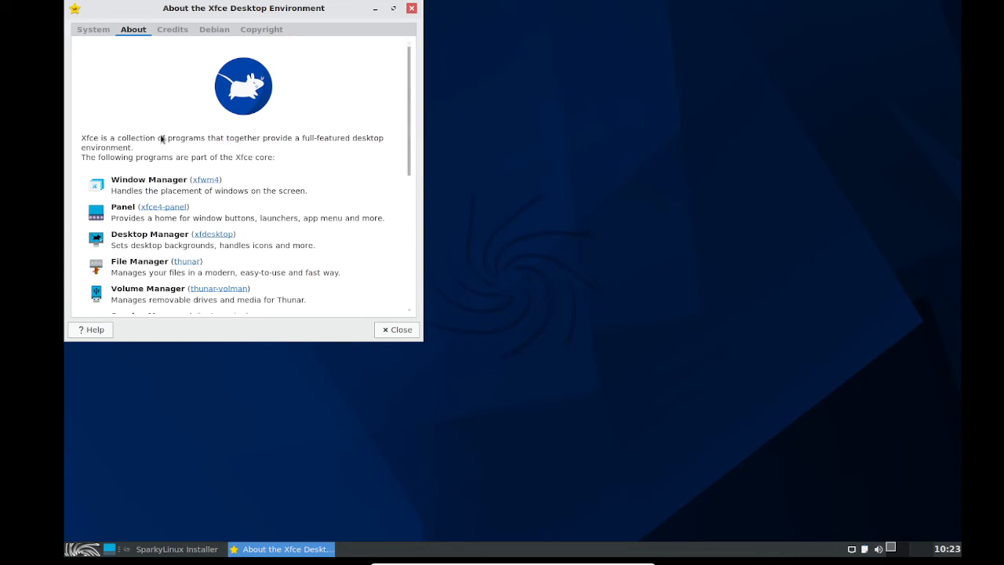
mouse_move(104, 183)
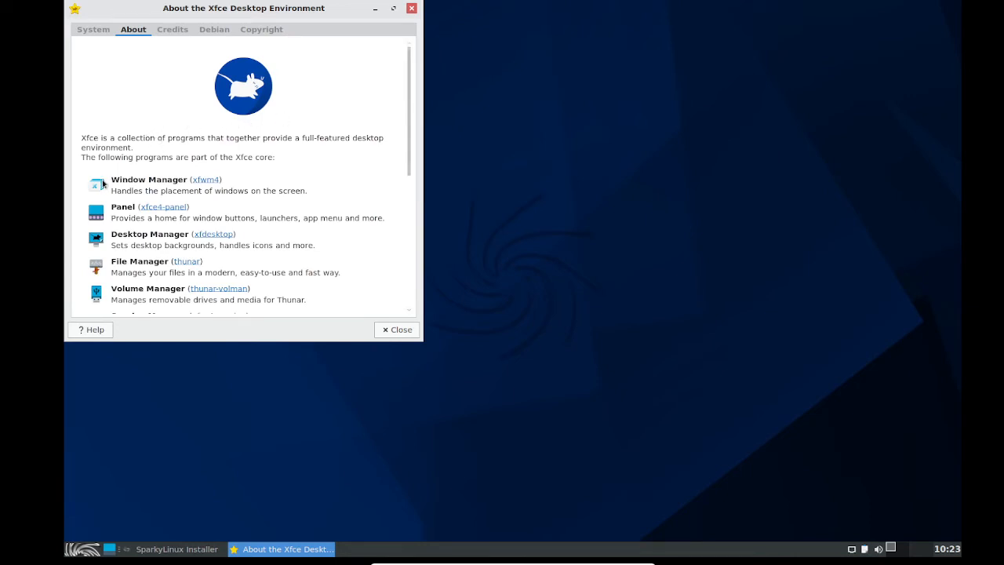
left_click(397, 329)
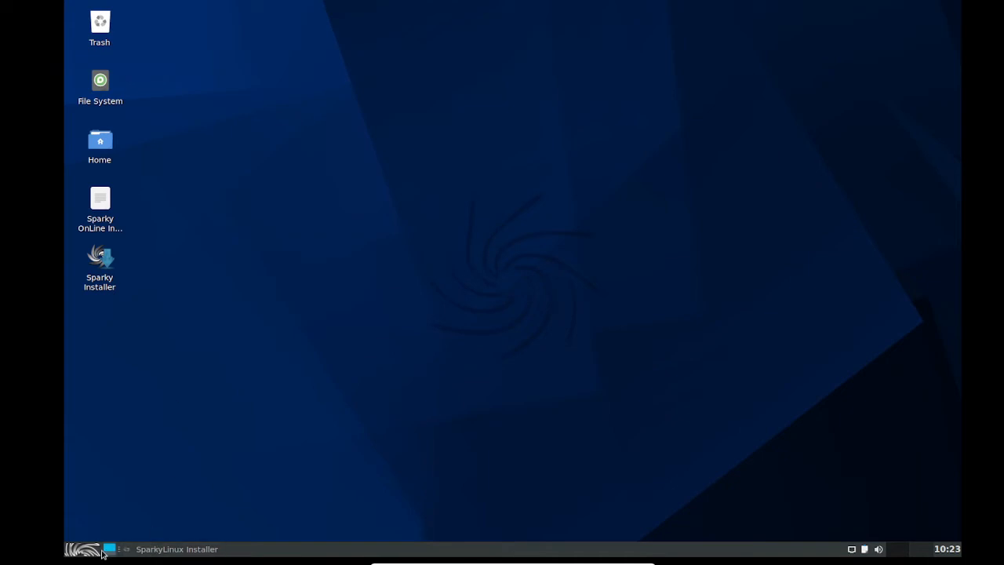
left_click(82, 548)
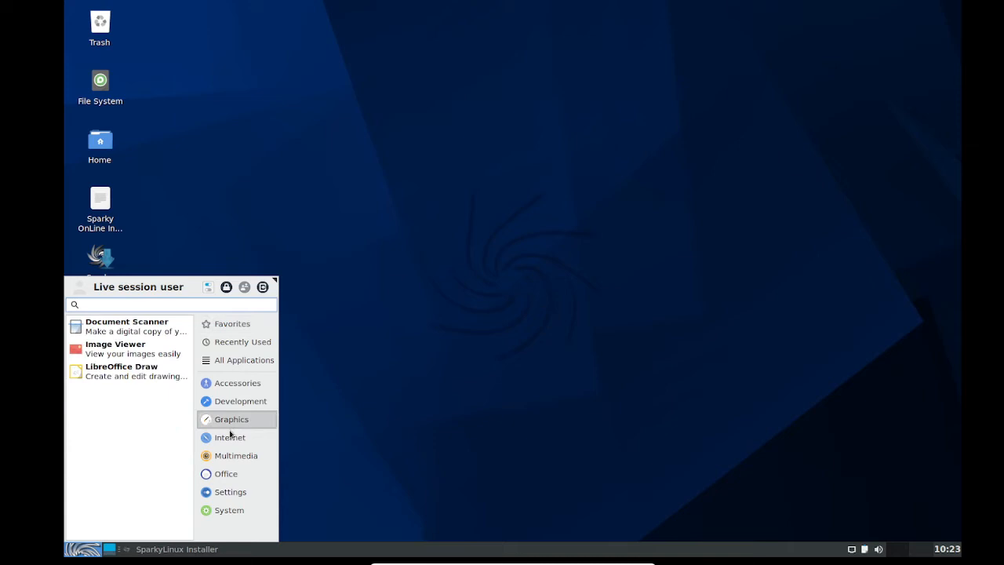
mouse_move(230, 437)
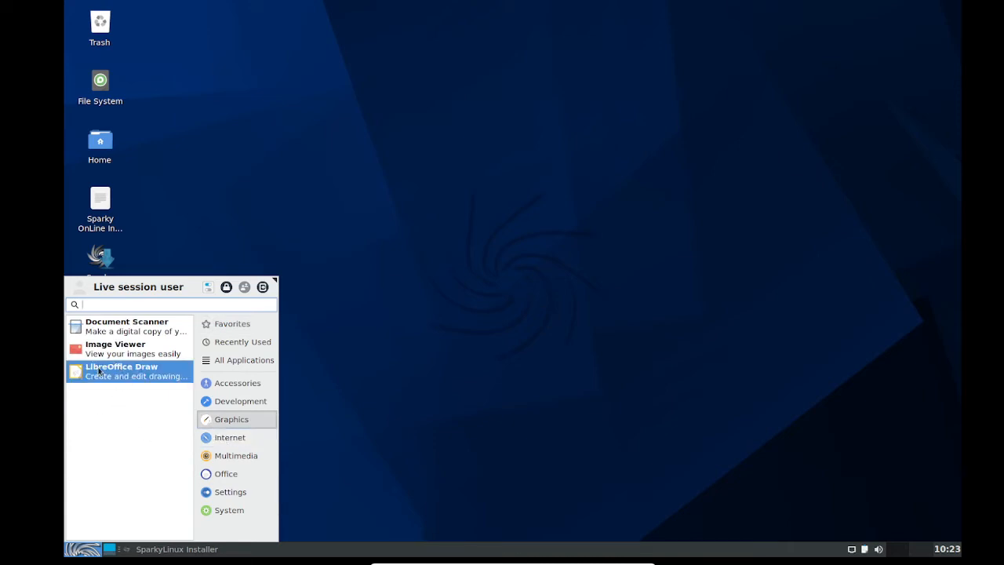
left_click(121, 373)
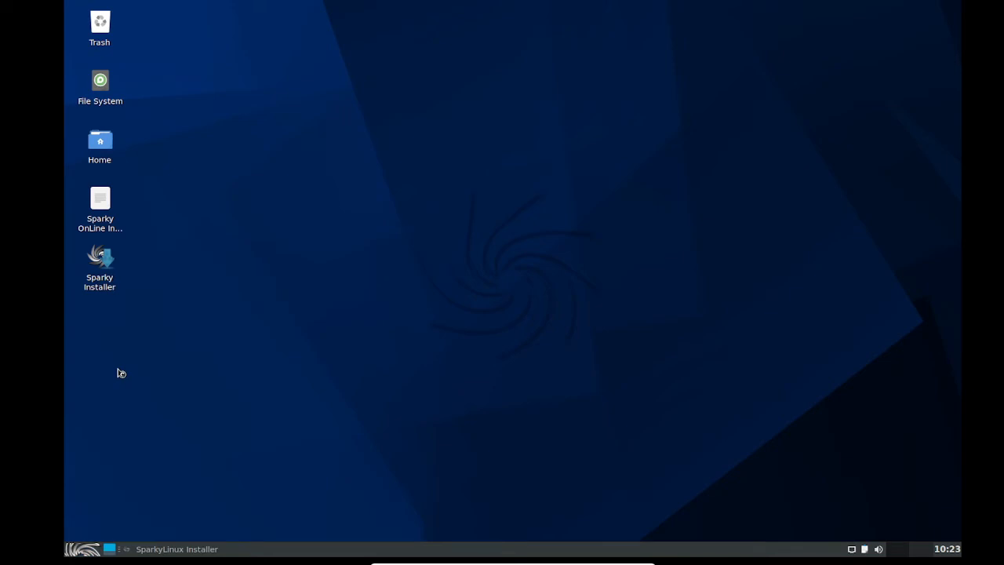
mouse_move(88, 365)
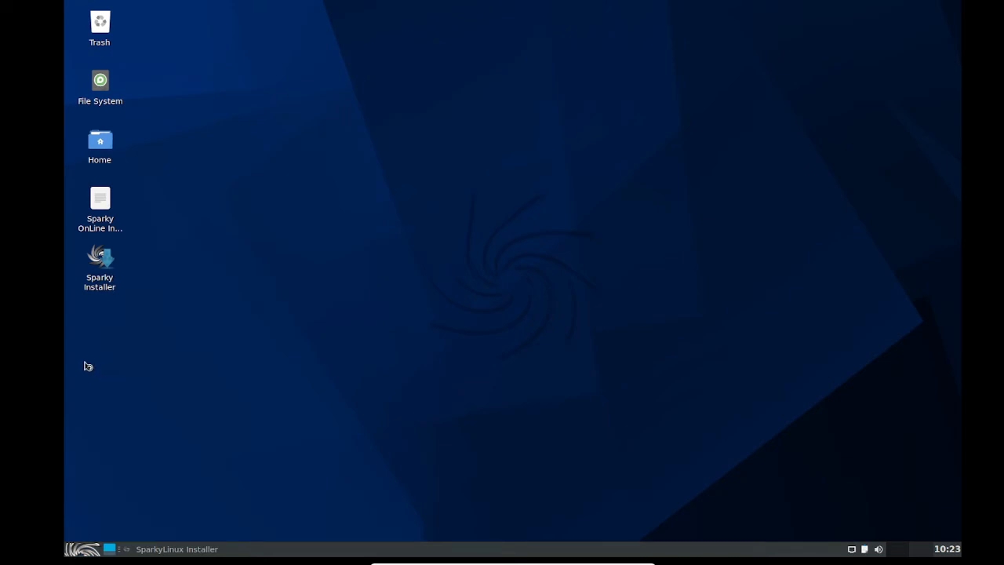
mouse_move(82, 359)
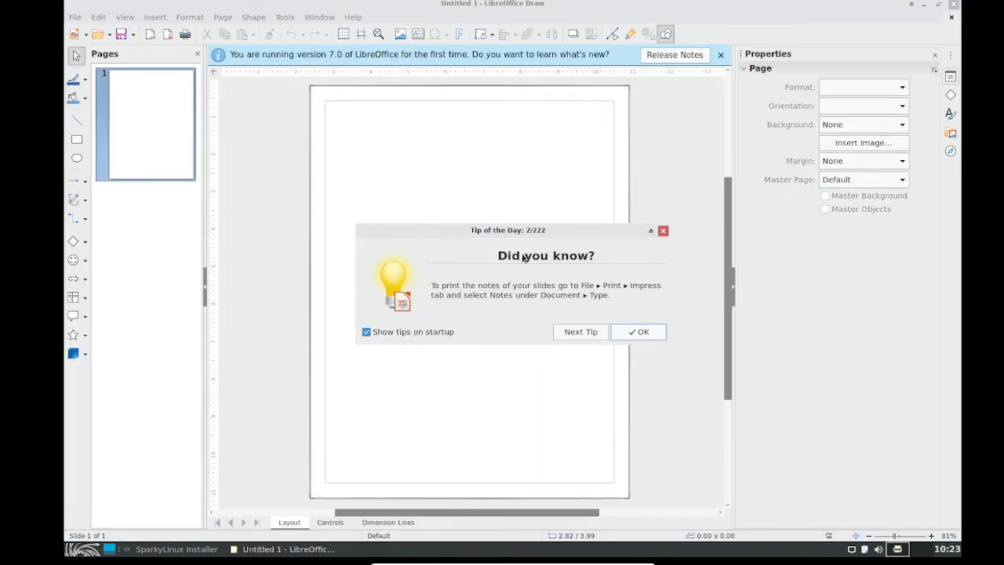
left_click(637, 331)
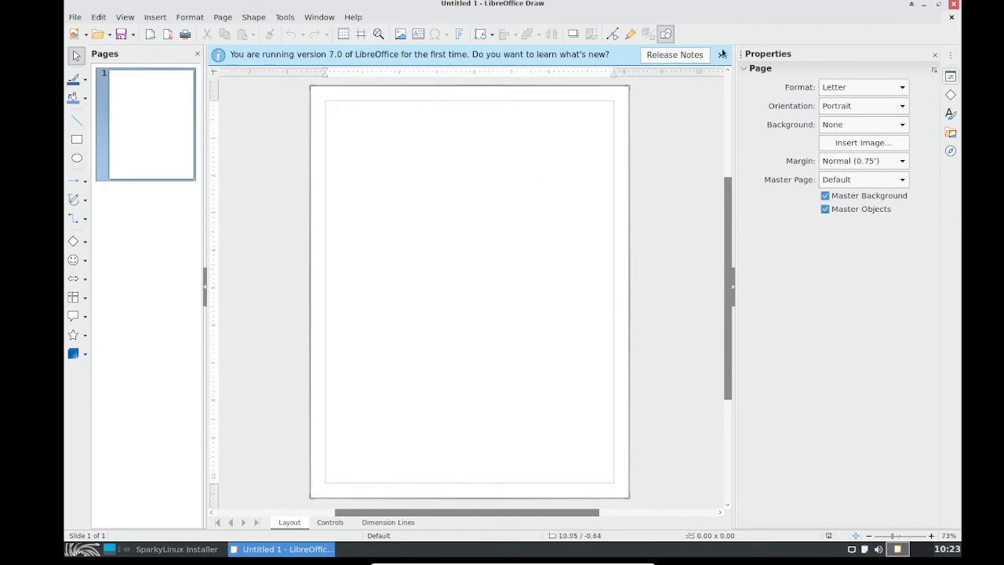
left_click(720, 54)
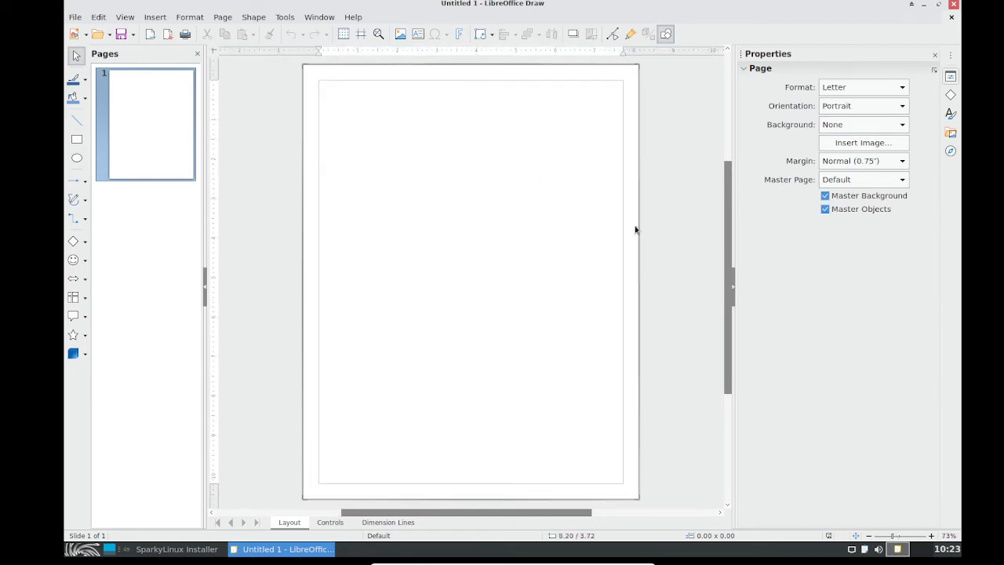
mouse_move(77, 139)
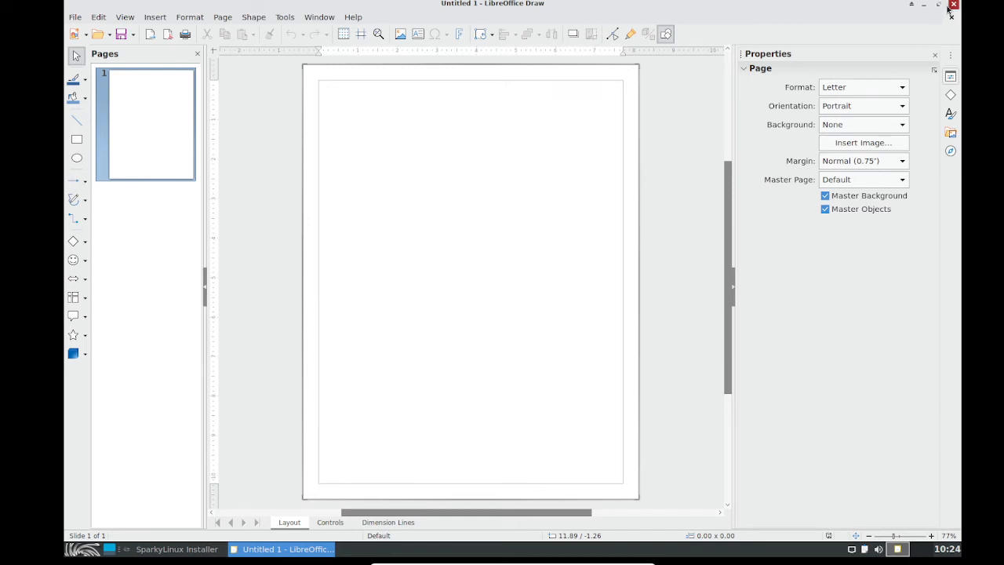
left_click(954, 4)
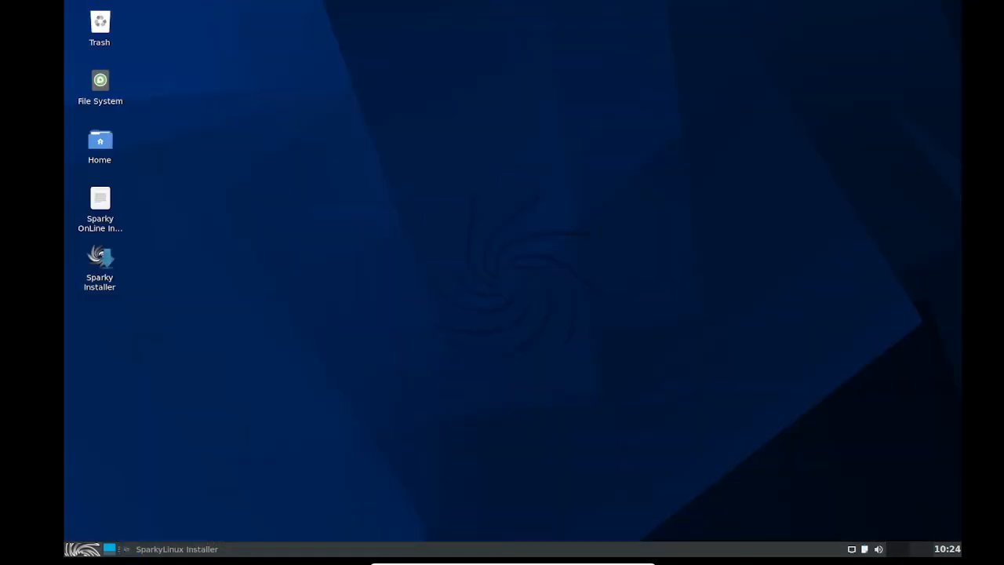
Step: Open a blank LibreOffice Writer document and close it
left_click(81, 548)
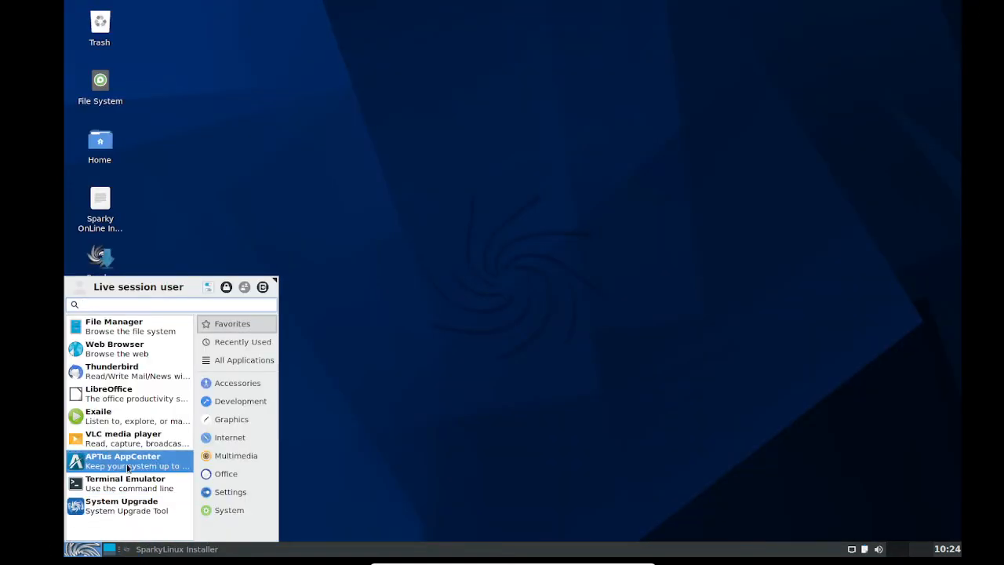
mouse_move(126, 394)
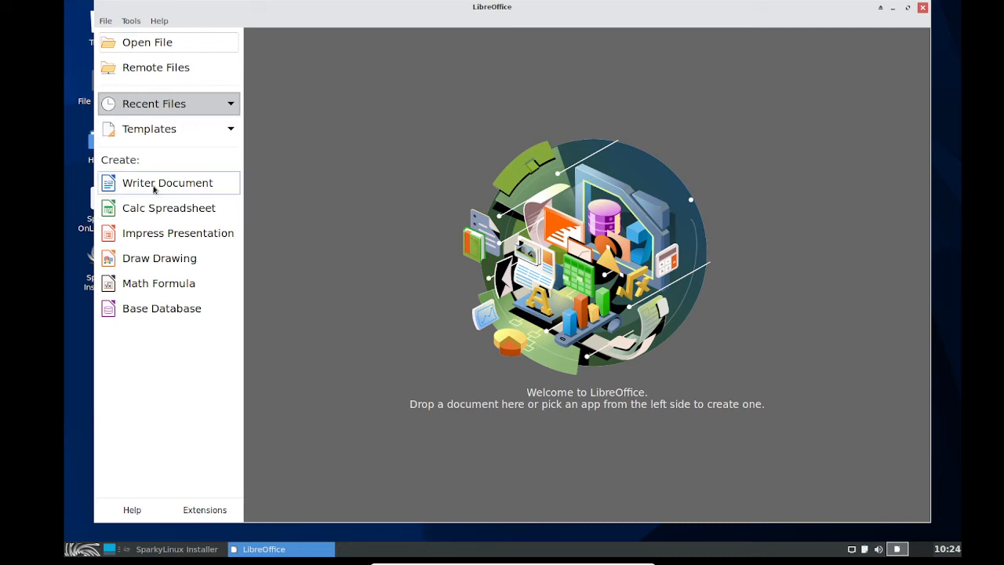
left_click(167, 183)
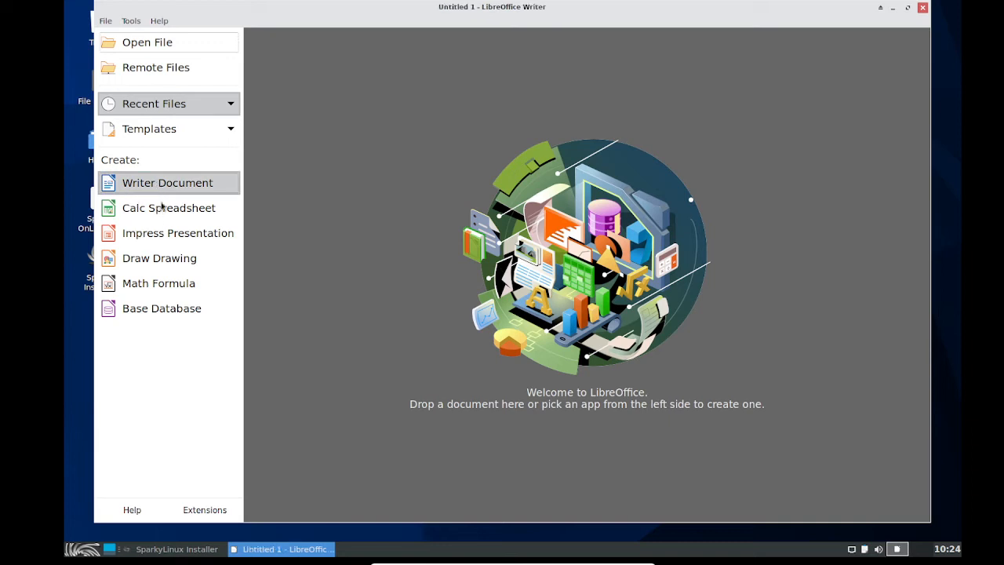
left_click(167, 182)
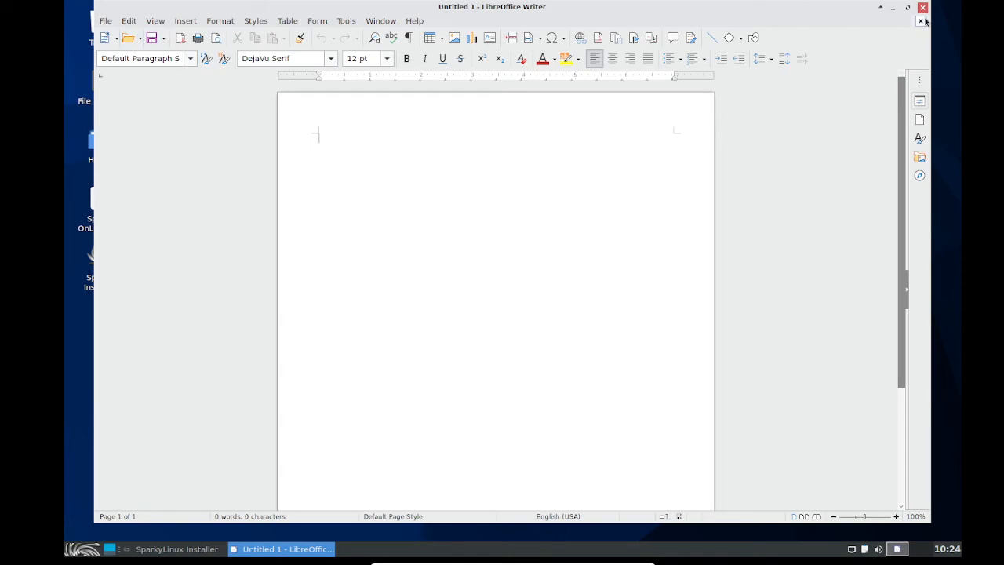
left_click(921, 21)
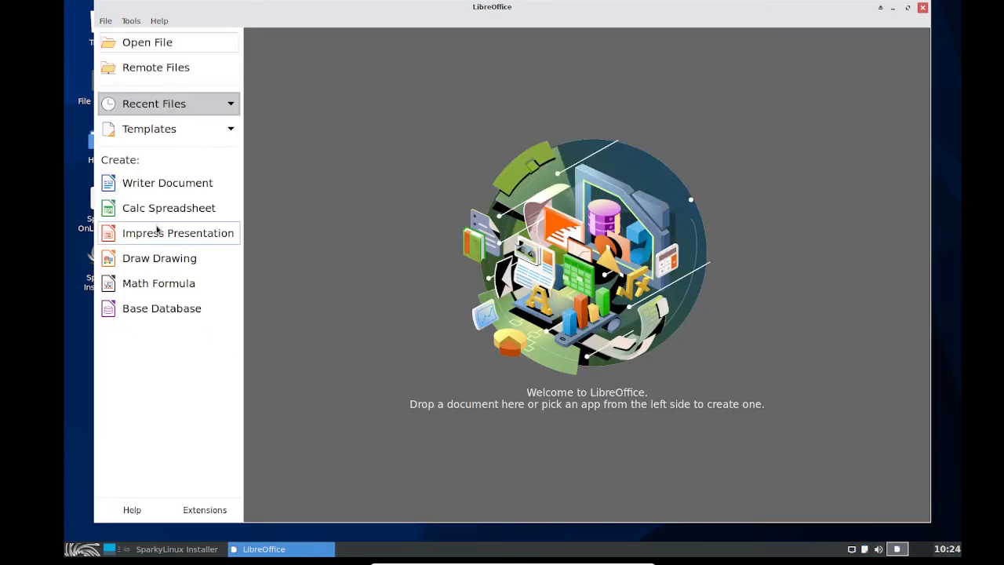
mouse_move(169, 208)
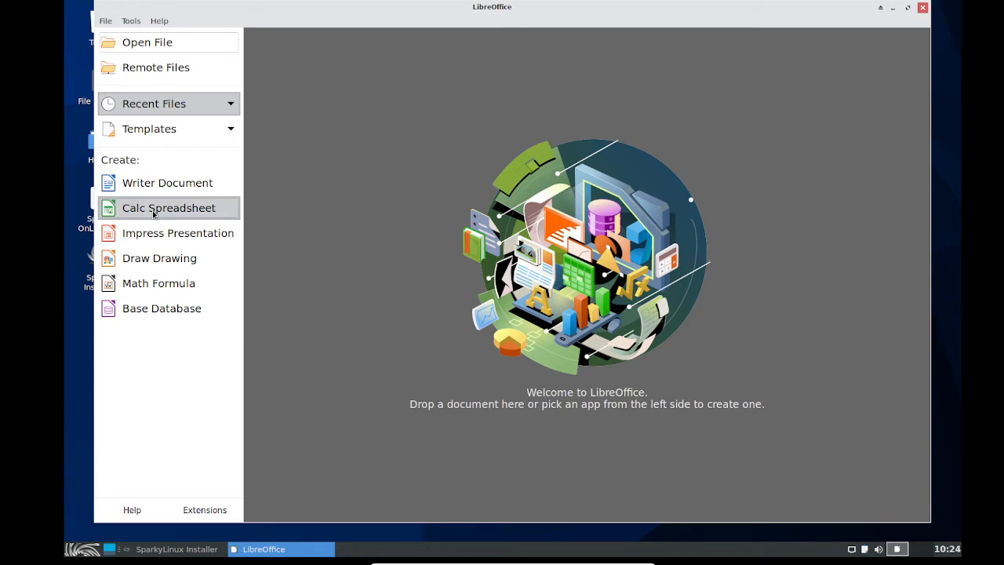
Step: Open a blank Calc spreadsheet, select cells B1:B4, and close it
left_click(168, 207)
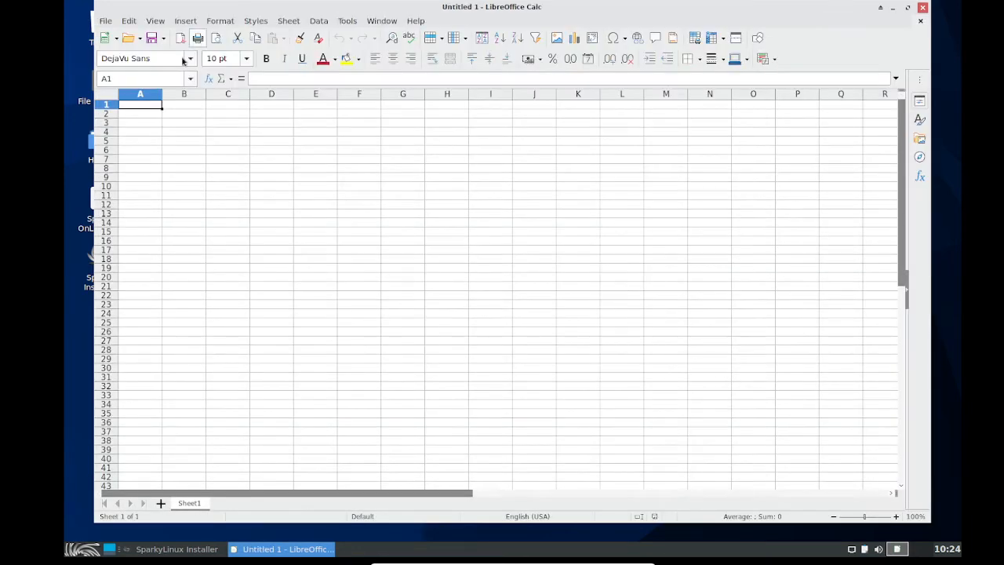
left_click(185, 131)
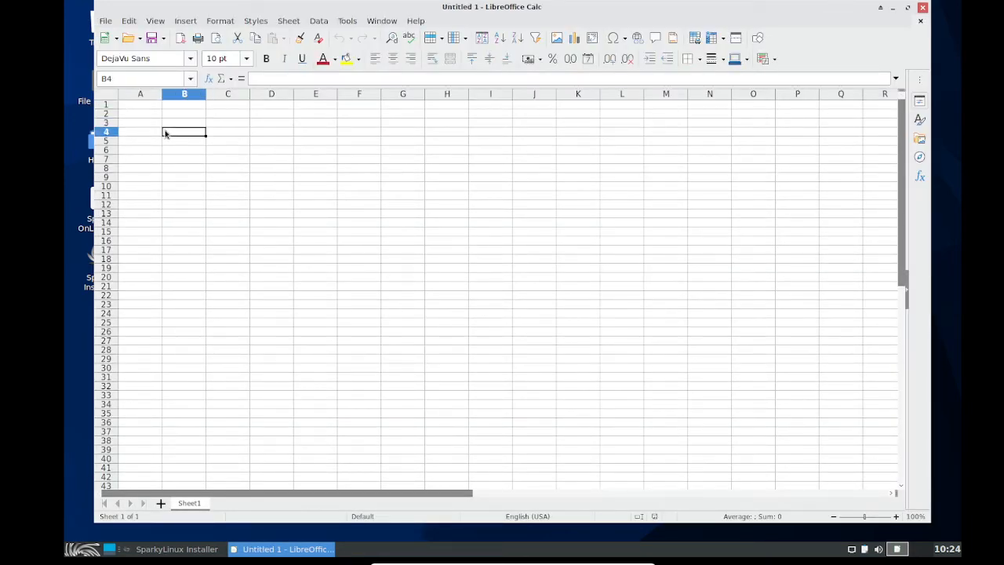
left_click_drag(184, 131, 686, 318)
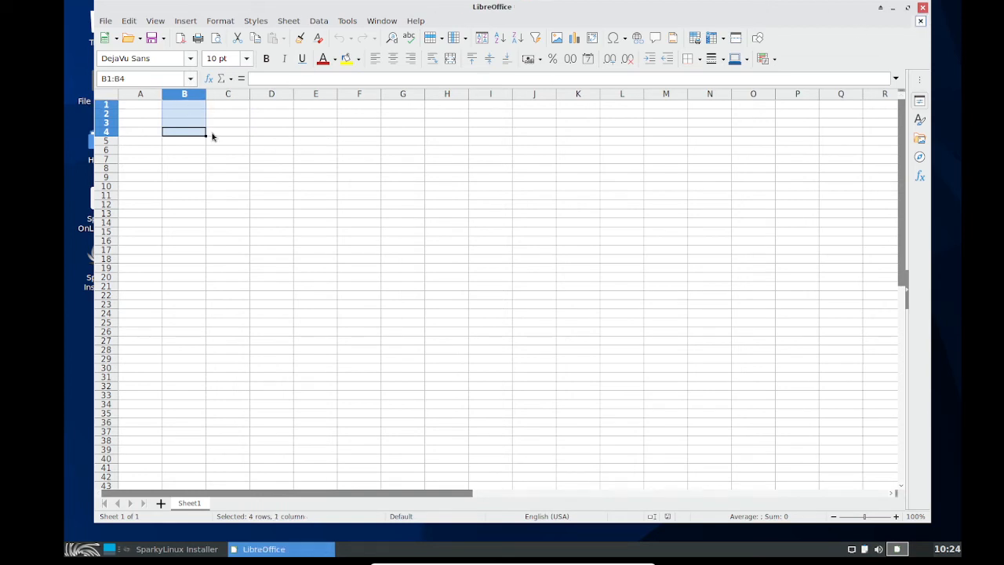
left_click(919, 21)
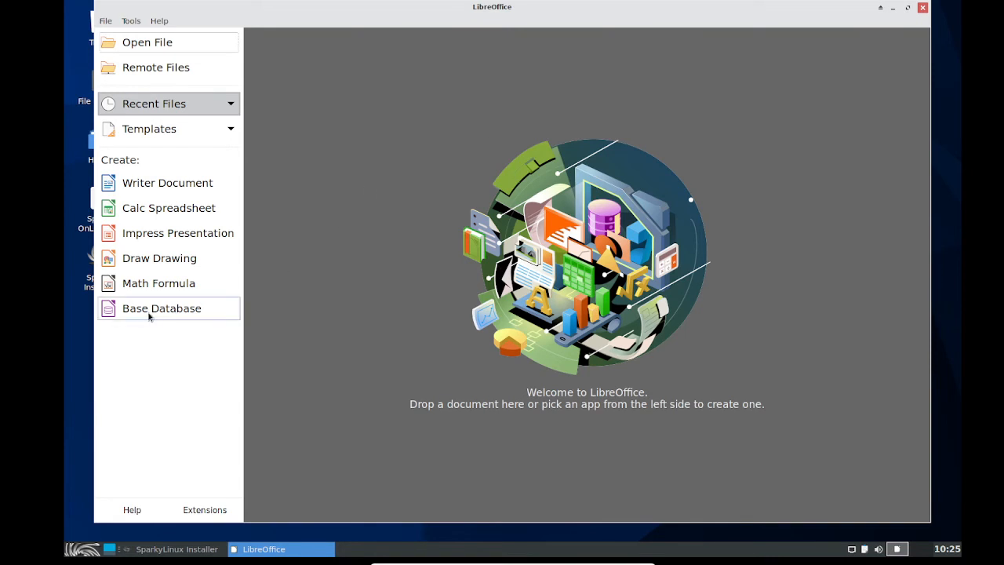
Step: Start a Math formula reading '5 + <?>' and close it
left_click(159, 283)
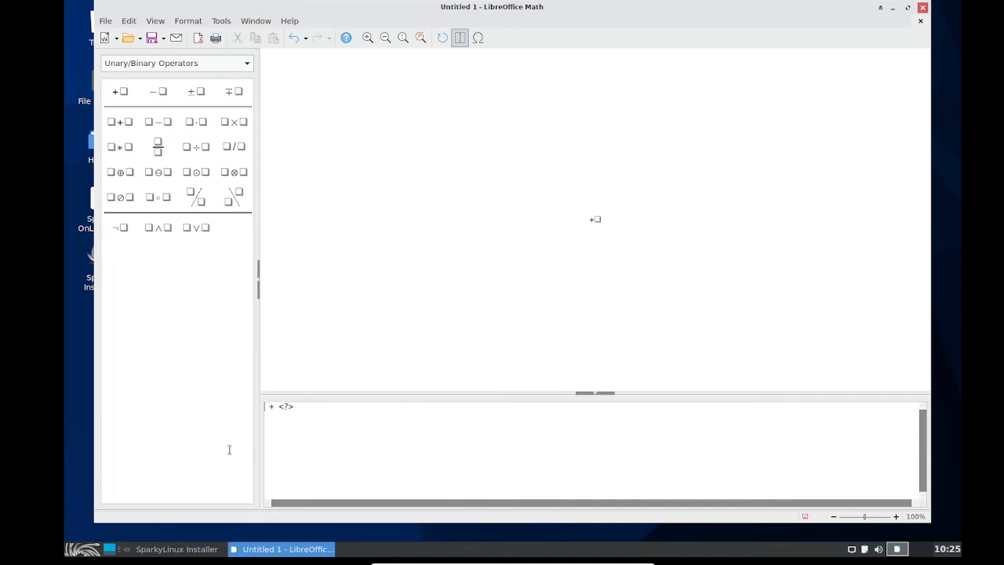
type("5")
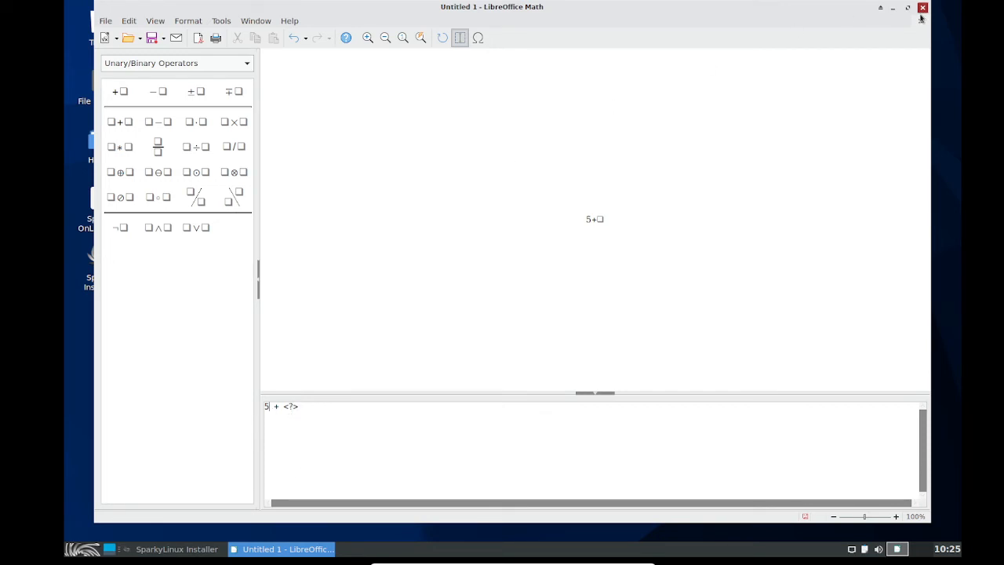
left_click(922, 7)
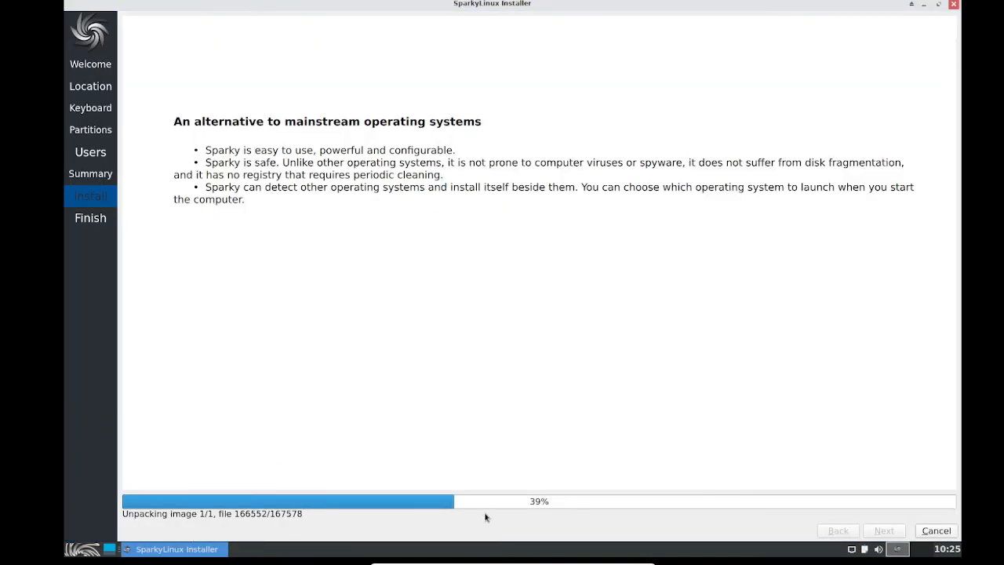
Step: Open the Whisker applications menu while the installer reaches 51%
left_click(85, 548)
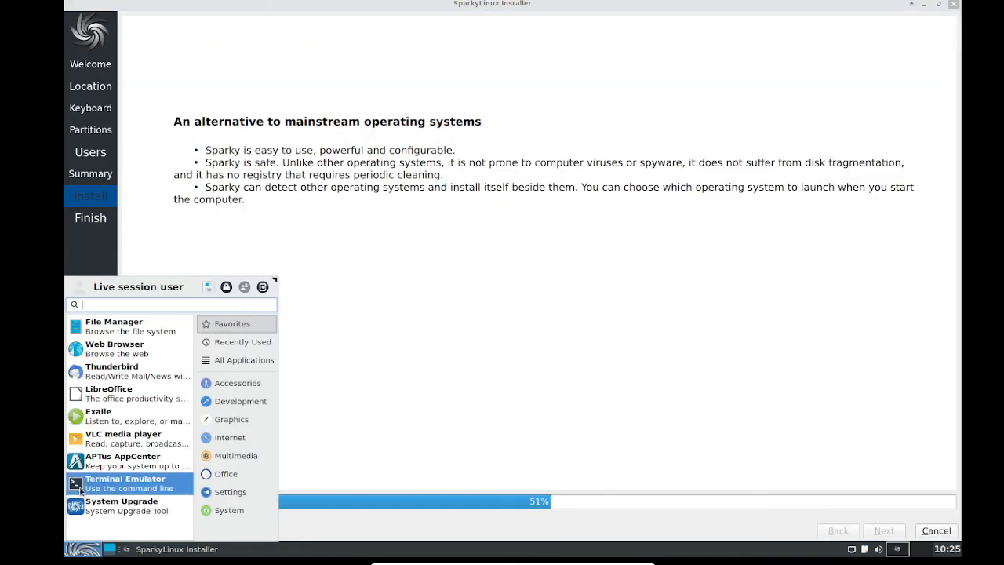
mouse_move(126, 461)
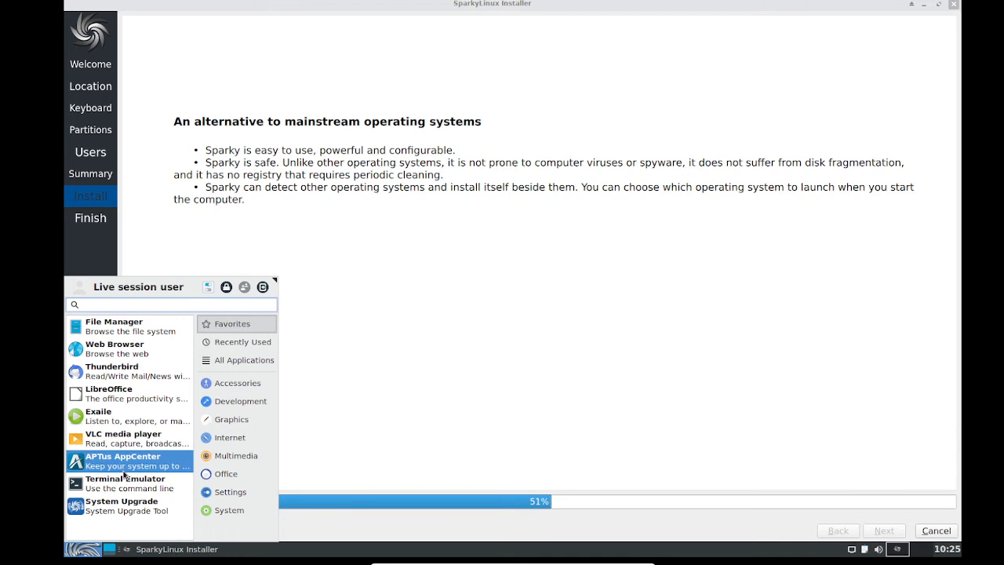
mouse_move(130, 371)
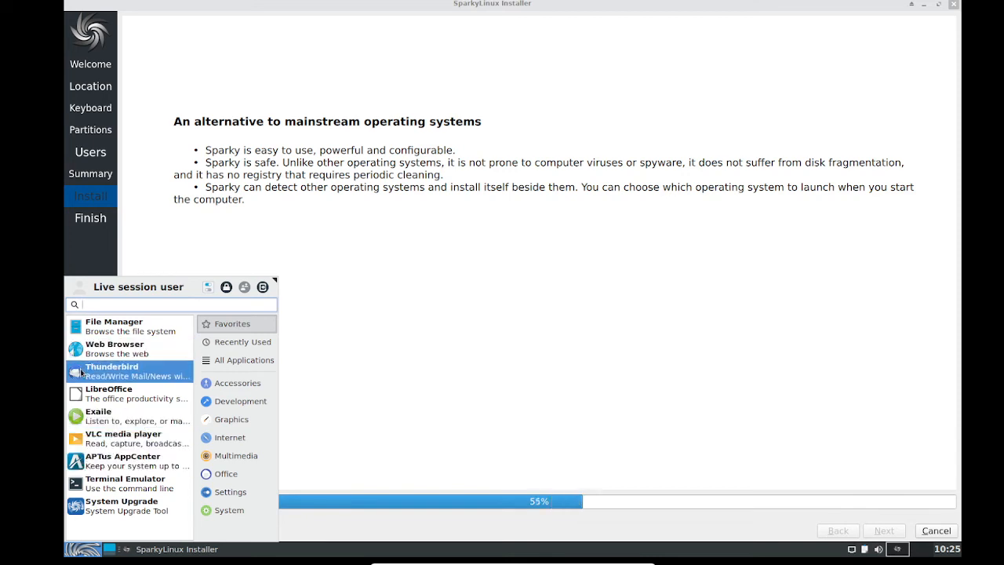
mouse_move(115, 348)
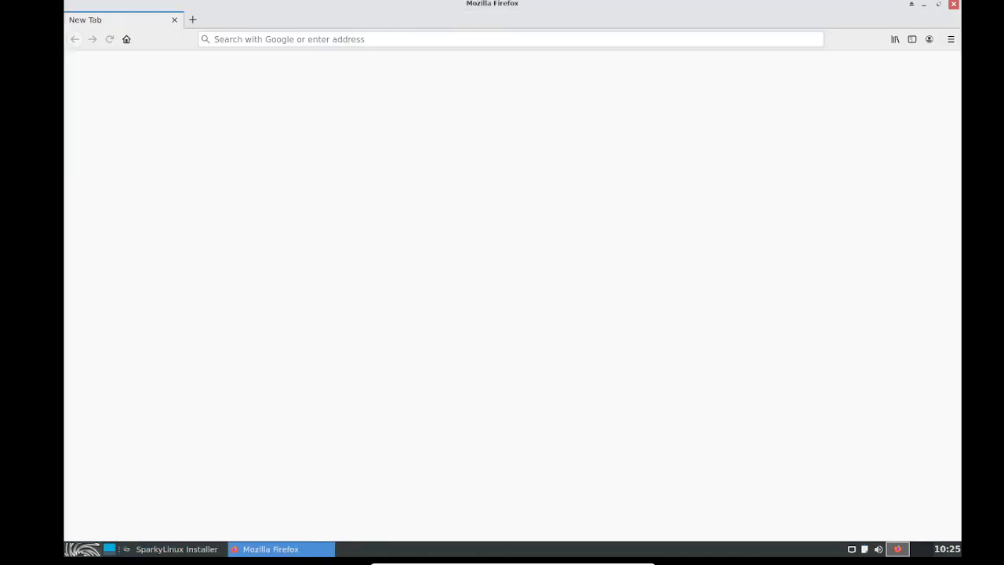
Step: View Firefox's blank new tab and its search box, then return to the Sparky DuckDuckGo tab
left_click(126, 39)
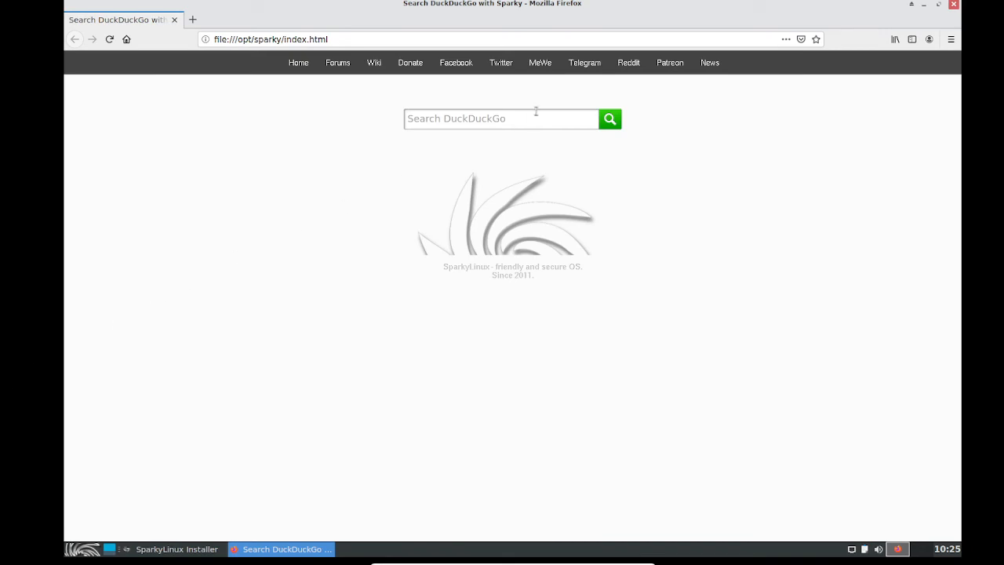
mouse_move(500, 170)
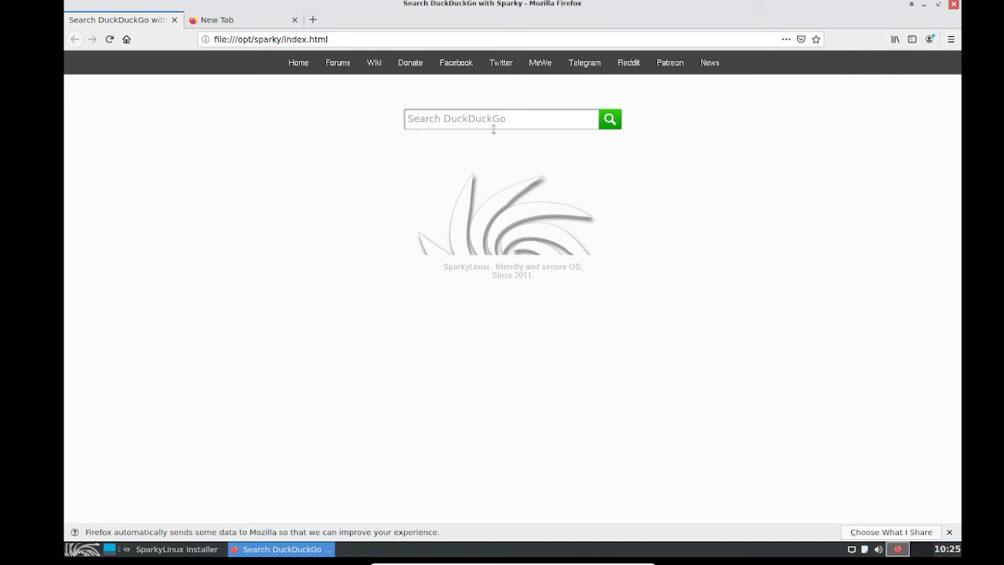
left_click(240, 19)
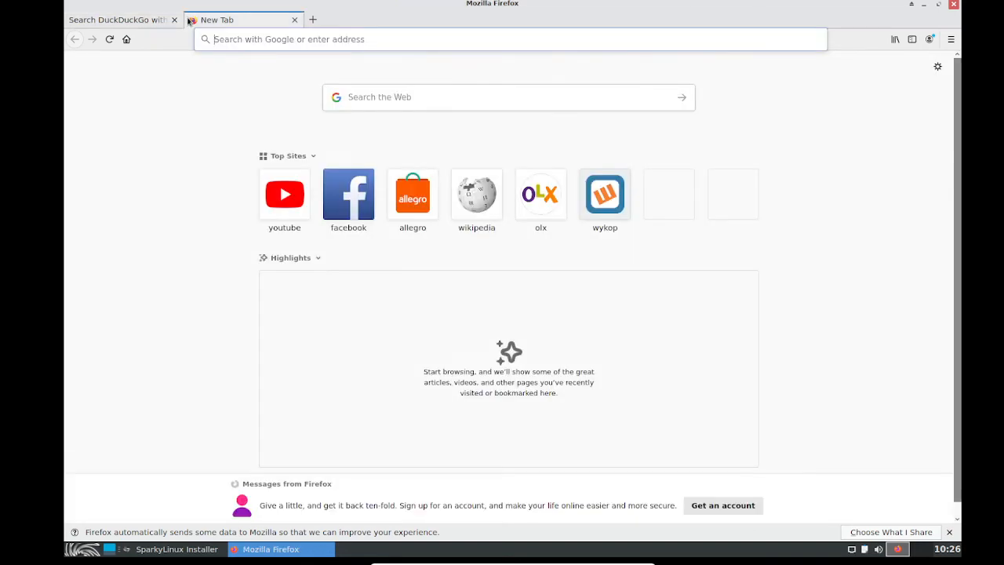
left_click(509, 97)
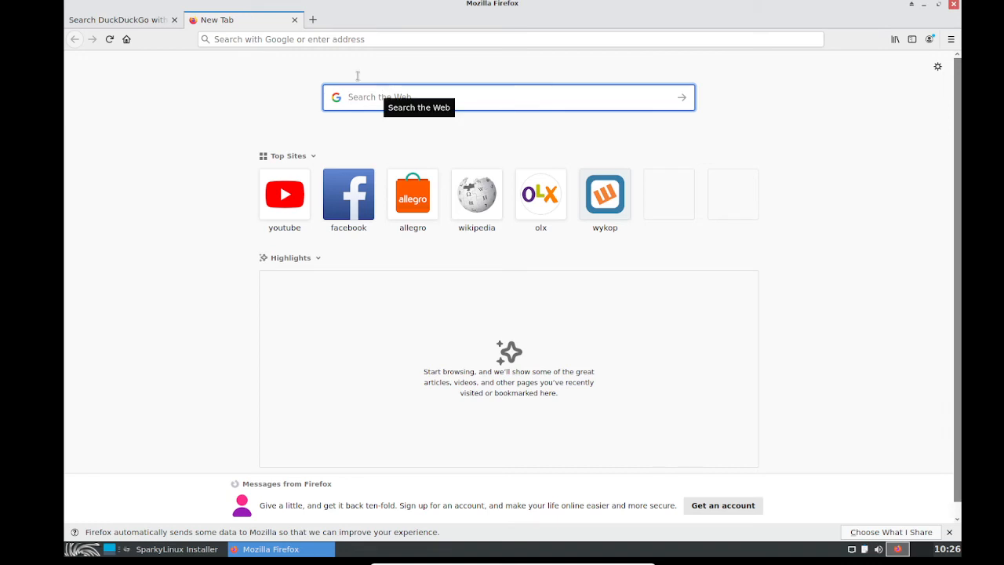
mouse_move(94, 18)
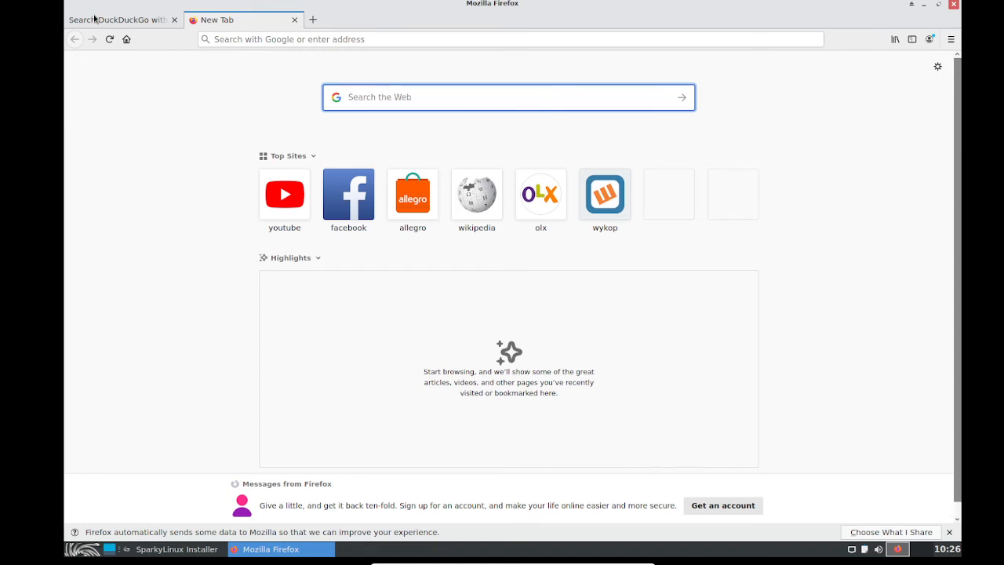
left_click(117, 20)
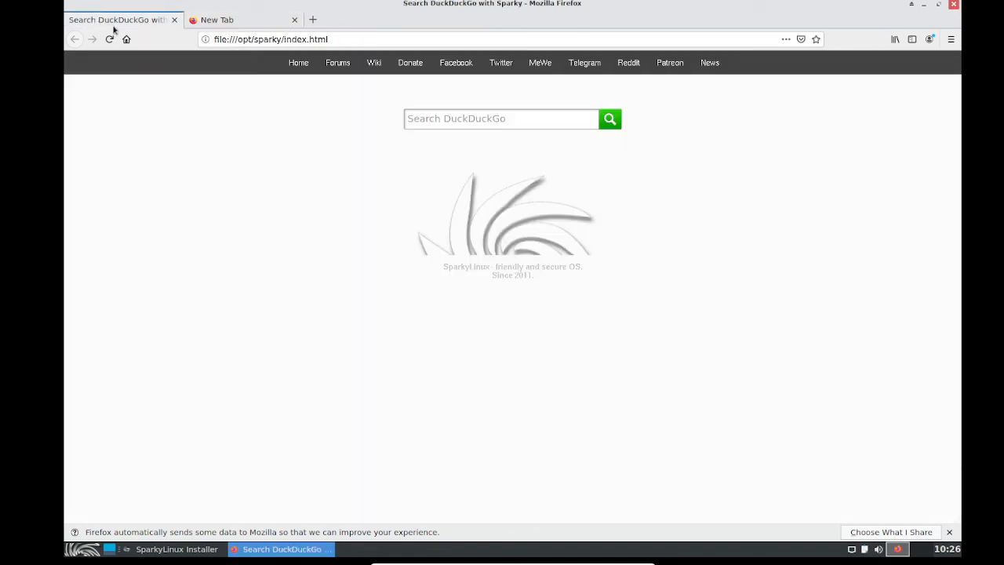
mouse_move(117, 20)
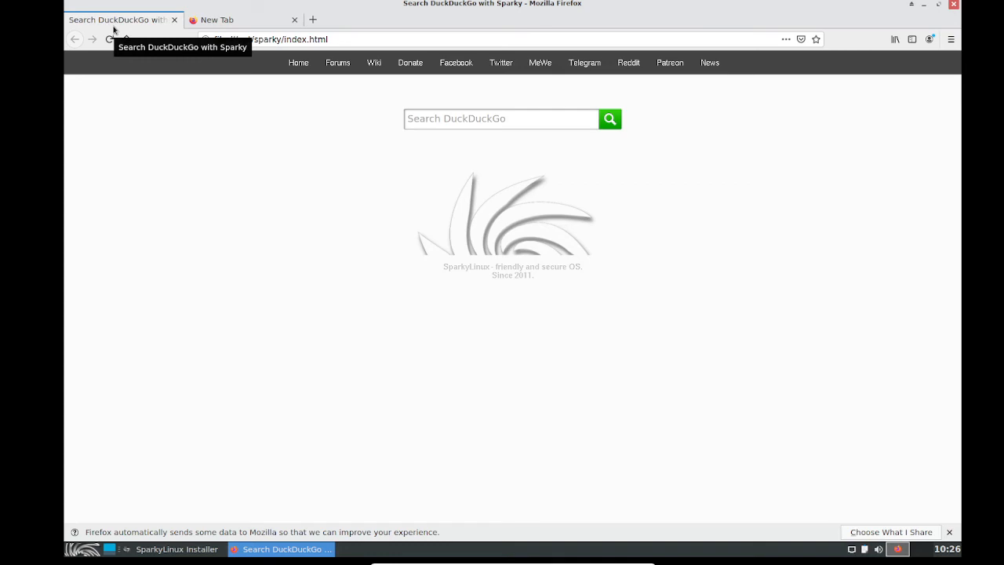
mouse_move(533, 316)
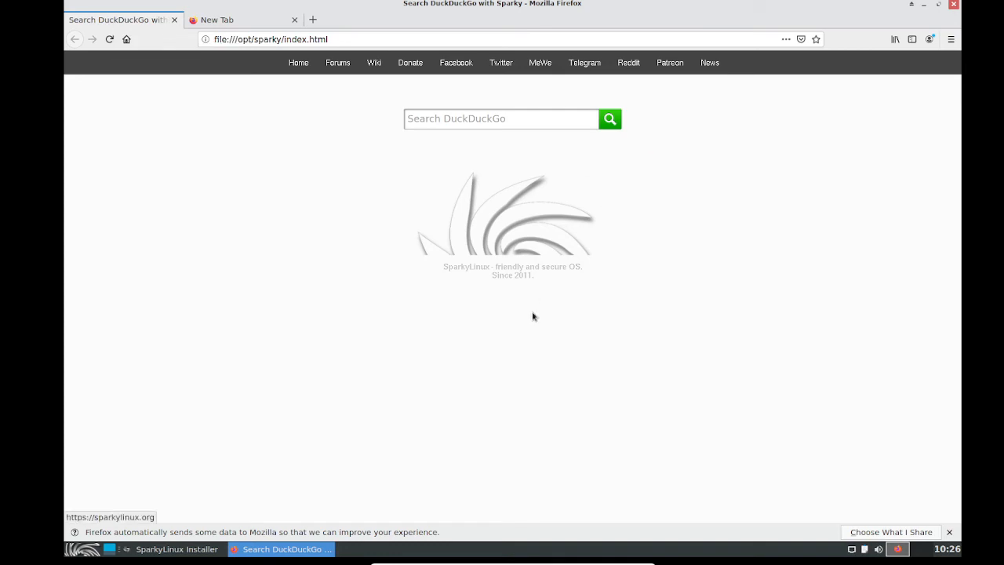
mouse_move(506, 234)
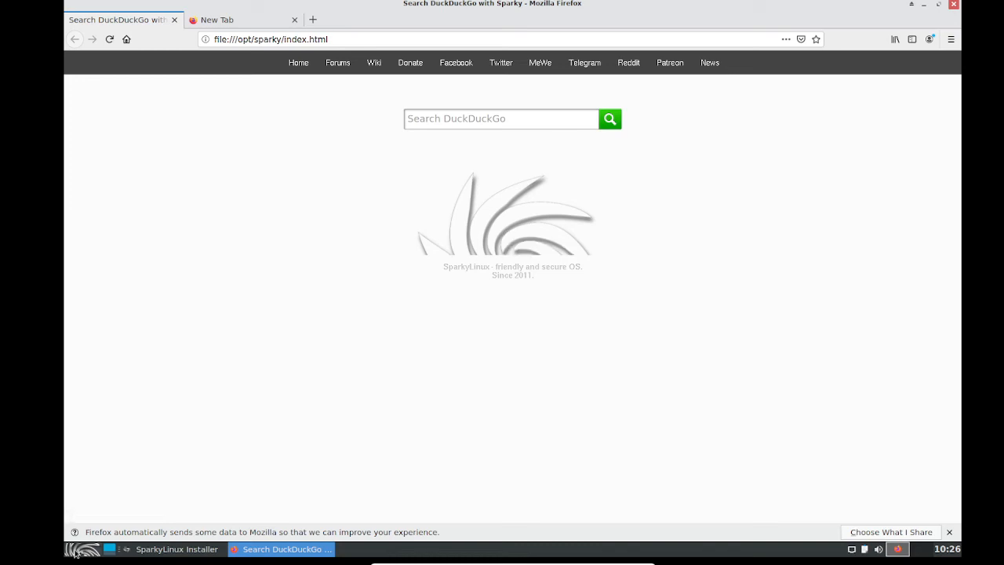
Step: Browse the Office and Multimedia app categories in the Whisker menu, then quit Firefox
left_click(77, 548)
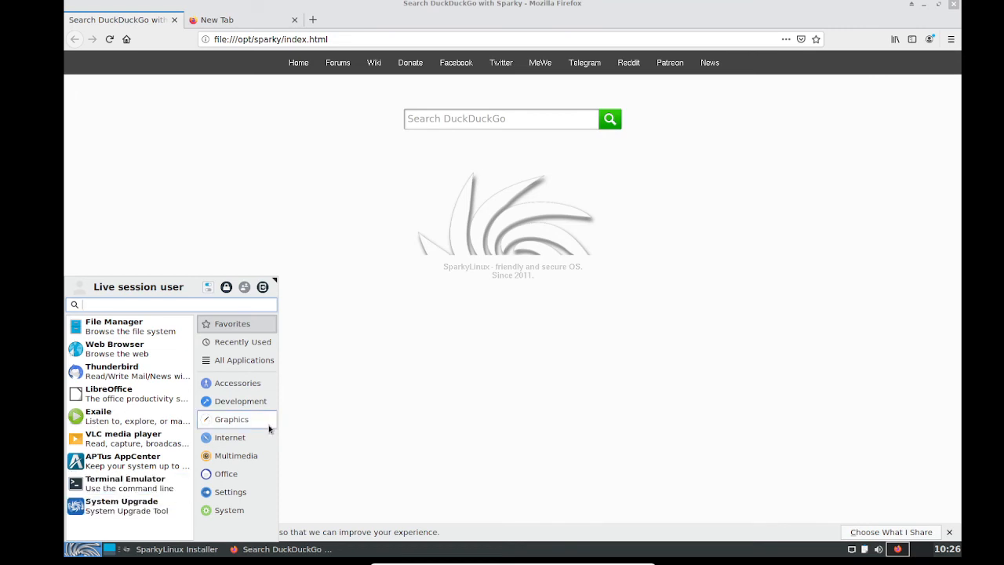
left_click(230, 436)
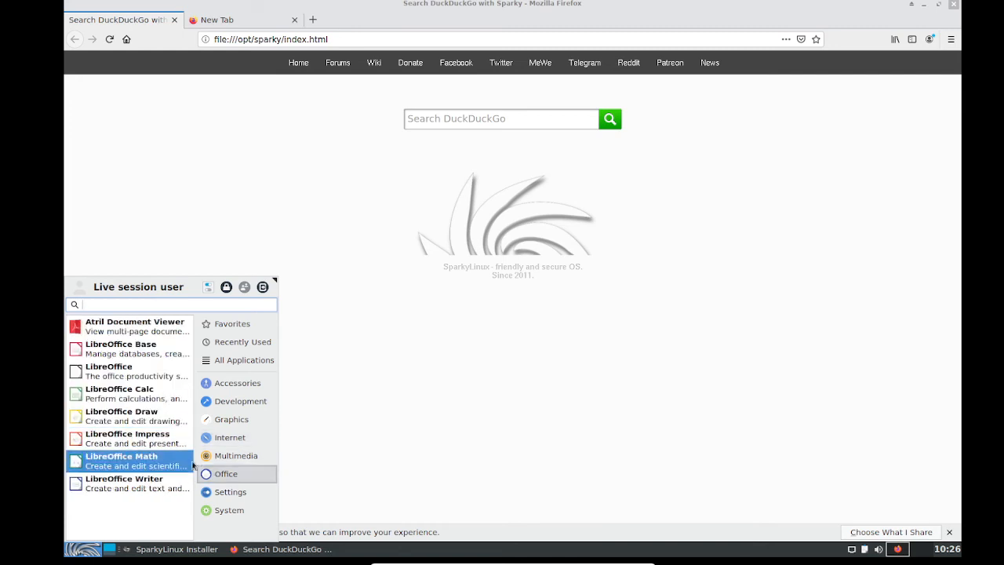
mouse_move(235, 456)
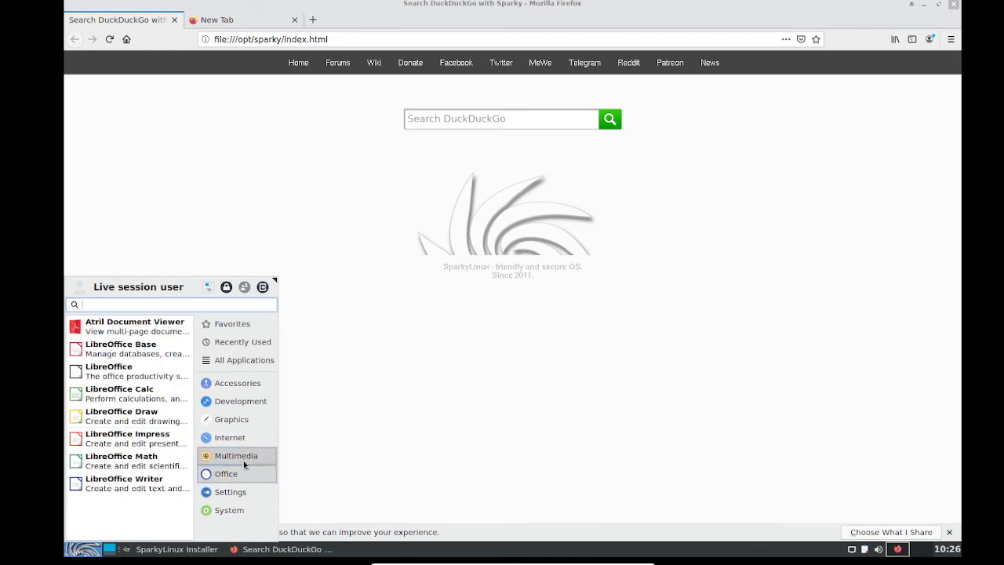
left_click(235, 456)
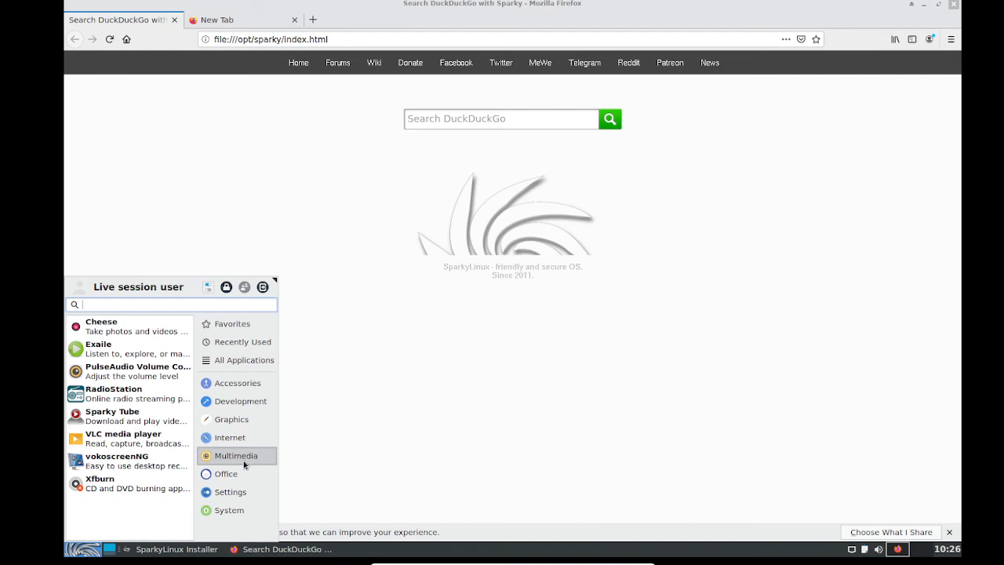
mouse_move(760, 25)
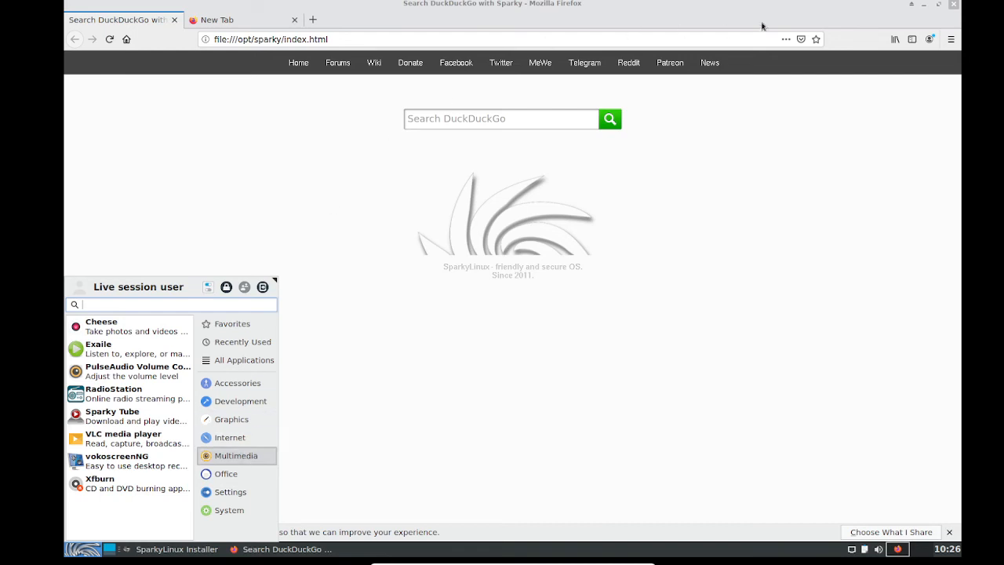
left_click(953, 6)
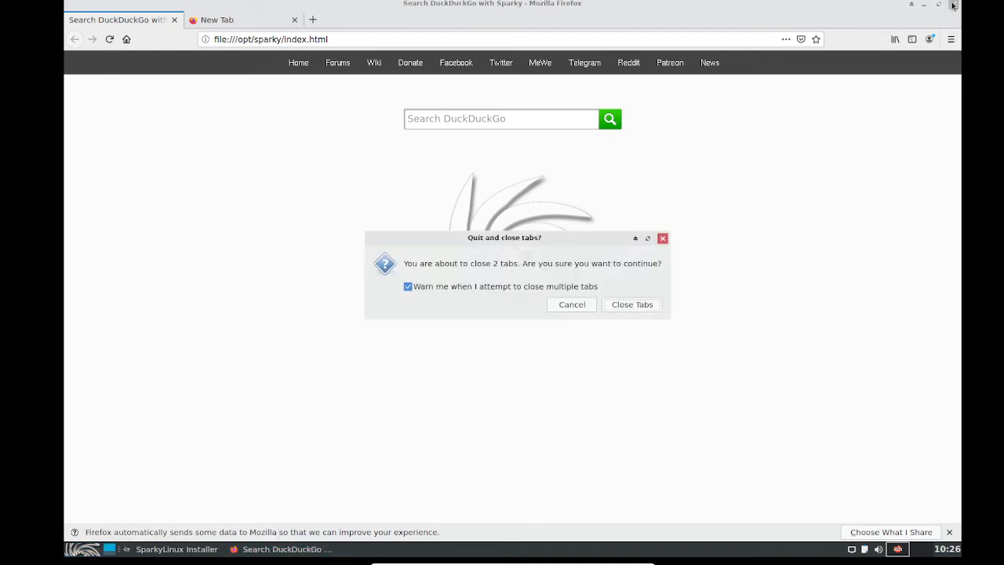
mouse_move(603, 308)
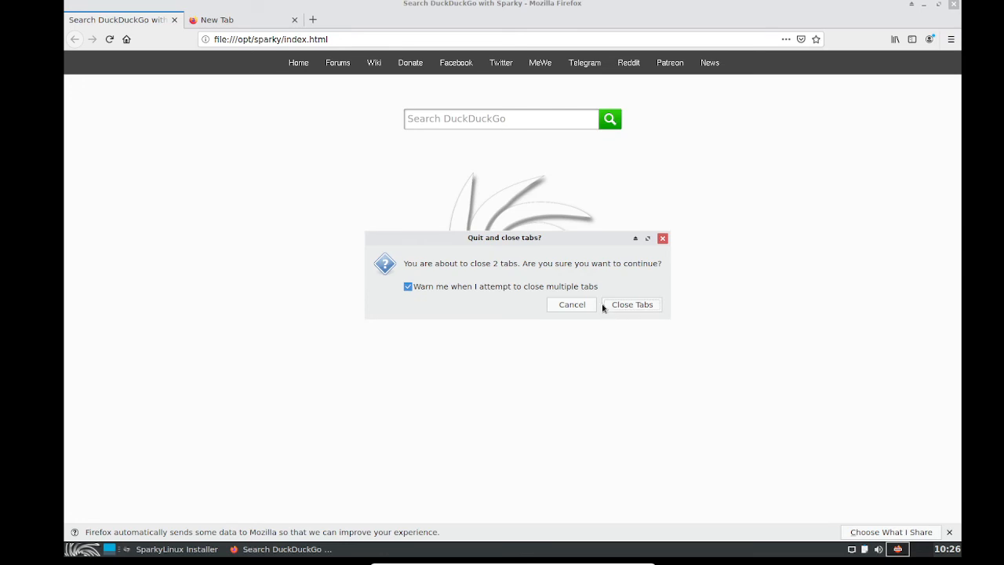
Step: Confirm 'Close Tabs' so Firefox quits with both tabs, revealing the installer progress
left_click(631, 304)
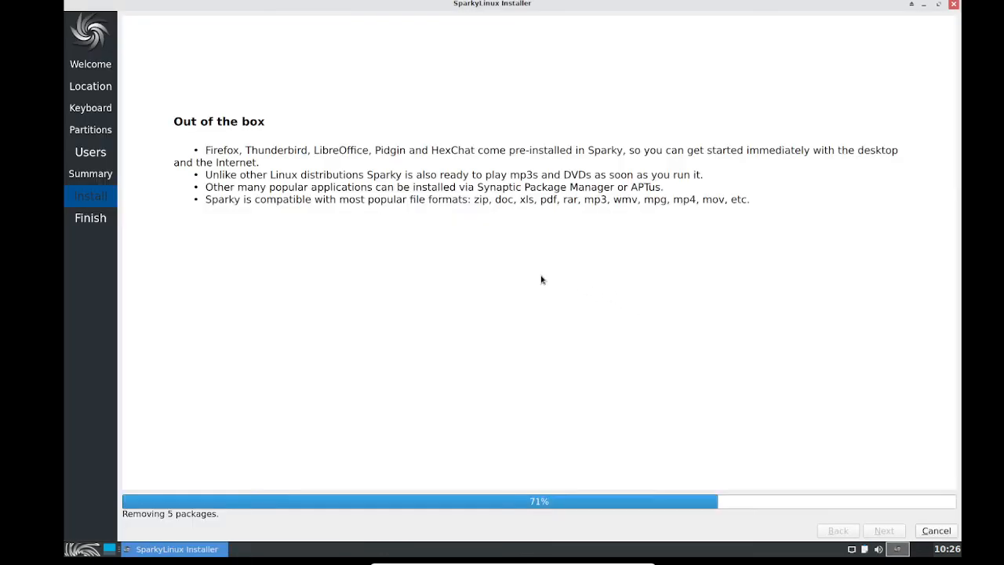
mouse_move(493, 281)
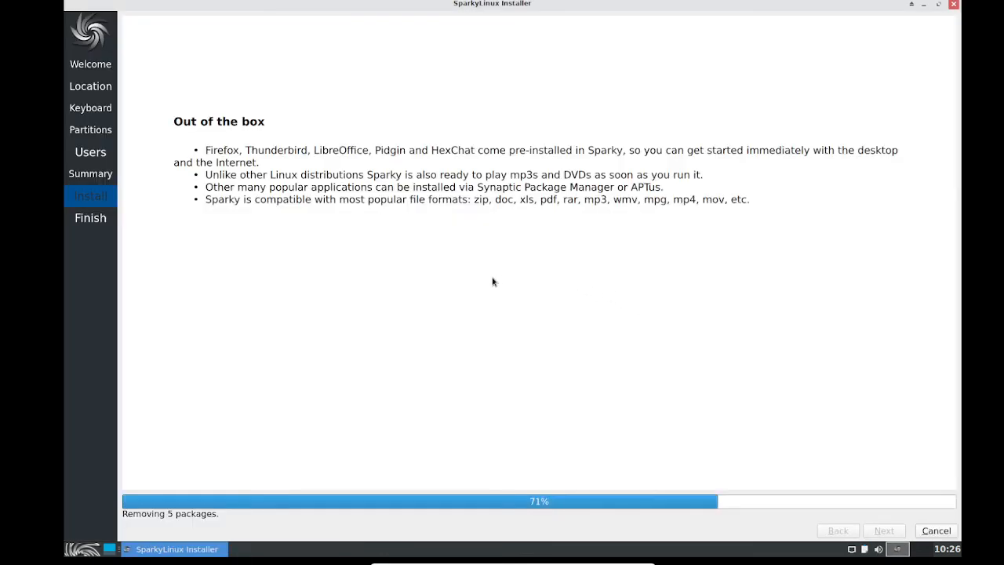
mouse_move(42, 416)
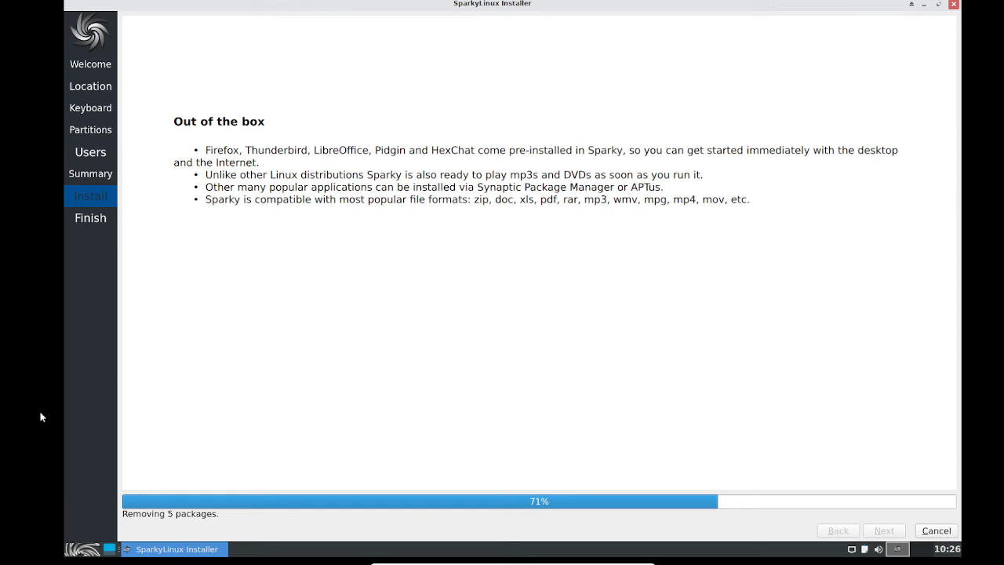
mouse_move(53, 418)
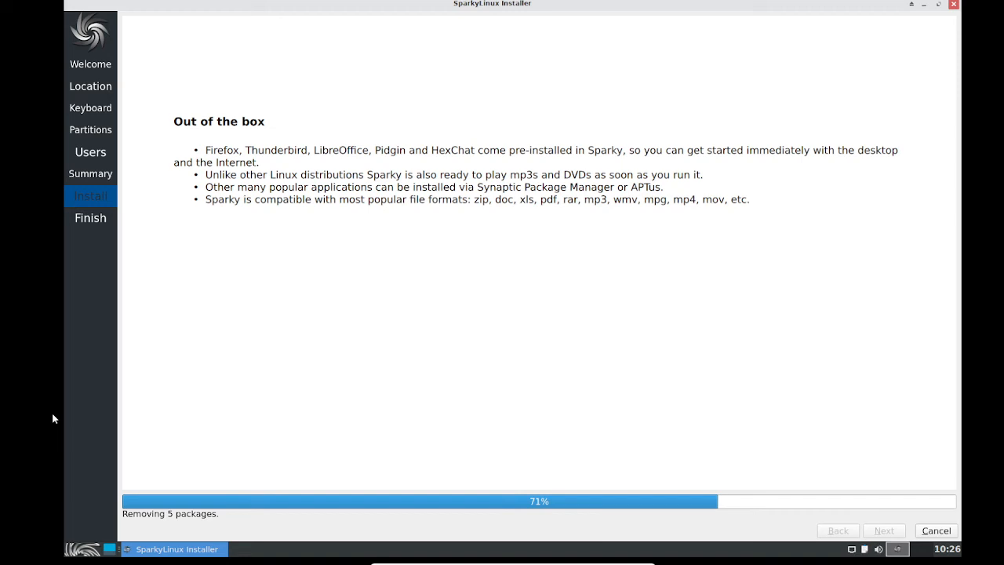
mouse_move(190, 227)
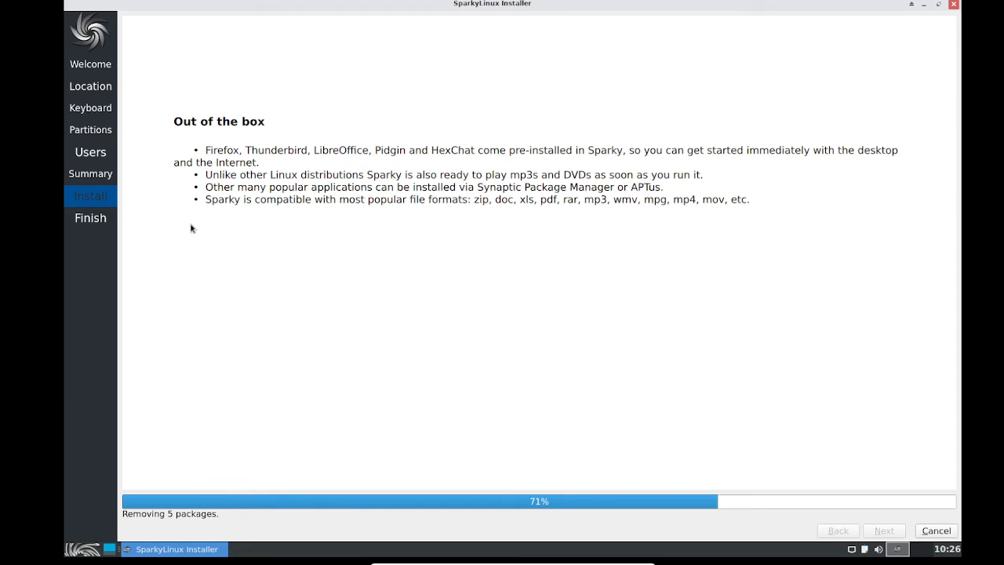
mouse_move(163, 265)
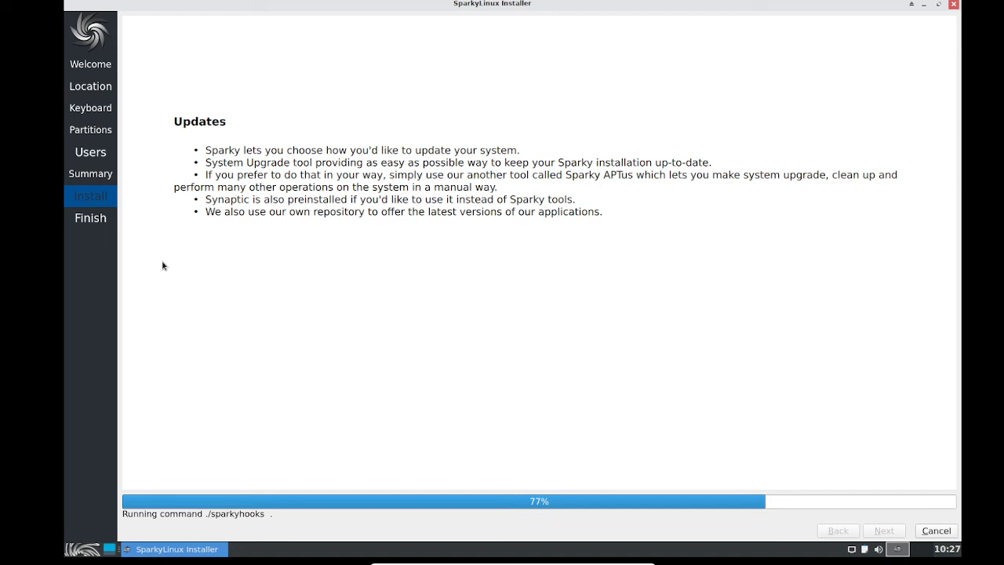
mouse_move(250, 517)
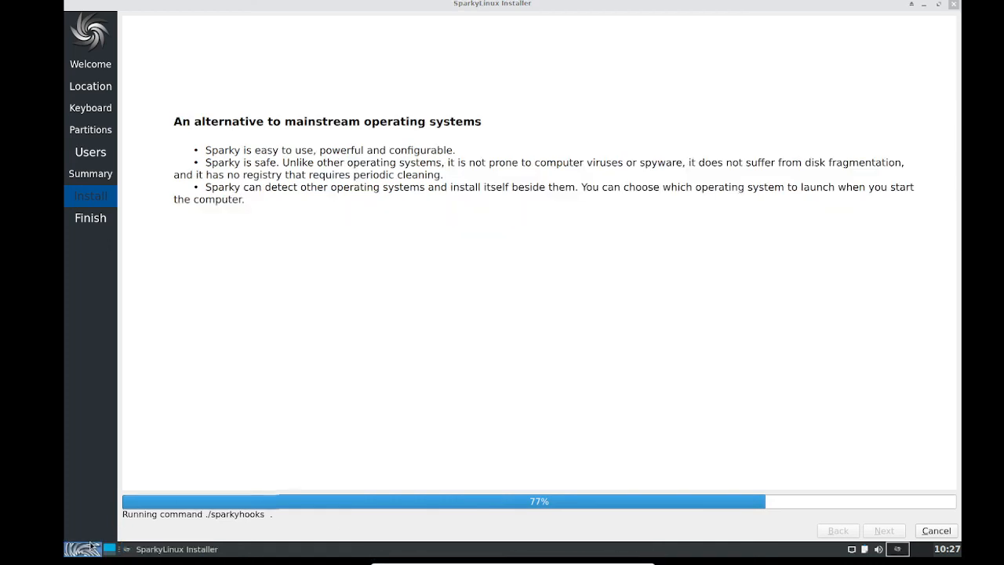
Step: Browse the Internet and System categories in the Whisker menu while installation continues
left_click(82, 548)
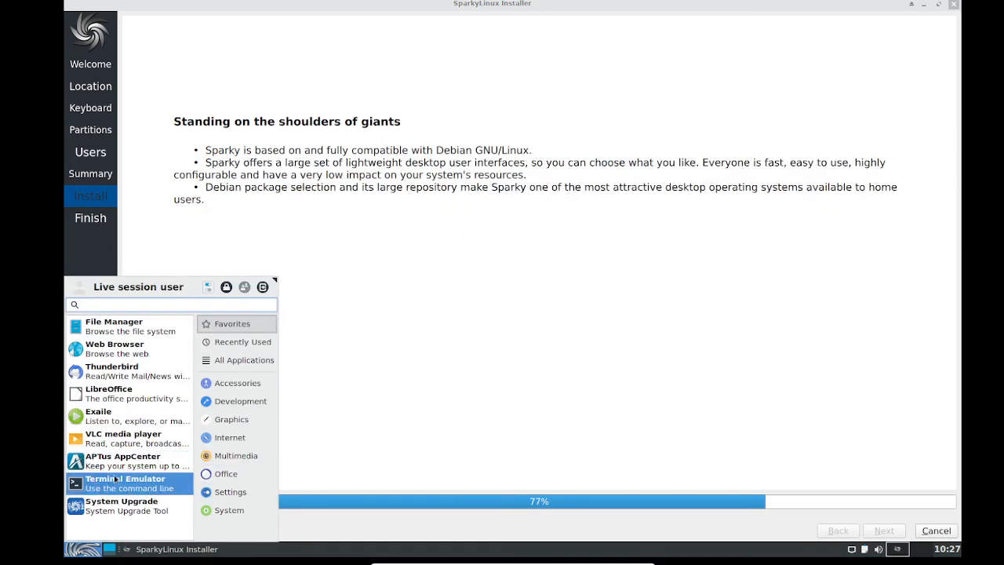
mouse_move(230, 419)
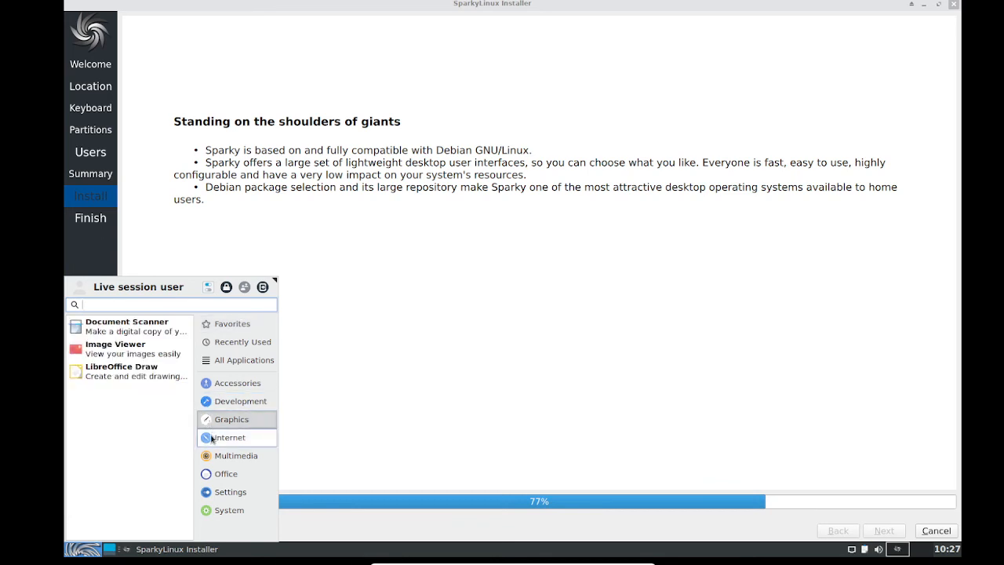
left_click(229, 437)
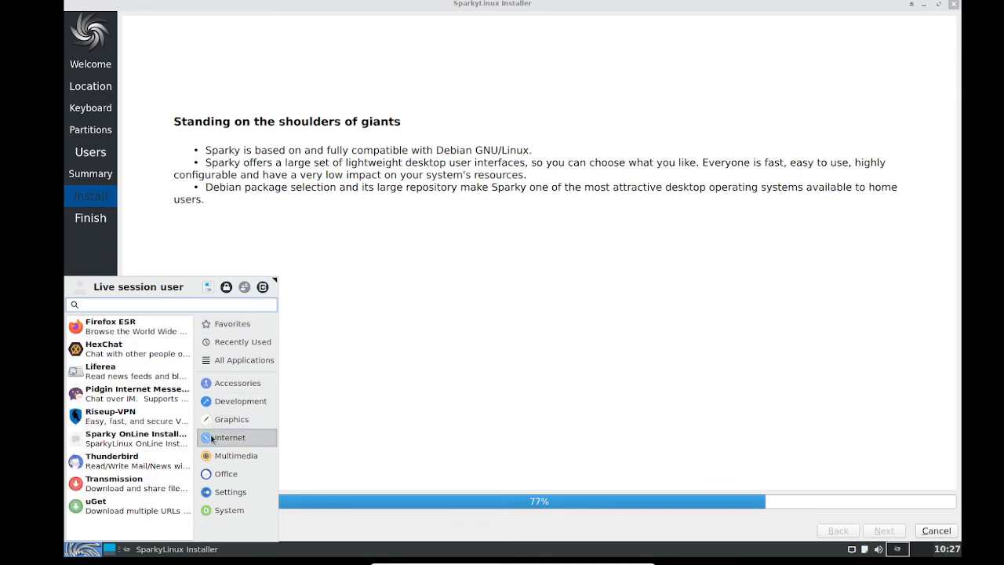
mouse_move(235, 455)
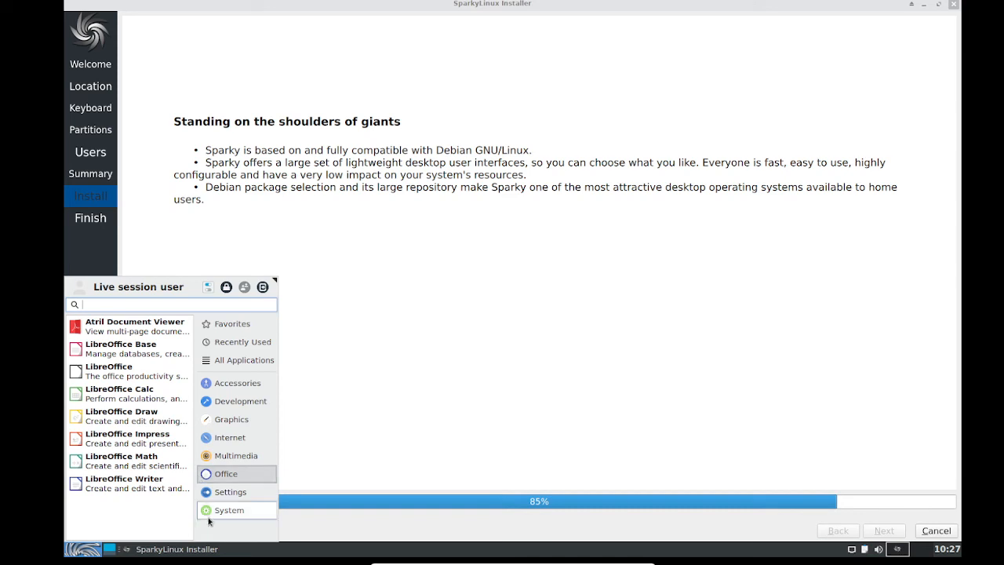
left_click(228, 510)
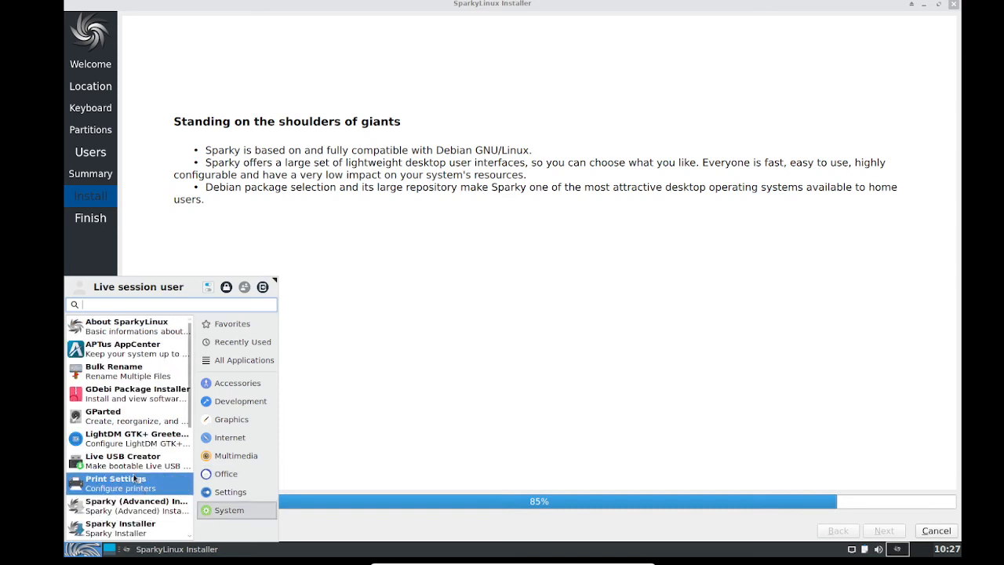
mouse_move(126, 416)
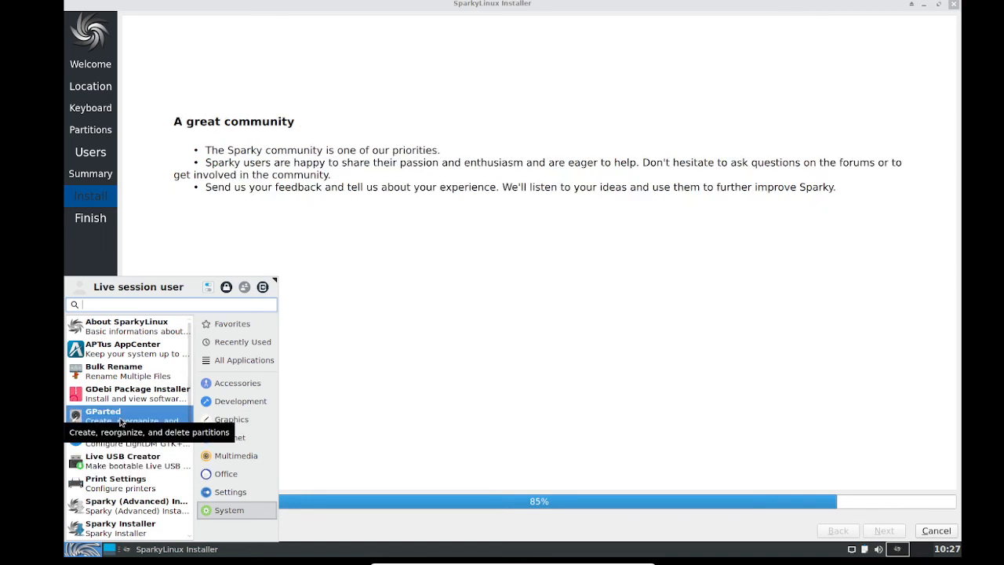
mouse_move(689, 417)
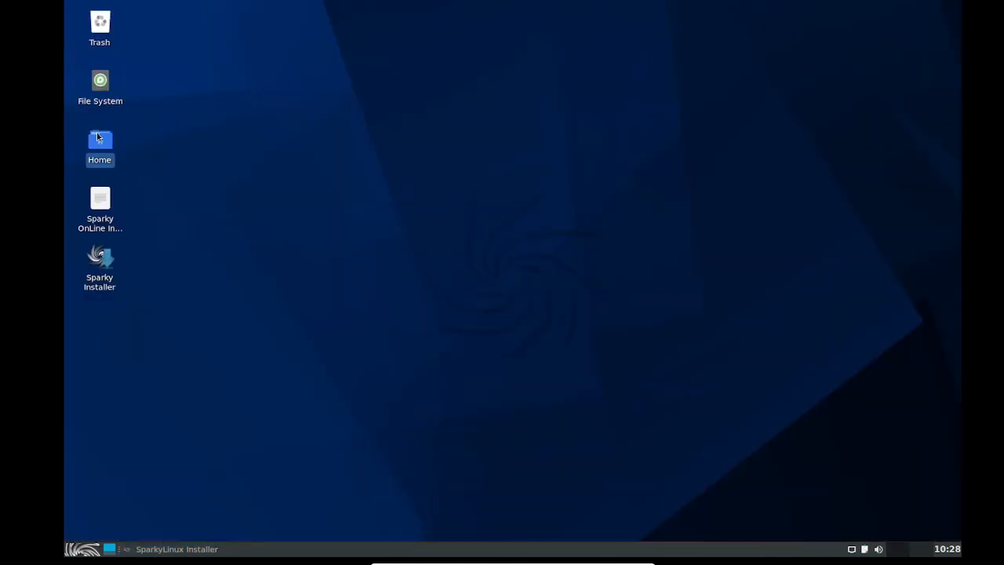
Step: Double-click the desktop icon, which opens the live user's home folder in the file manager
double_click(99, 139)
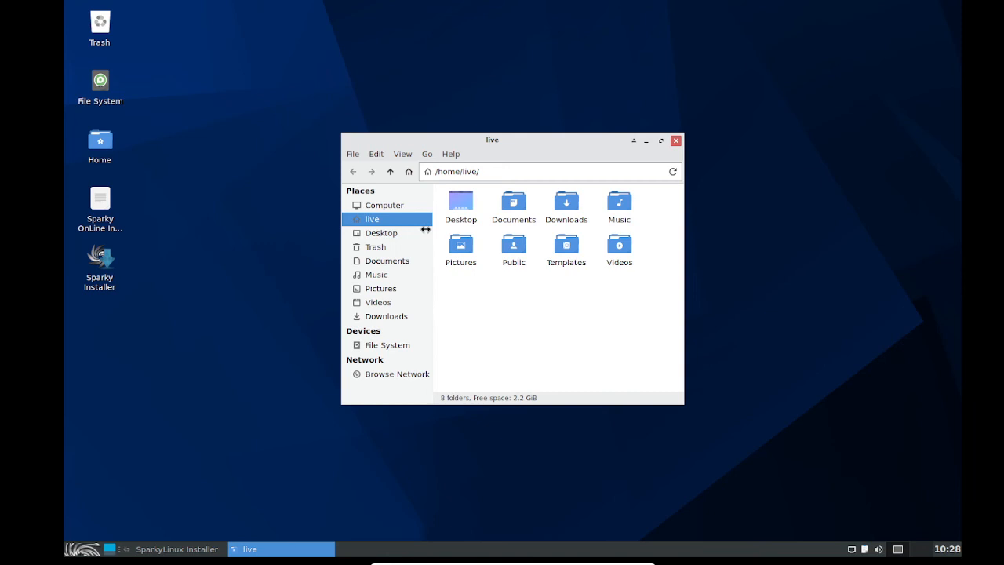
mouse_move(374, 246)
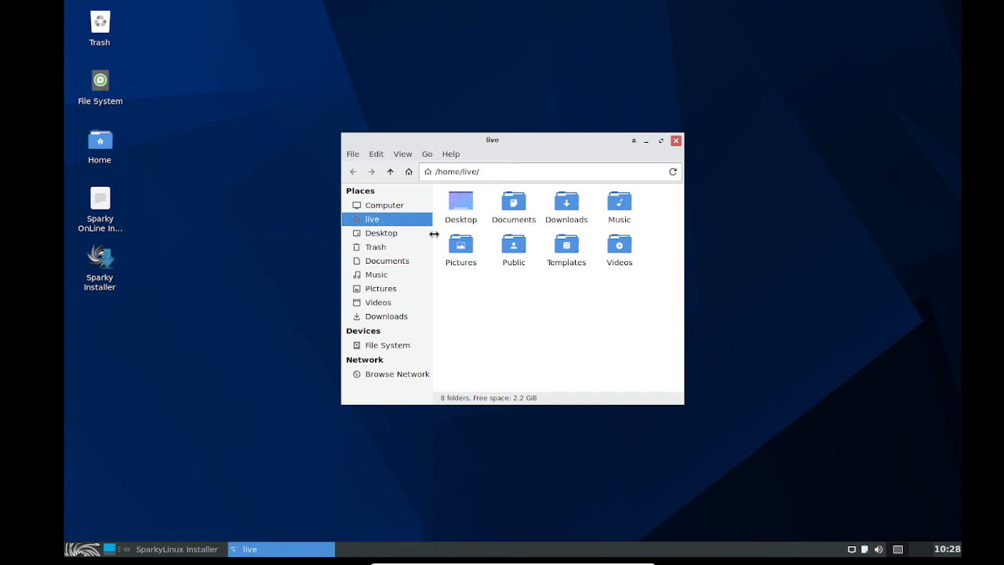
mouse_move(132, 532)
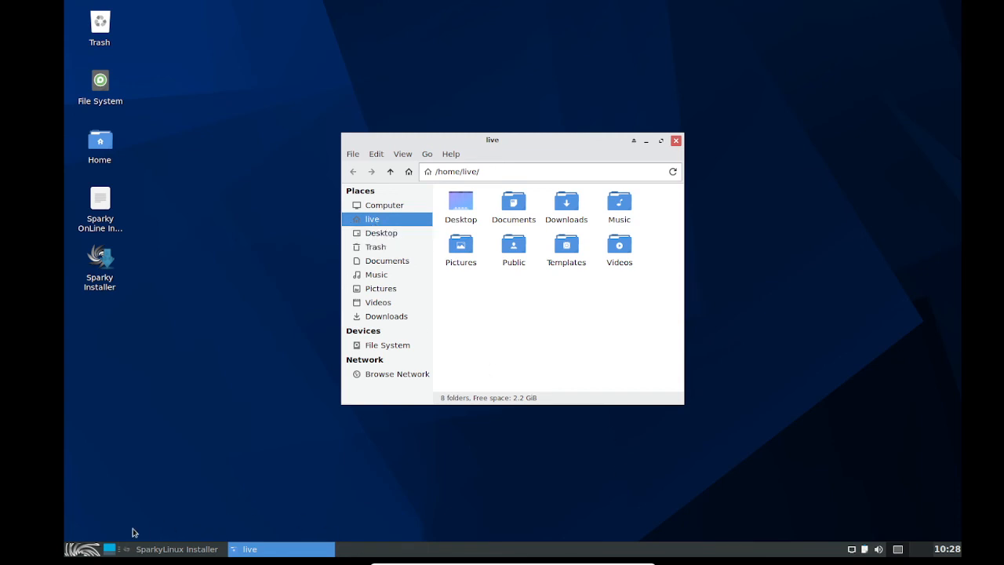
mouse_move(414, 201)
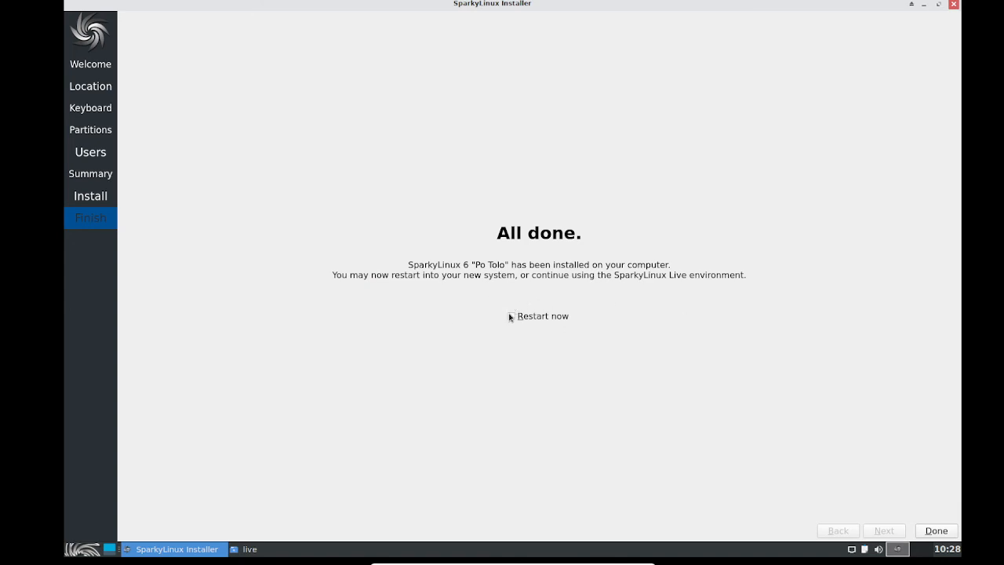
Step: Tick Restart now and finish the SparkyLinux installer with Done
left_click(510, 316)
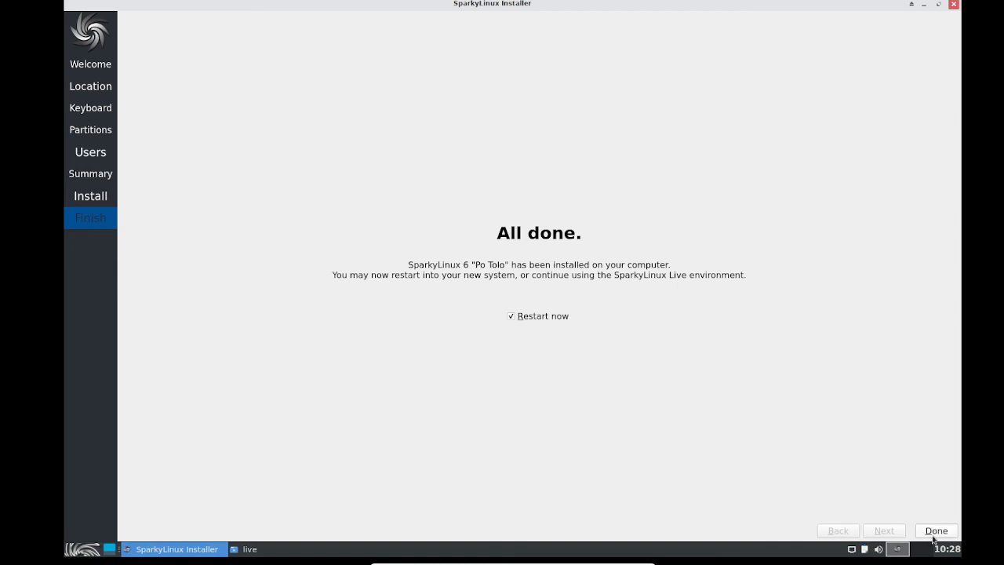
left_click(934, 530)
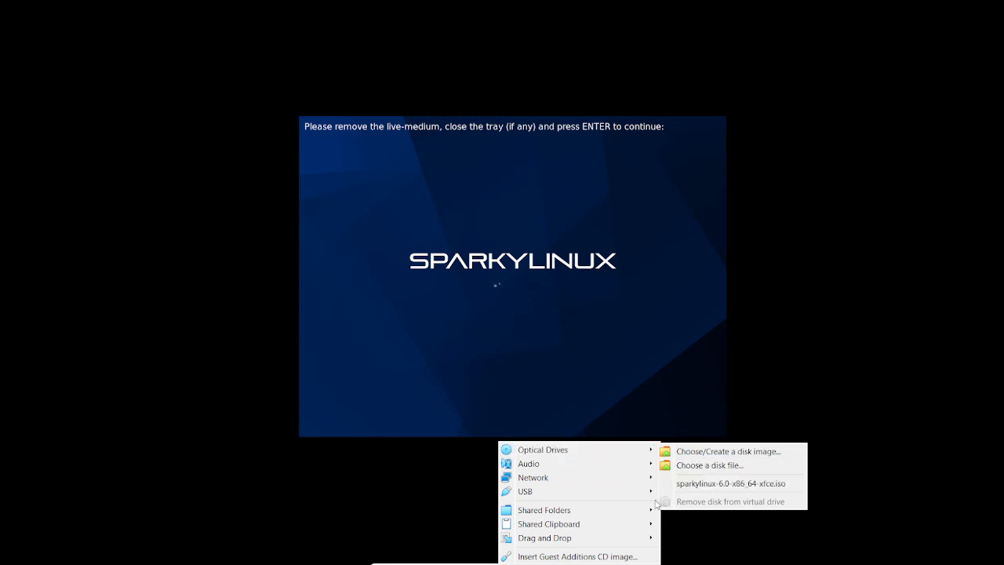
mouse_move(542, 450)
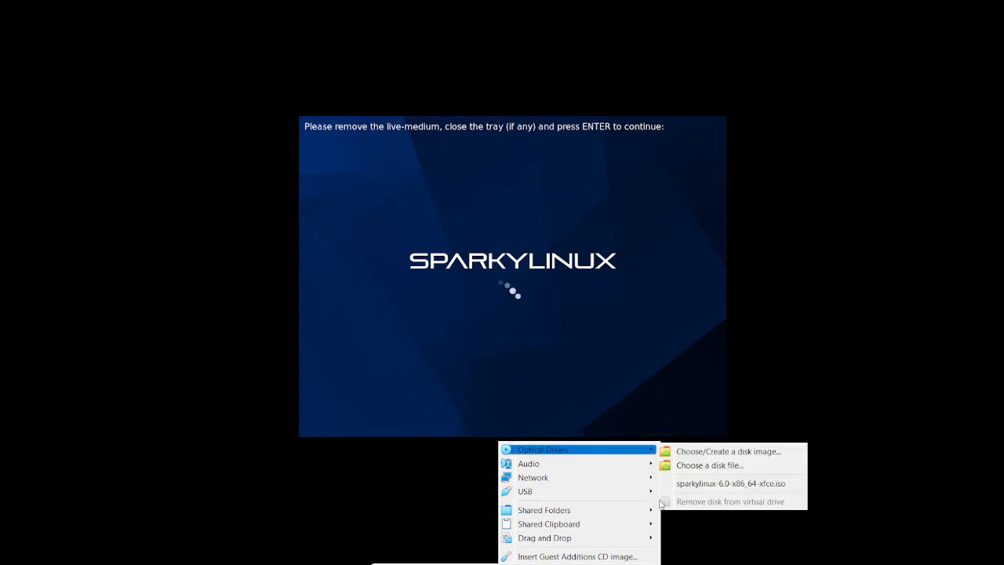
Step: Eject the live ISO from the virtual optical drive so the guest boots the installed system
left_click(729, 501)
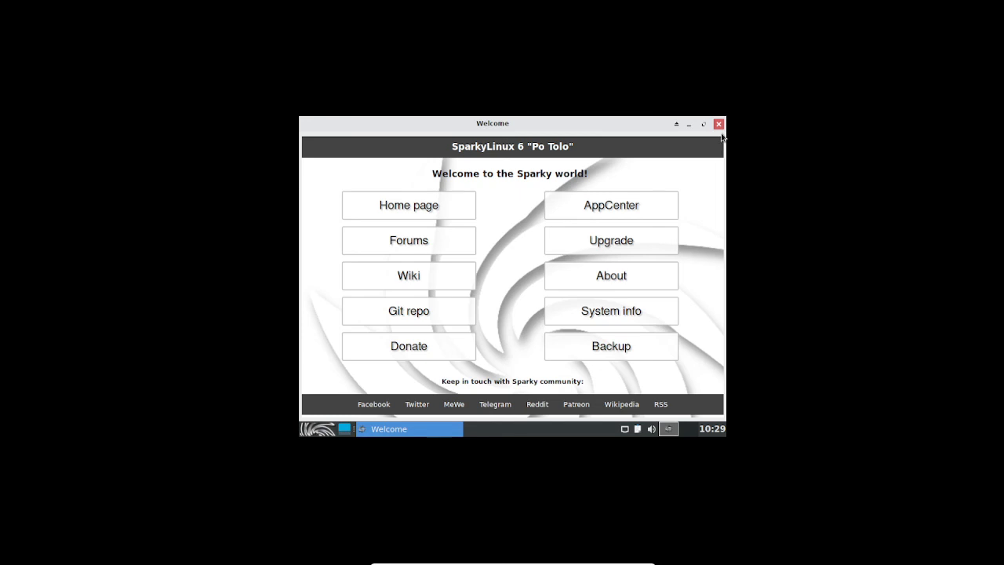
Step: Close the Welcome window and set the Display resolution to 1680x1050
left_click(718, 124)
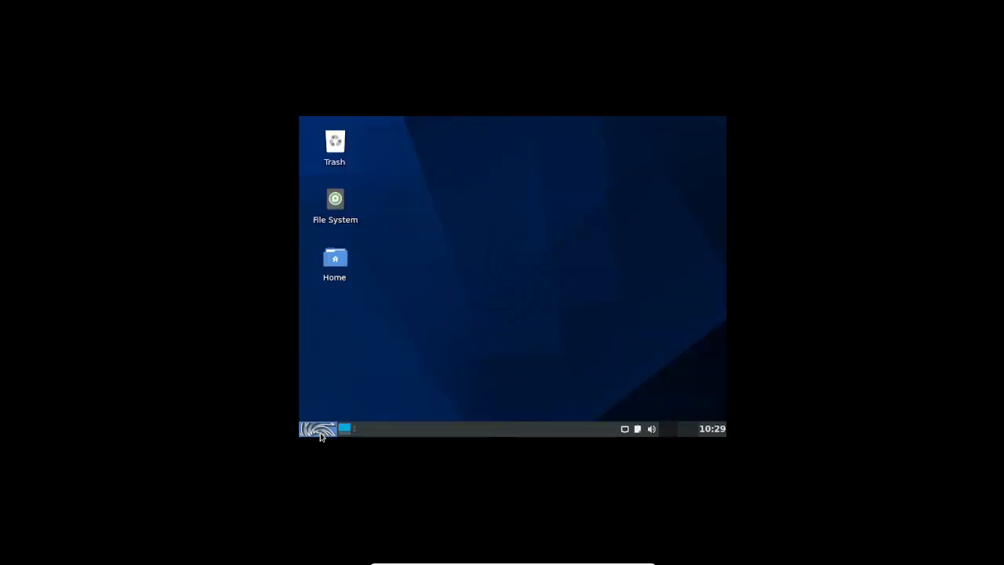
left_click(317, 428)
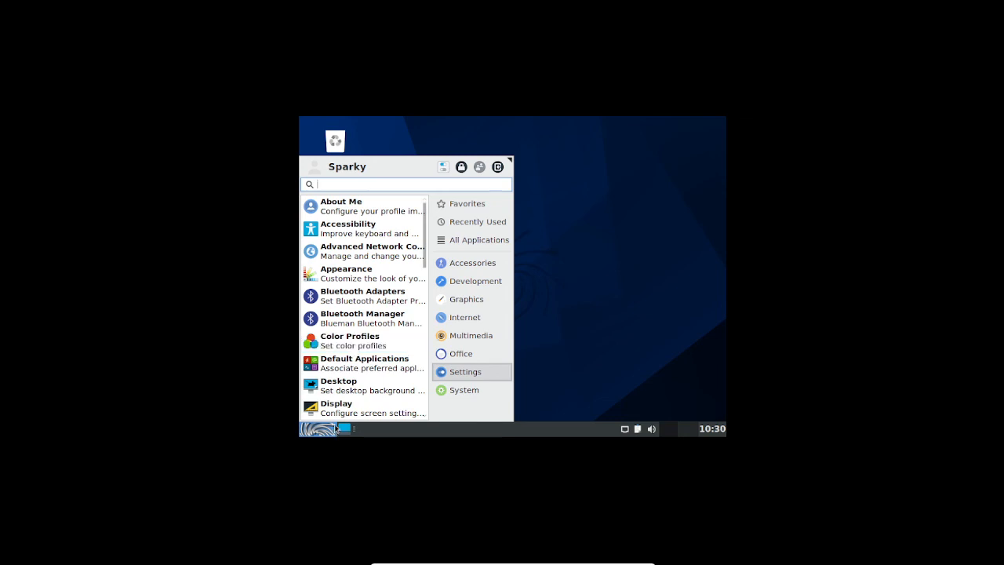
left_click(335, 407)
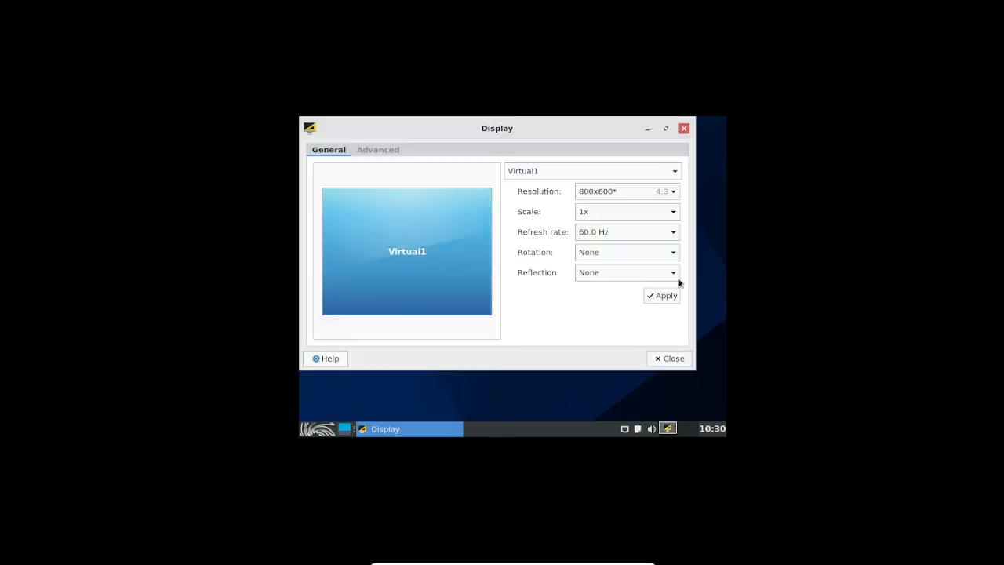
left_click(672, 191)
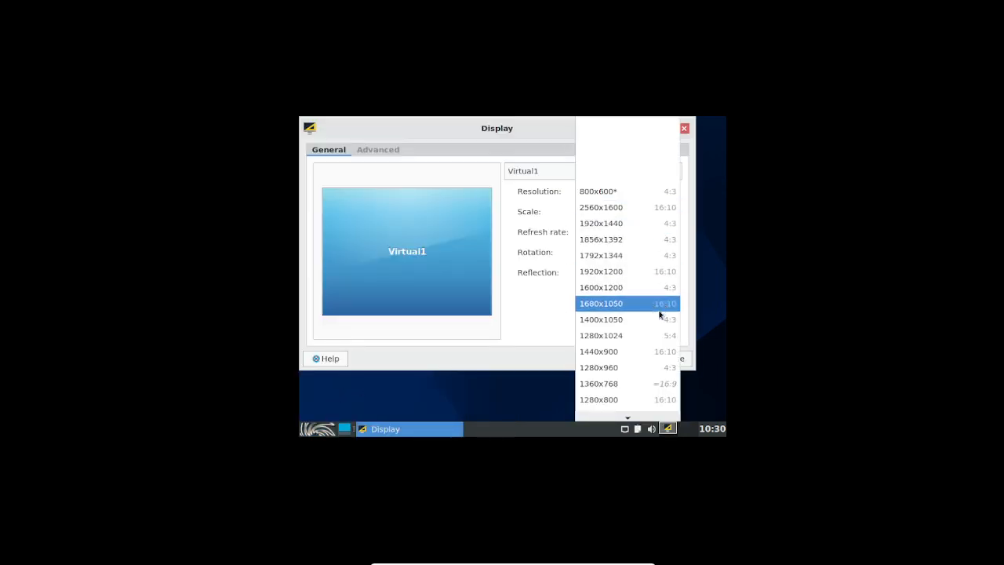
left_click(601, 304)
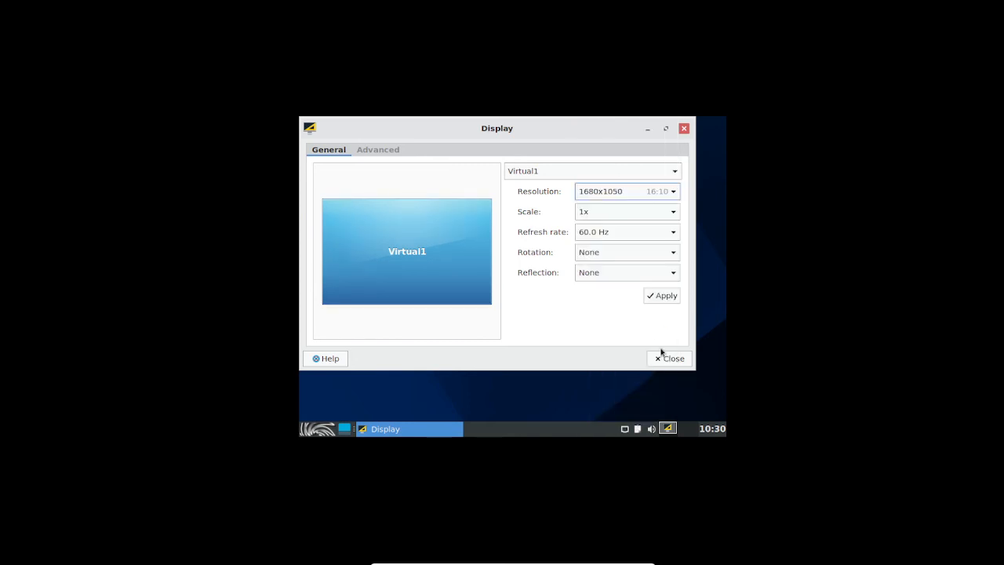
left_click(661, 295)
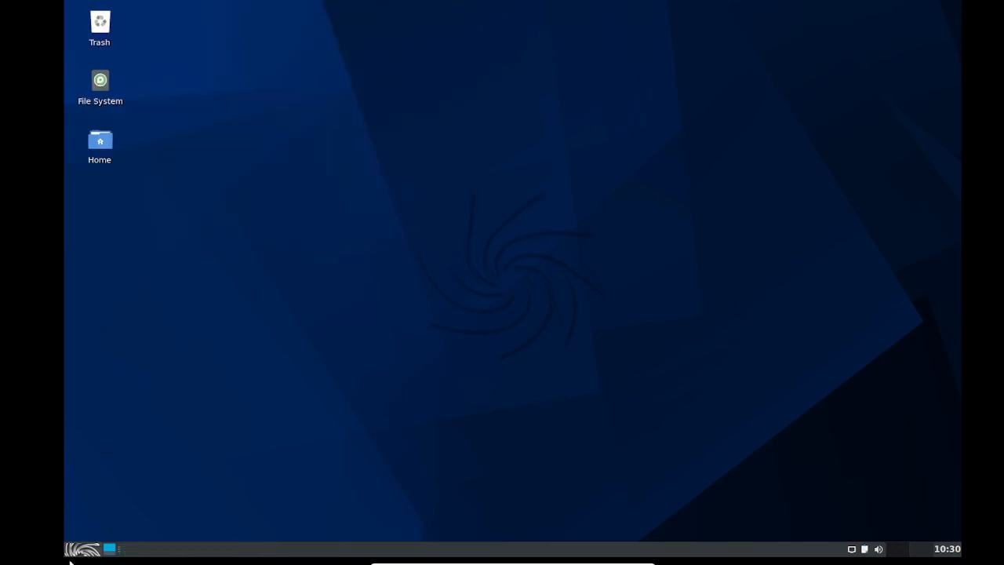
Step: Try dark blue and river landscape wallpapers in Desktop settings, then decline the upgrade prompt
left_click(78, 548)
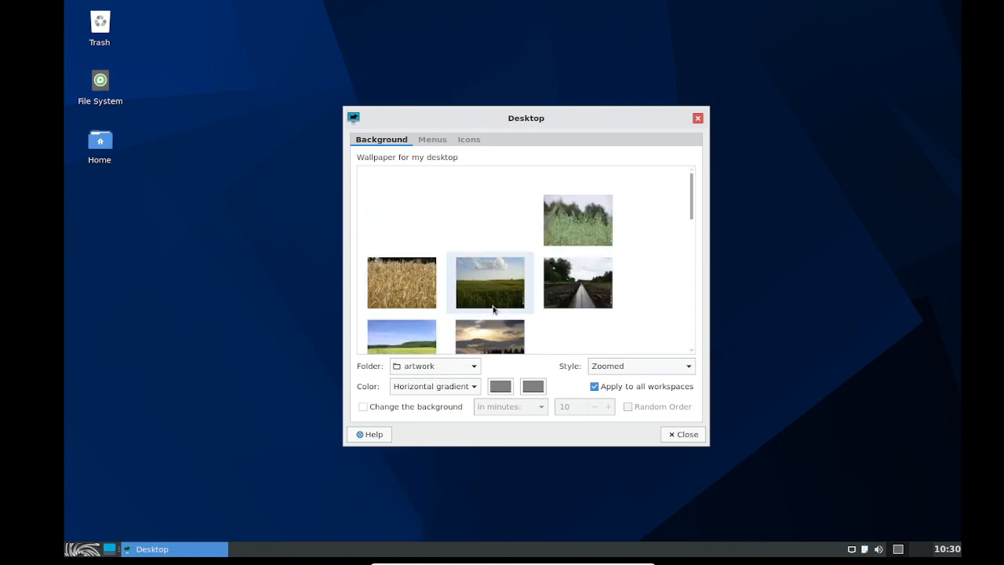
scroll("up", 3)
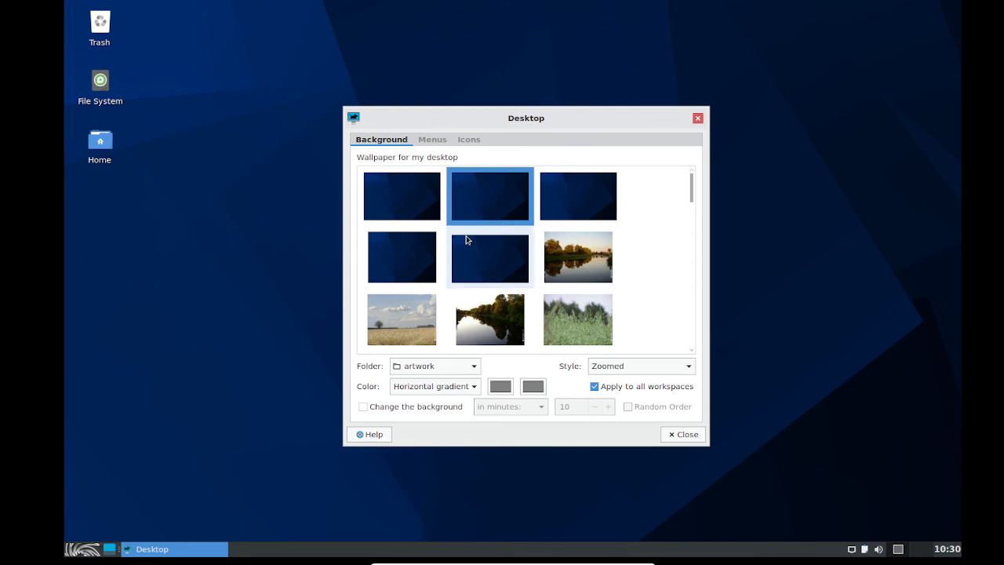
left_click(400, 196)
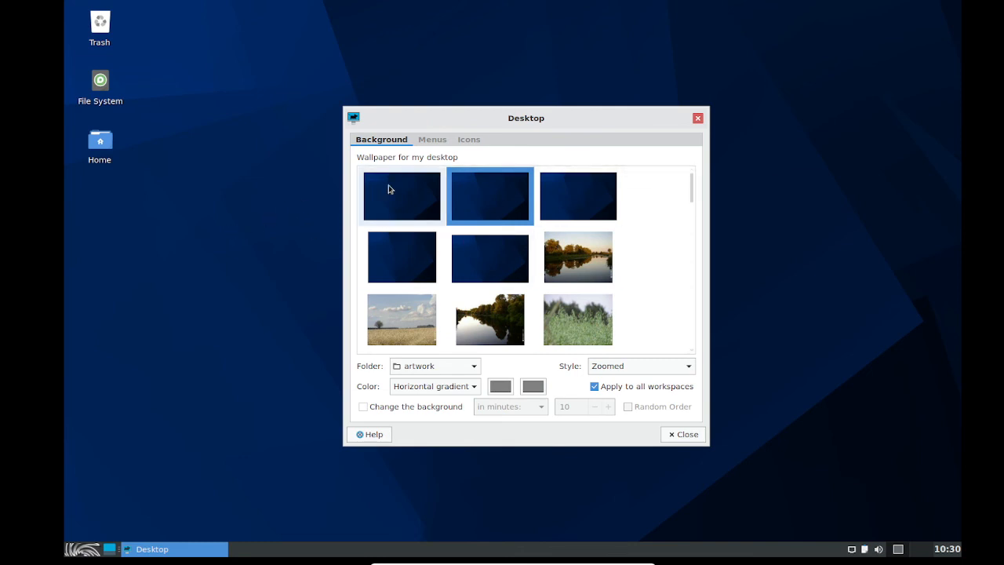
left_click(578, 256)
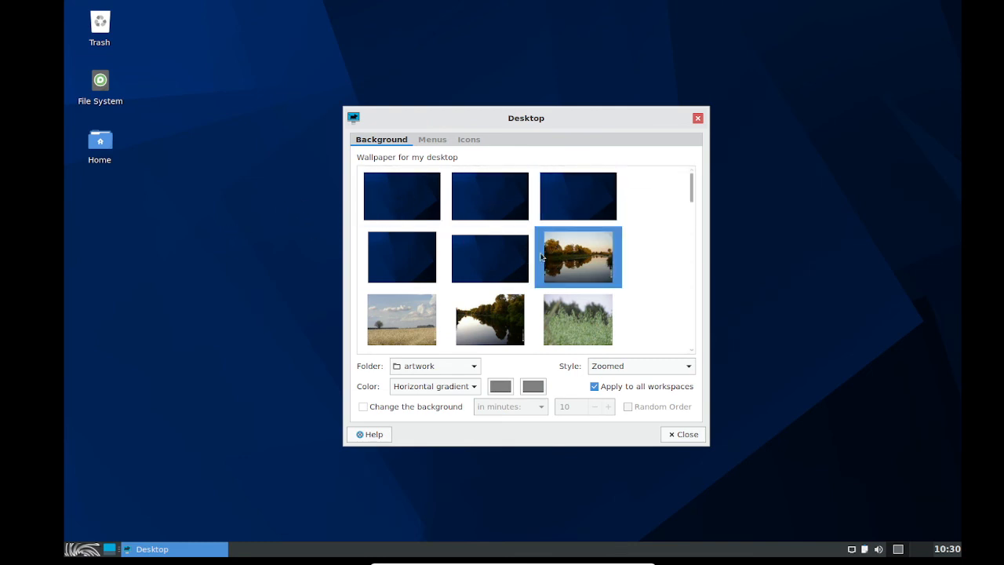
left_click(401, 257)
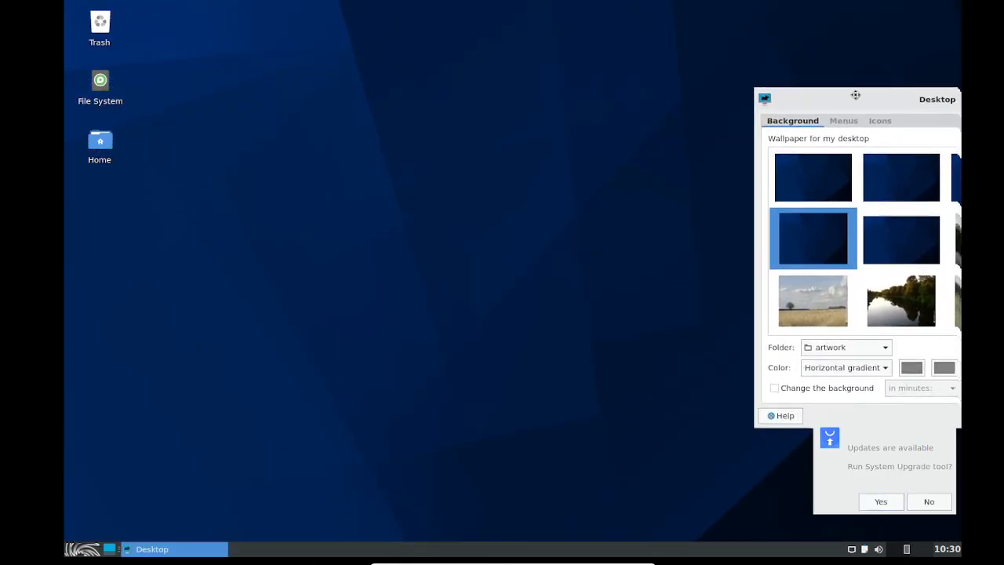
left_click_drag(854, 95, 603, 75)
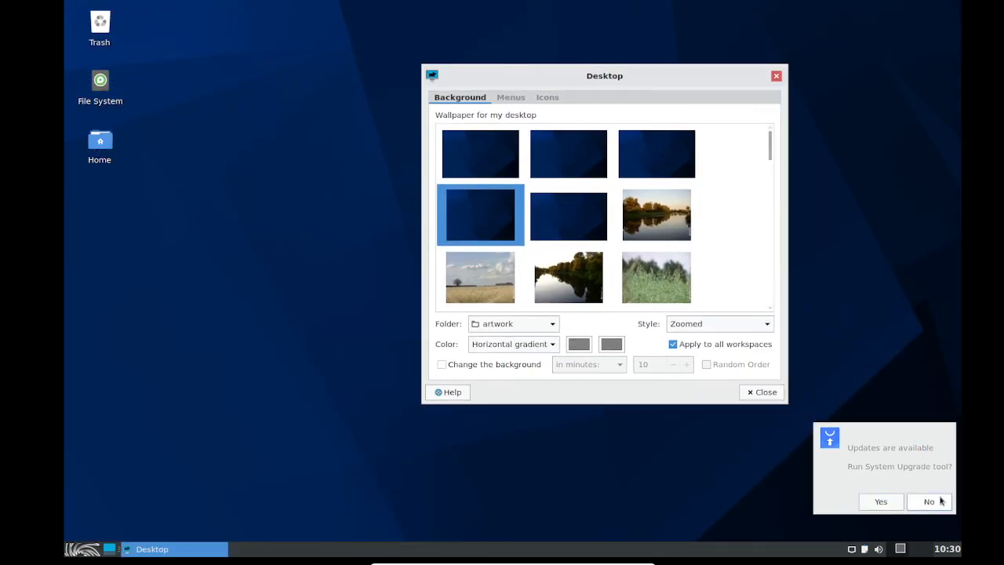
left_click(479, 154)
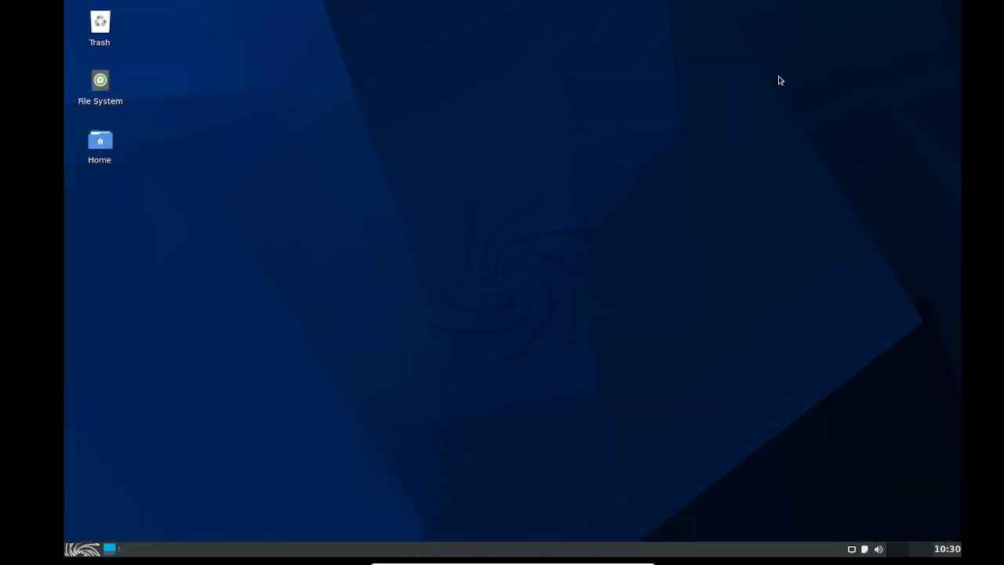
left_click_drag(781, 80, 810, 420)
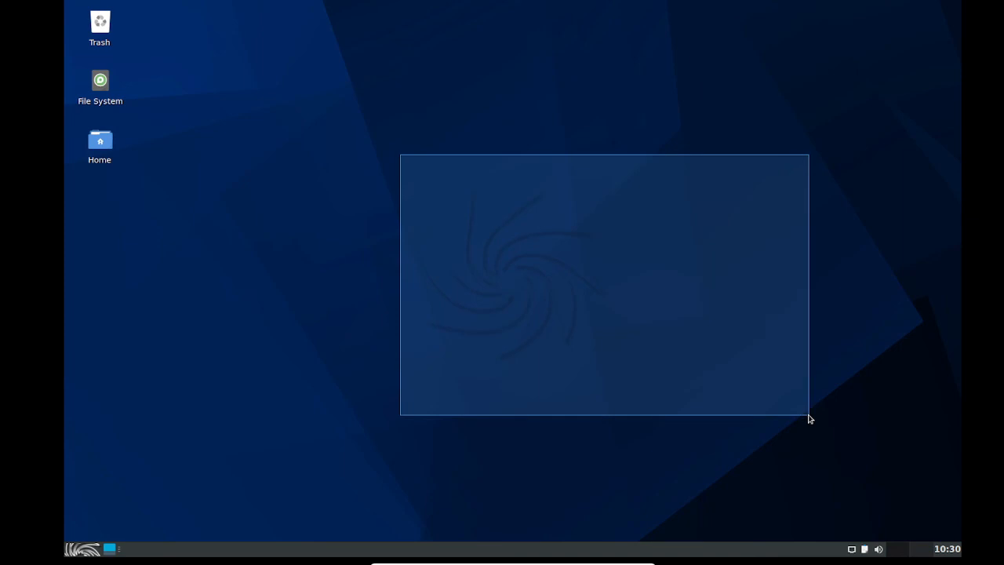
left_click_drag(809, 418, 564, 293)
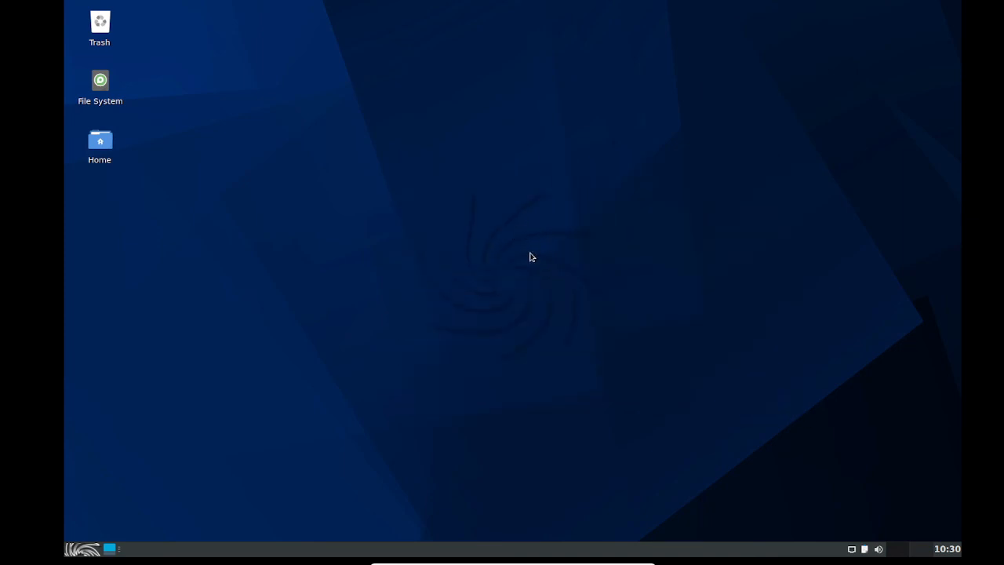
mouse_move(474, 272)
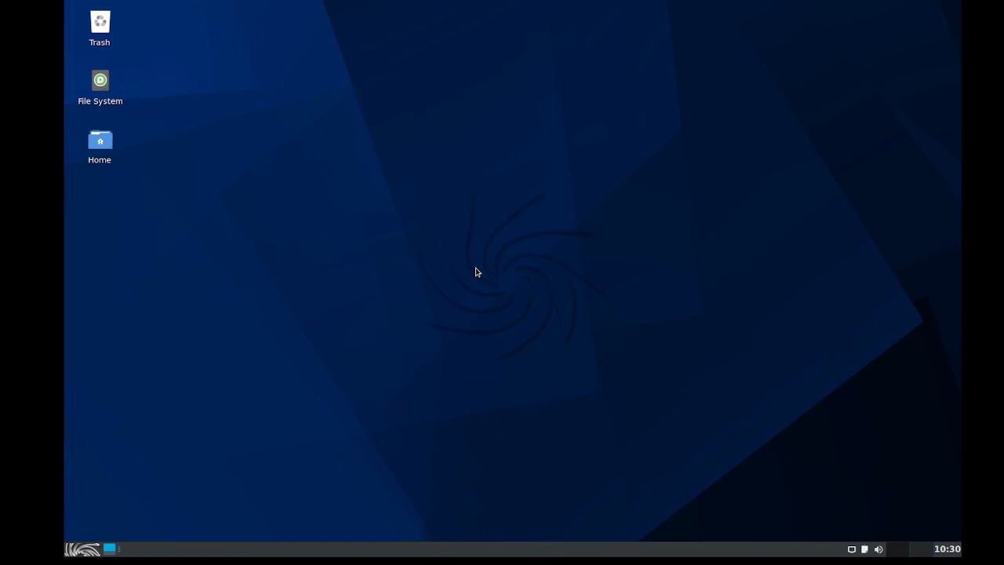